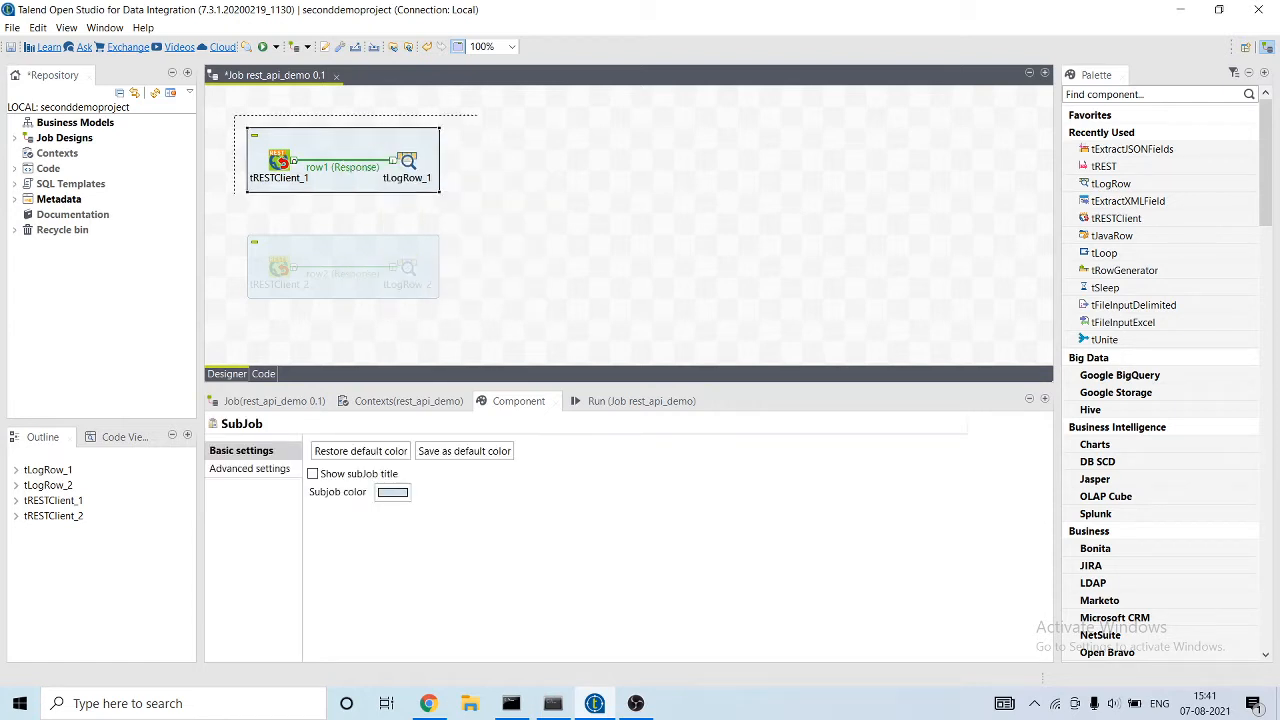
# - Copy and paste the tRESTClient_1/tLogRow_1 subjob, then deactivate the original subjob
pyautogui.rightClick(408, 160)
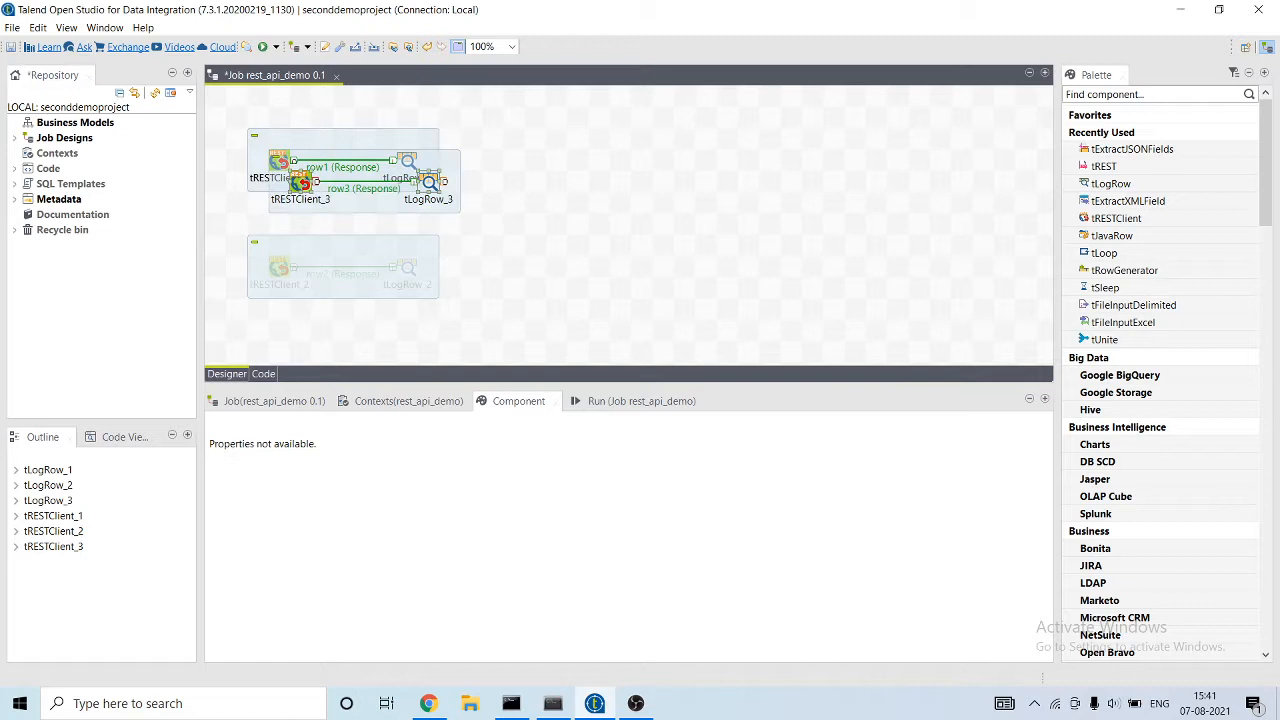
pyautogui.click(376, 164)
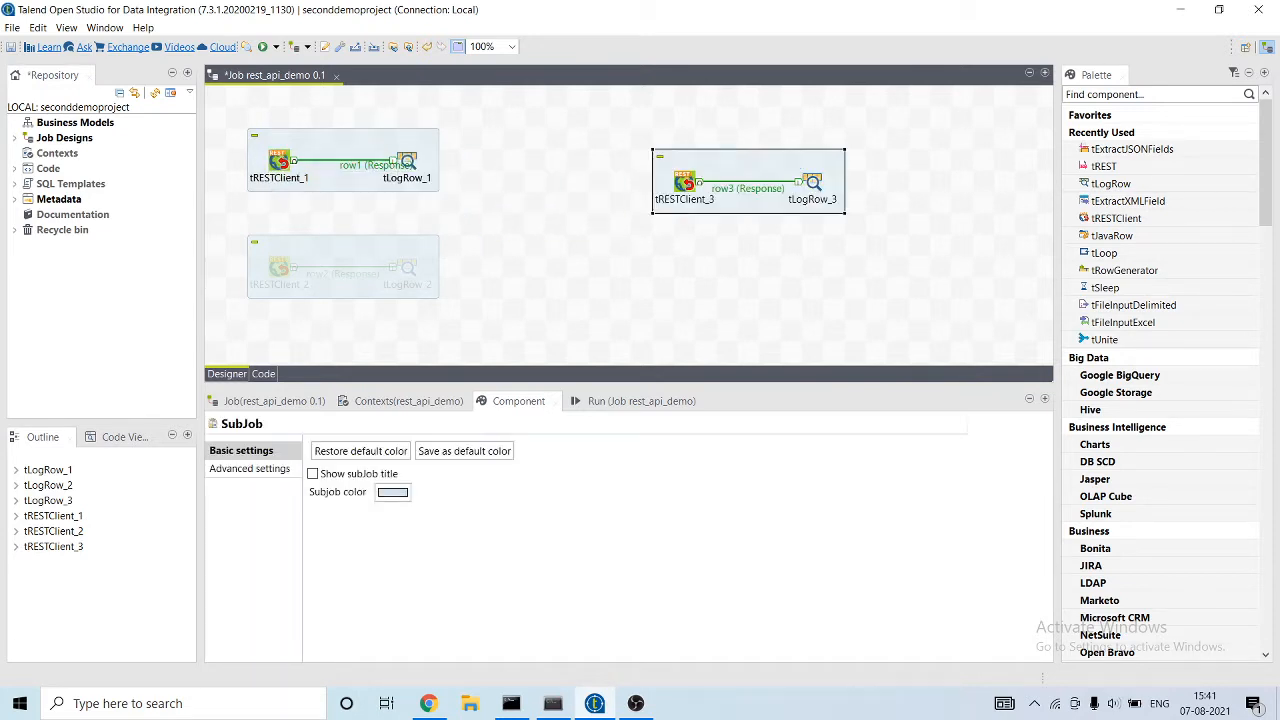
pyautogui.click(356, 168)
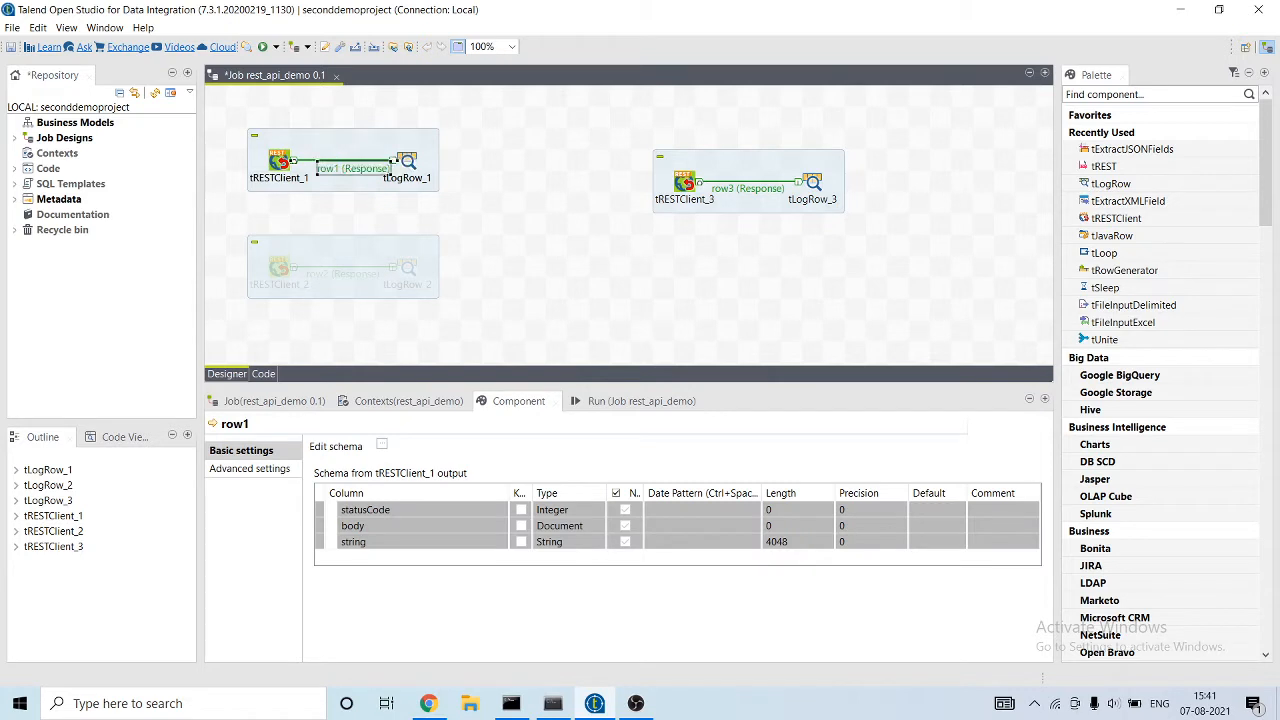
pyautogui.rightClick(404, 160)
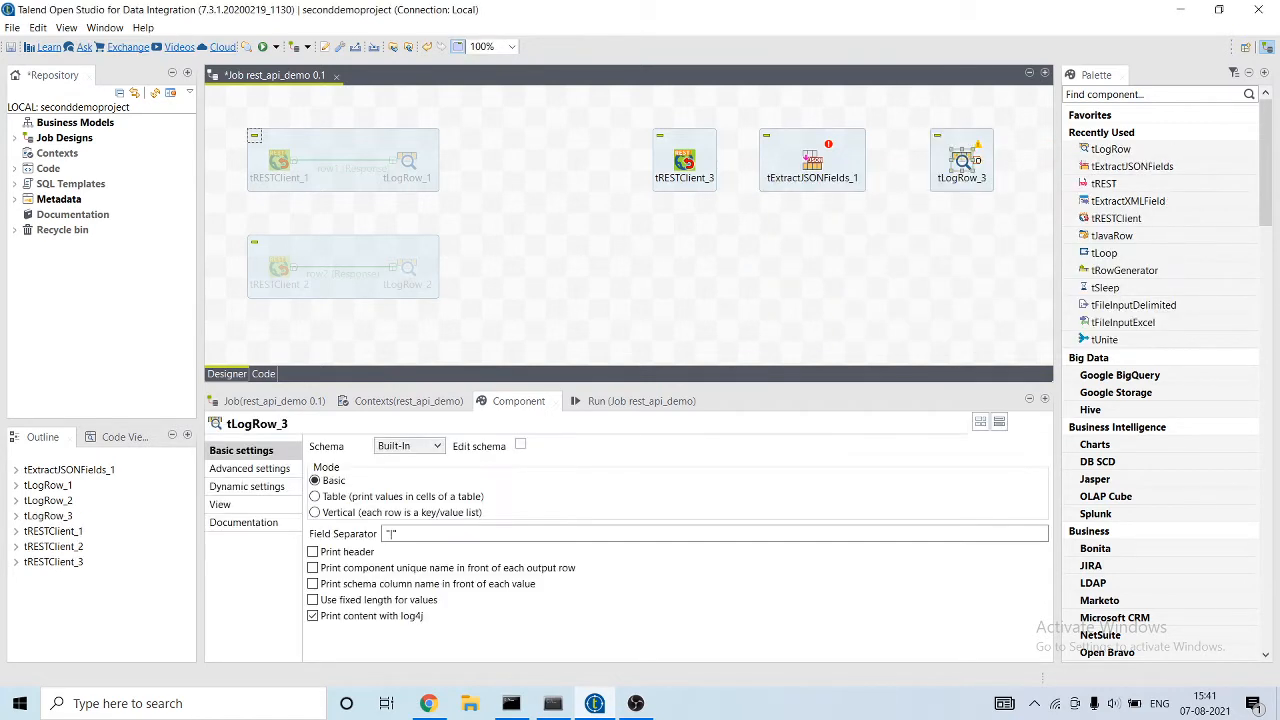
# - Link tRESTClient_3's Response row into tExtractJSONFields_1 and review both components' settings
pyautogui.rightClick(664, 160)
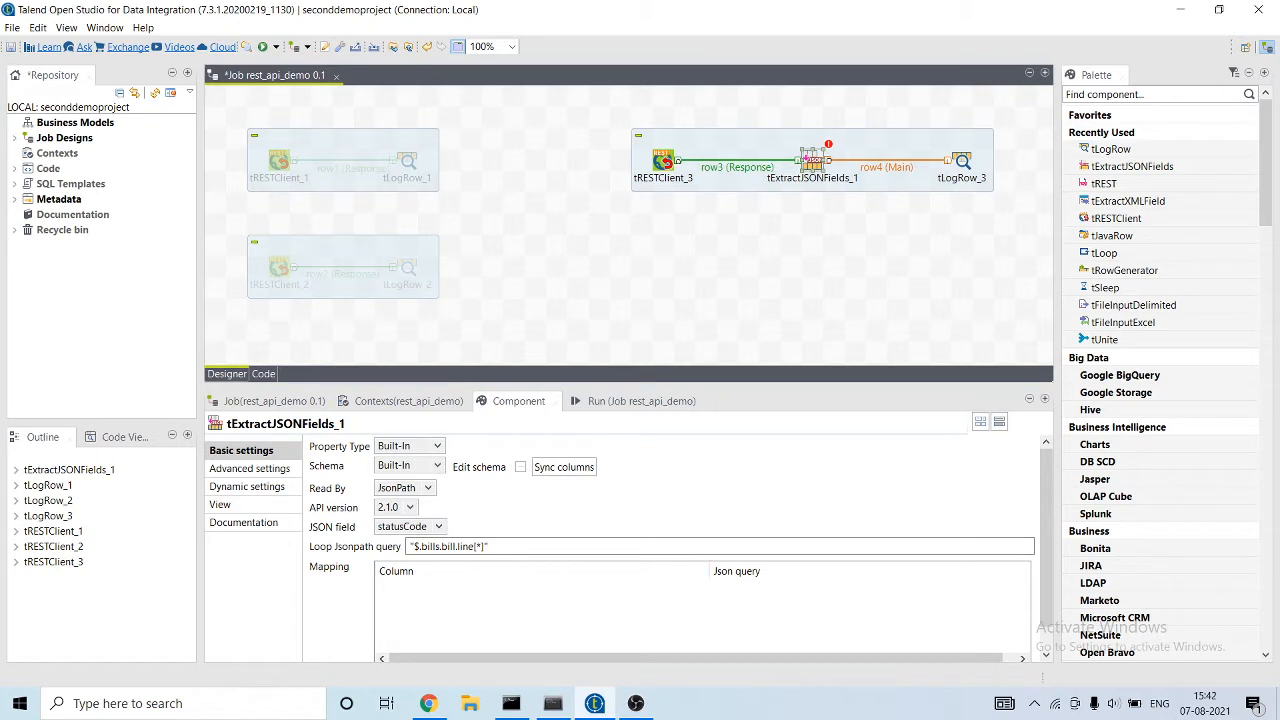
pyautogui.click(664, 160)
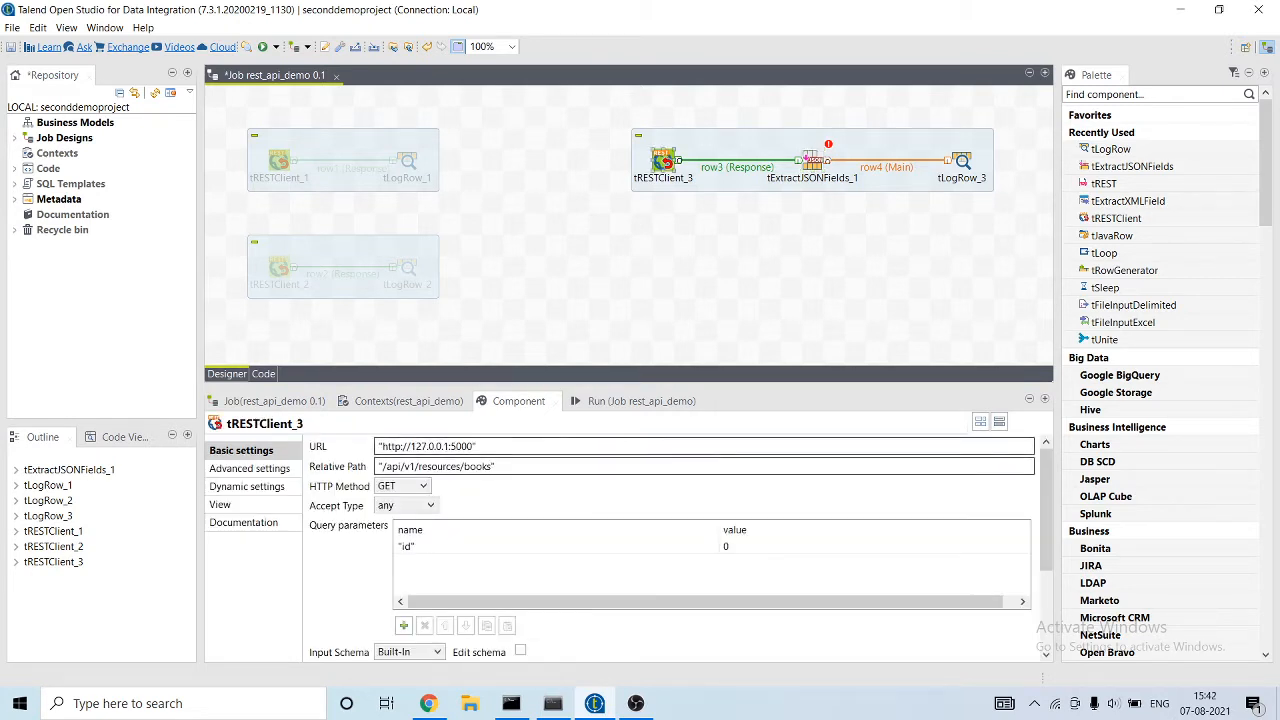
pyautogui.click(810, 160)
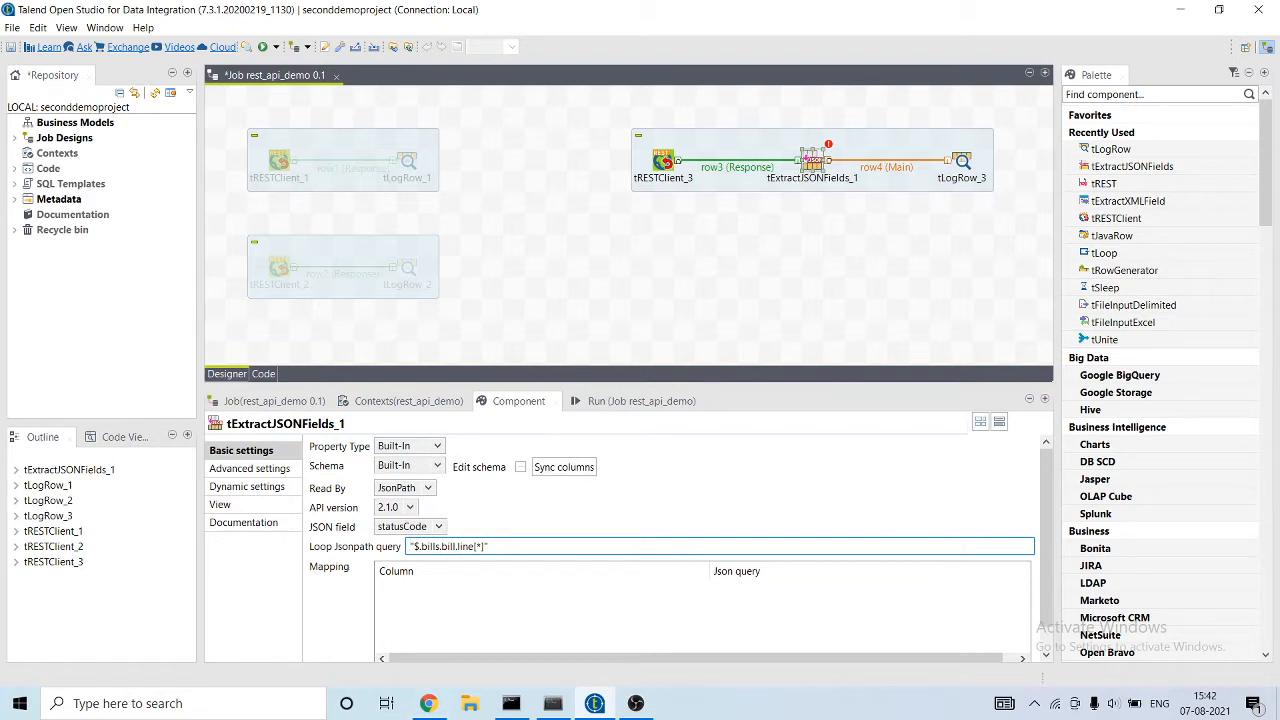
# - Copy the books/all JSON from the local 127.0.0.1:5000 API and check tRESTClient_3's request path
pyautogui.click(664, 160)
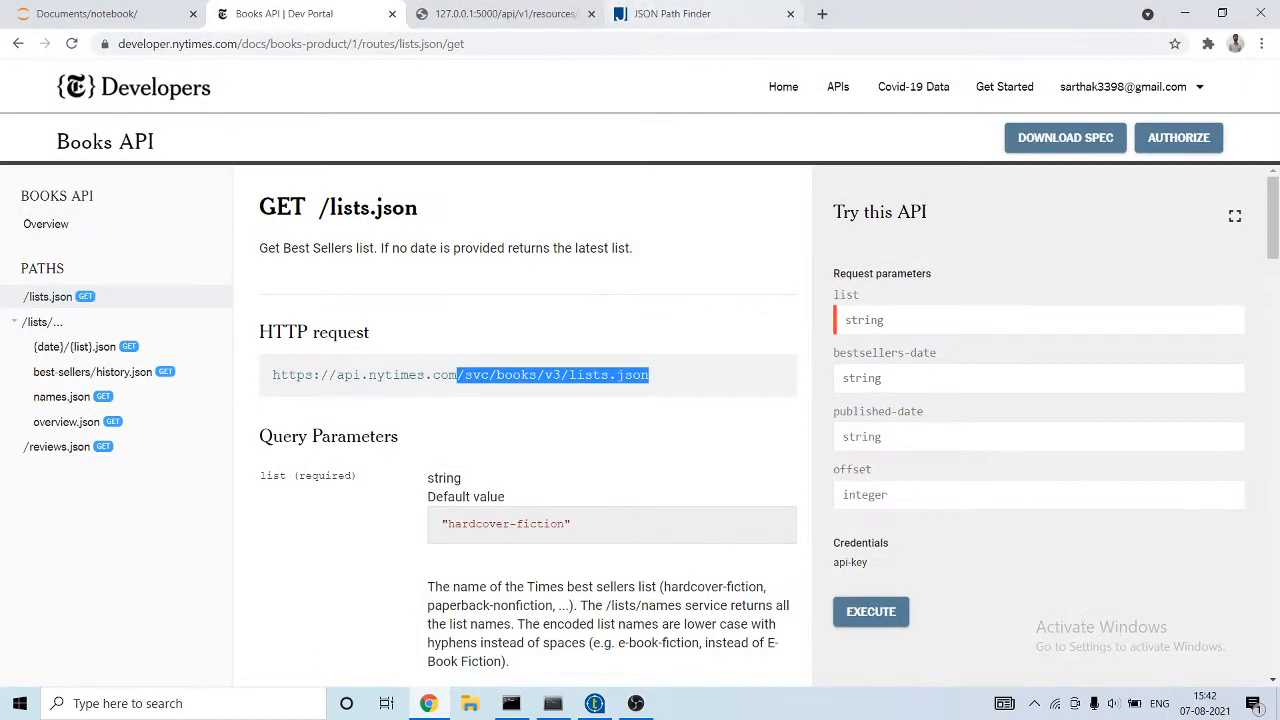
pyautogui.click(504, 12)
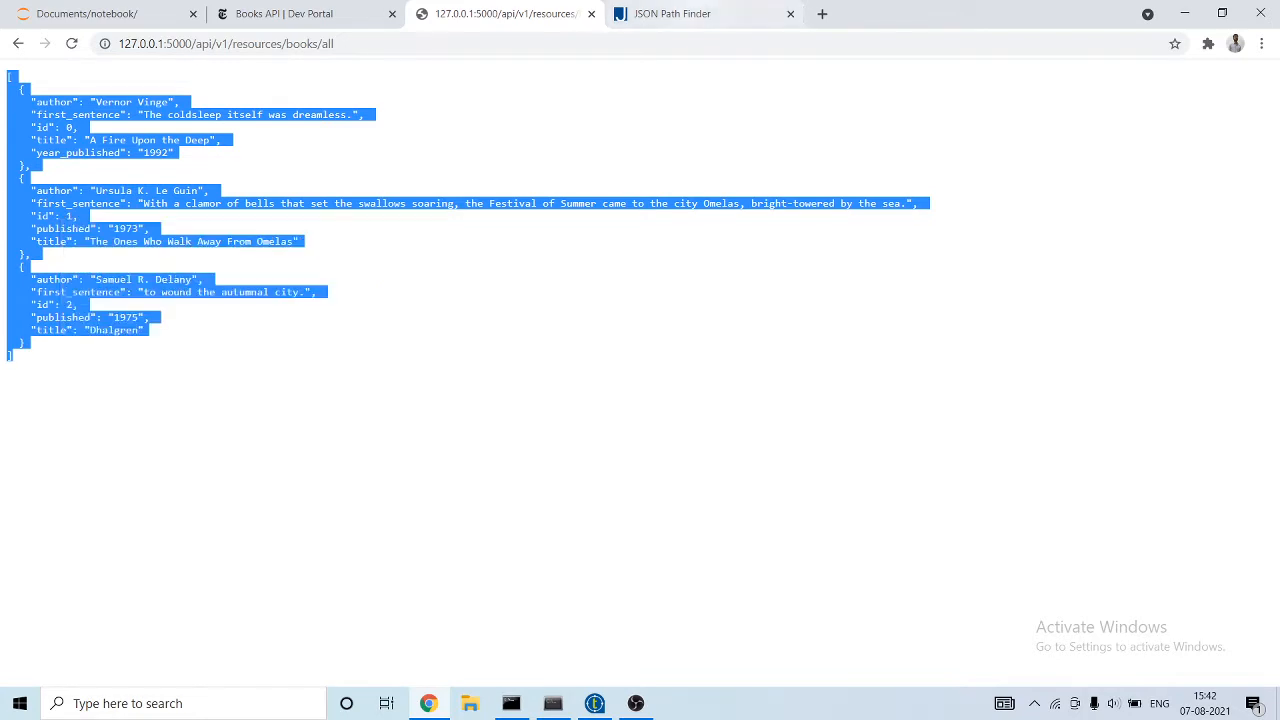
pyautogui.click(552, 704)
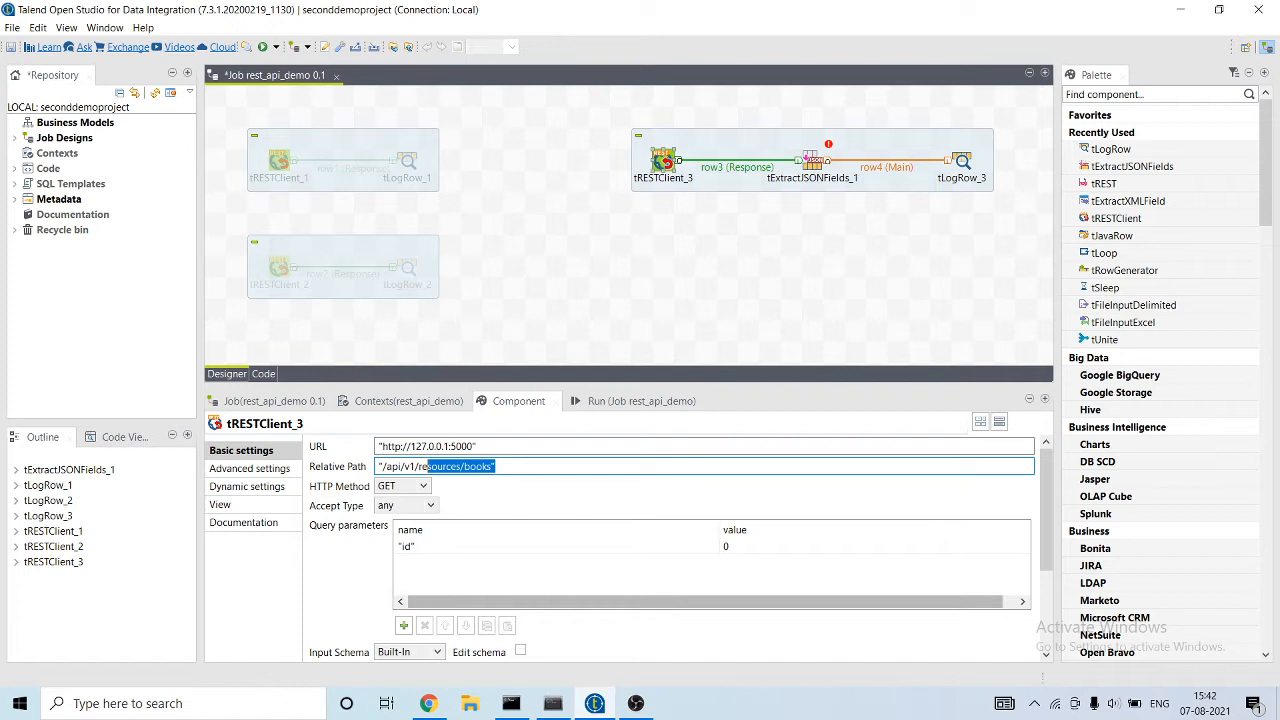
pyautogui.click(812, 160)
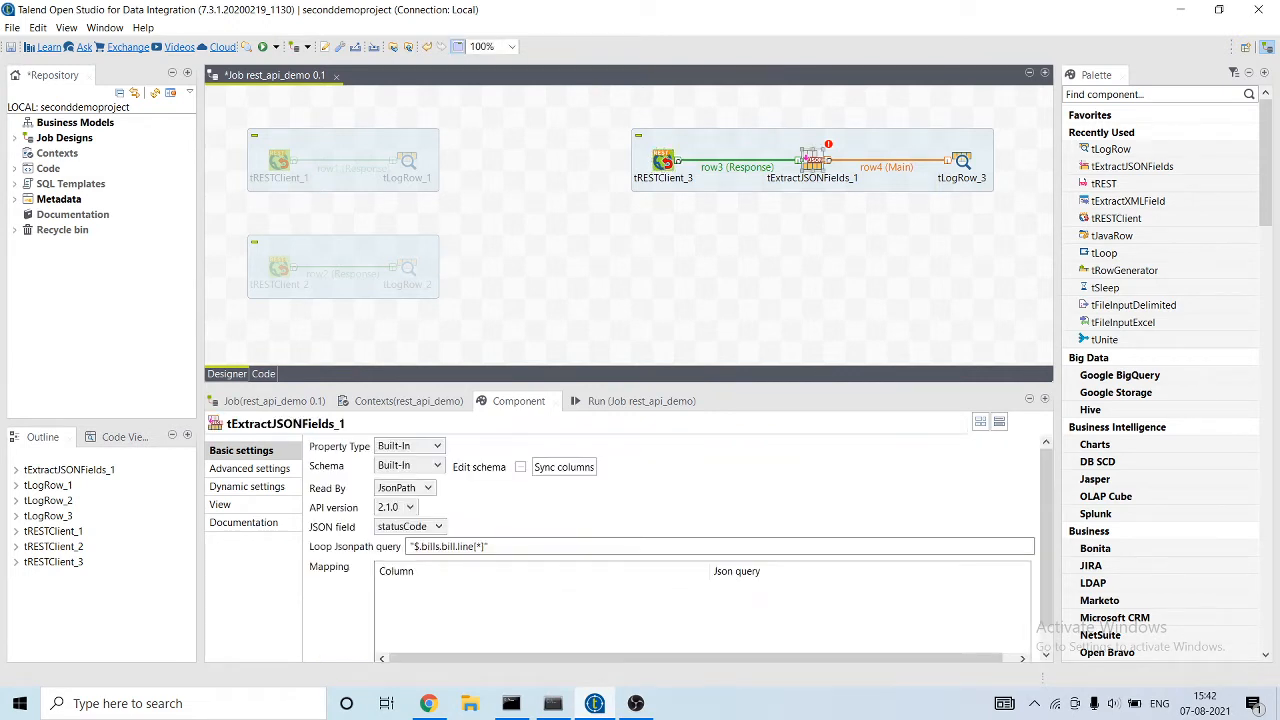
pyautogui.moveTo(720, 546)
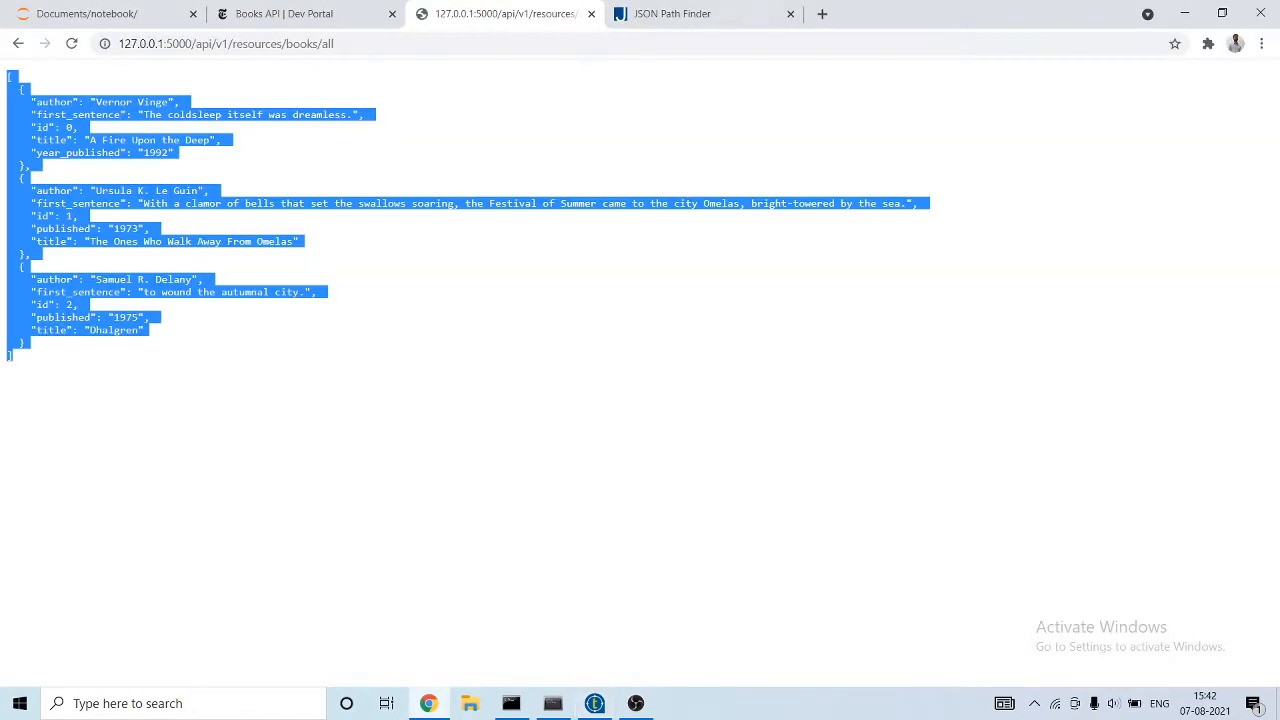
# - Paste the JSON into JSON Path Finder and reveal the x[0].author path, then return to Talend
pyautogui.click(704, 12)
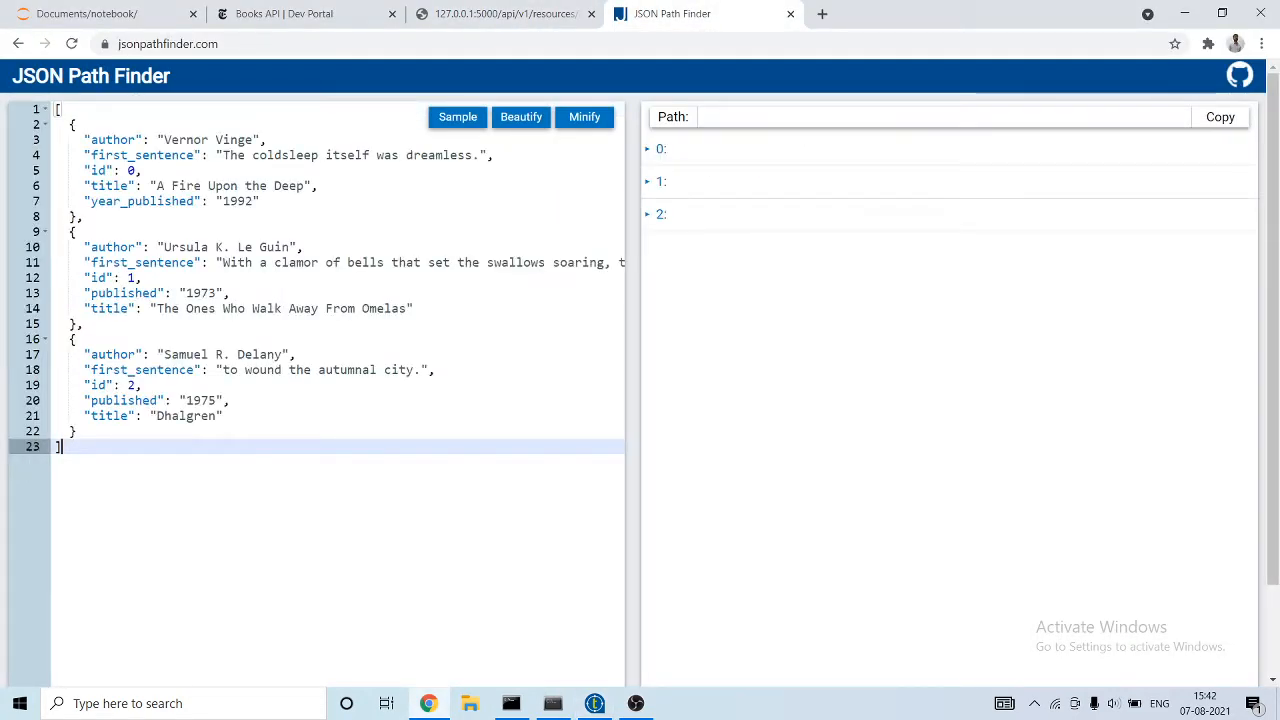
pyautogui.click(660, 148)
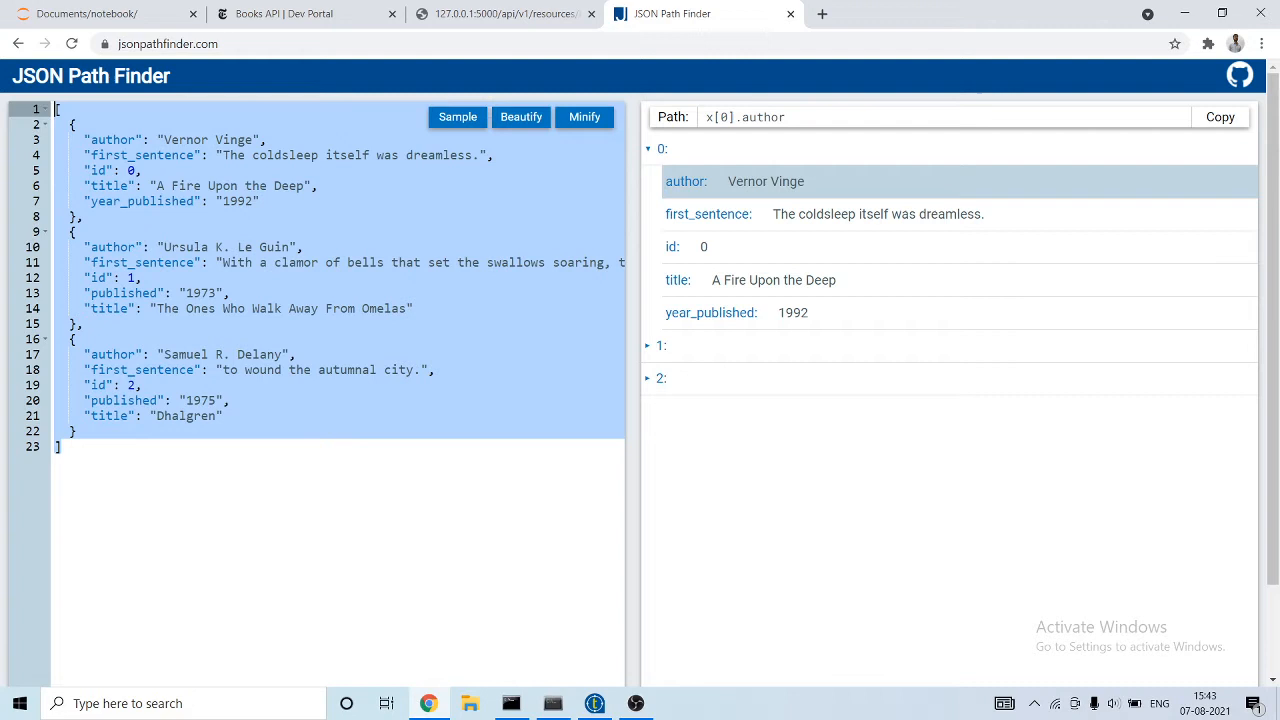
pyautogui.click(940, 116)
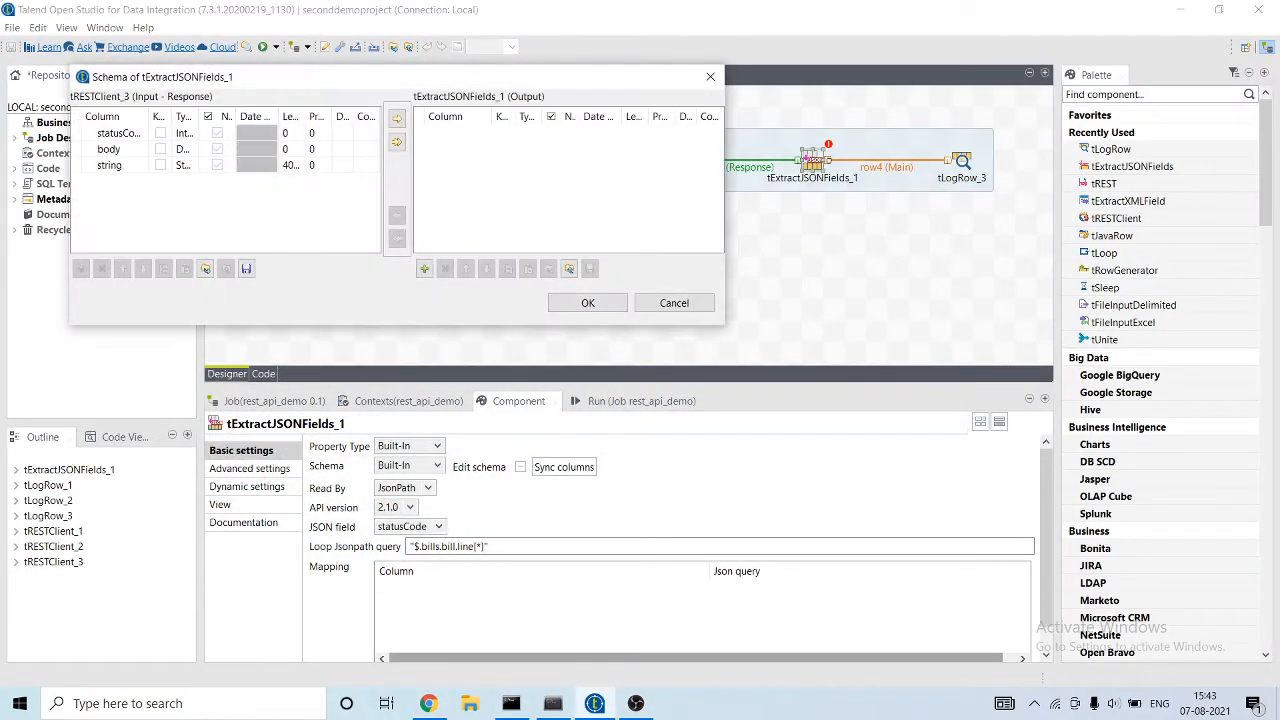
# - Add author and first_sentence output columns to the tExtractJSONFields_1 schema, checking paths in JSON Path Finder
pyautogui.click(424, 268)
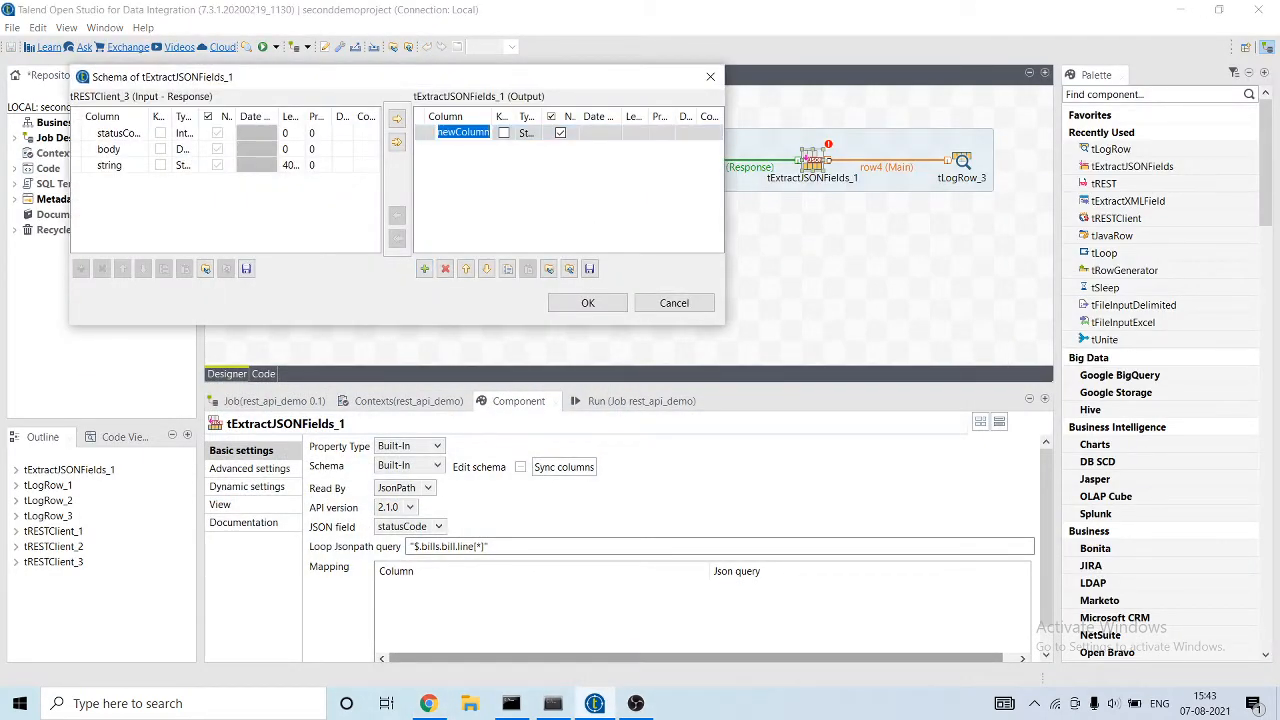
pyautogui.write('author')
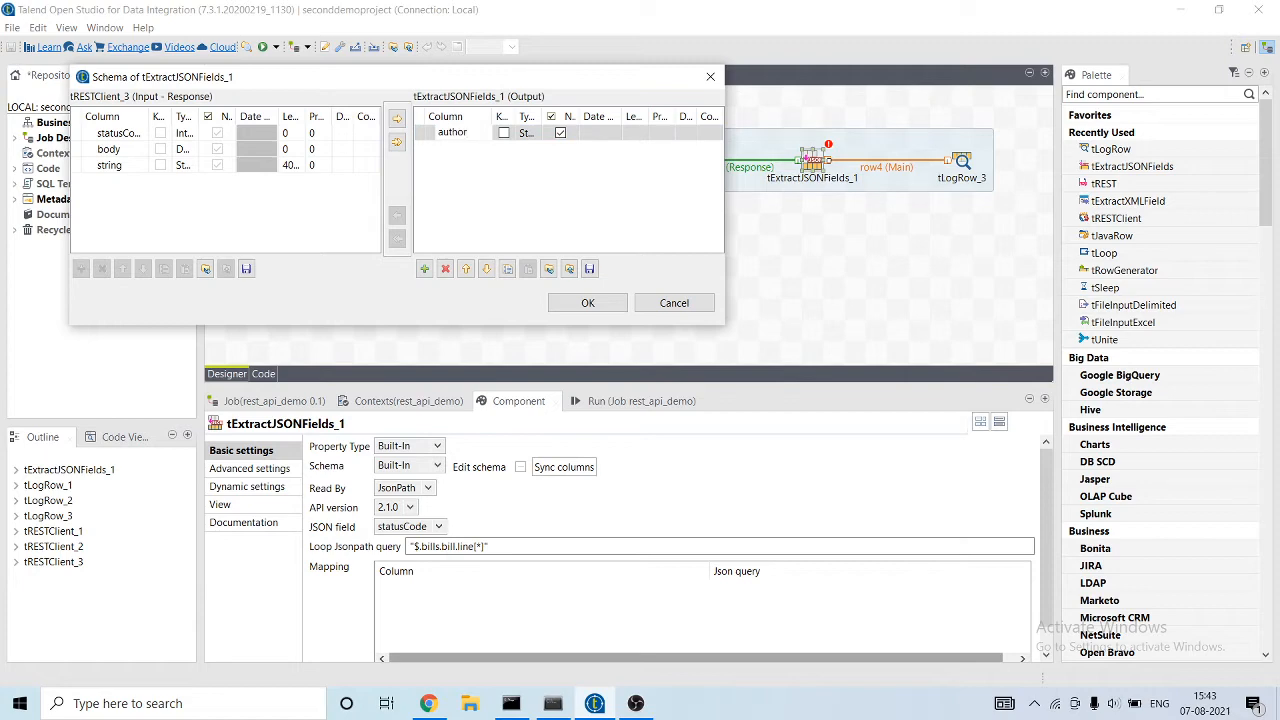
pyautogui.click(424, 268)
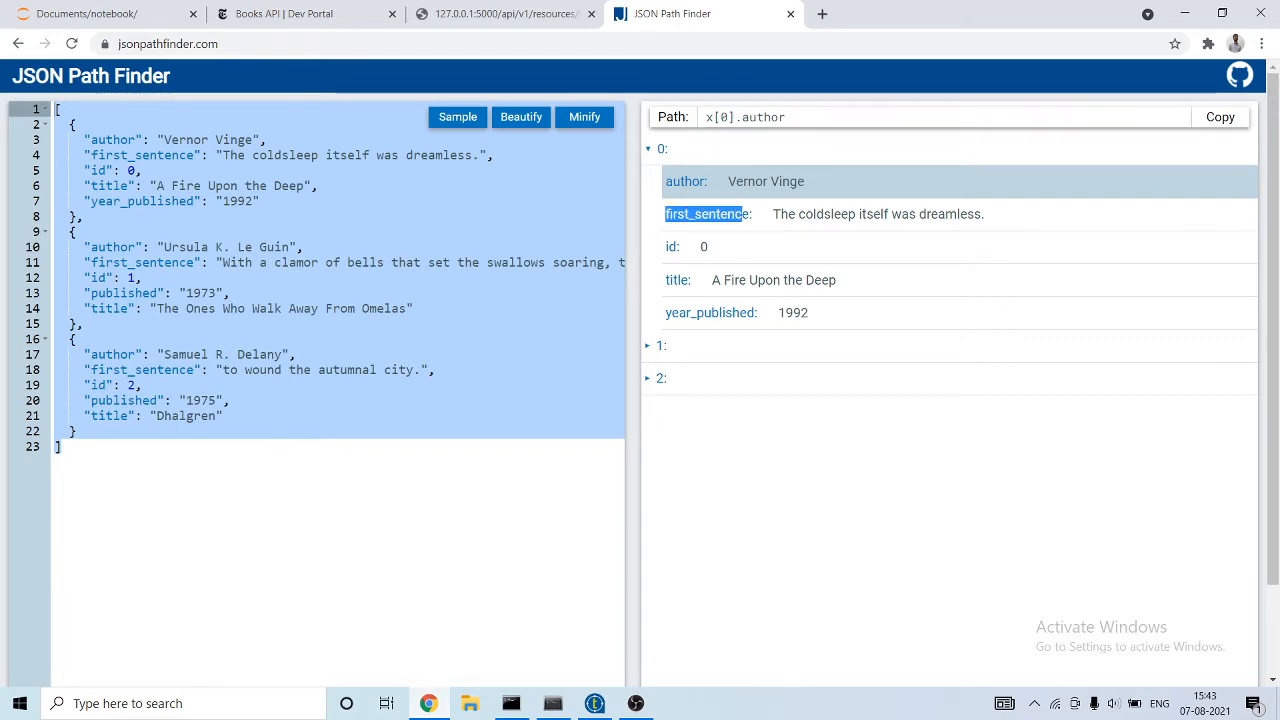
pyautogui.click(708, 214)
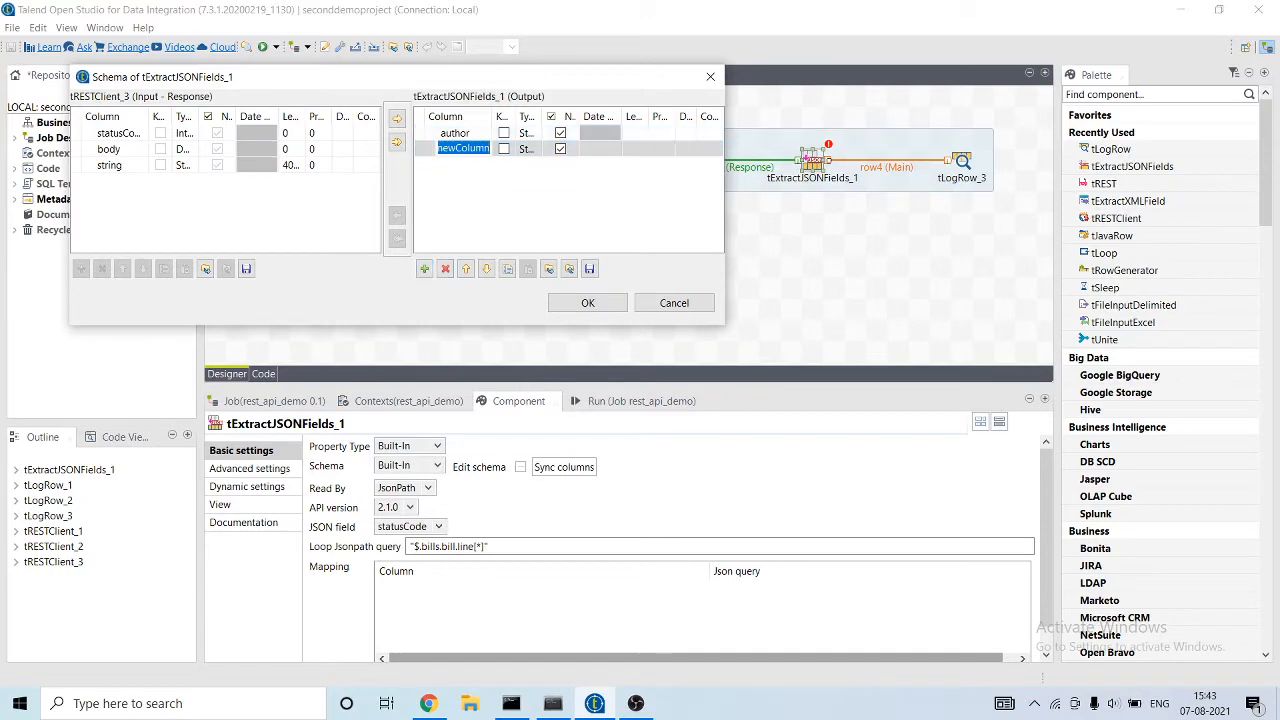
pyautogui.click(424, 268)
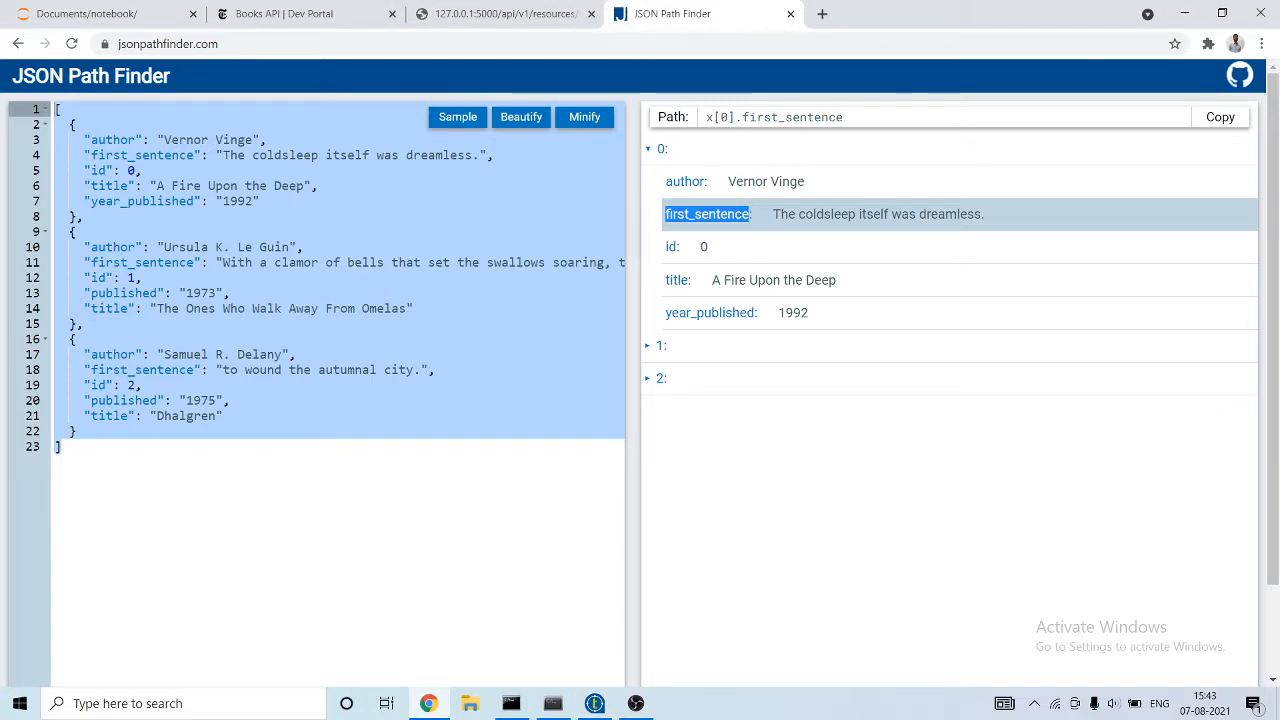
pyautogui.click(710, 312)
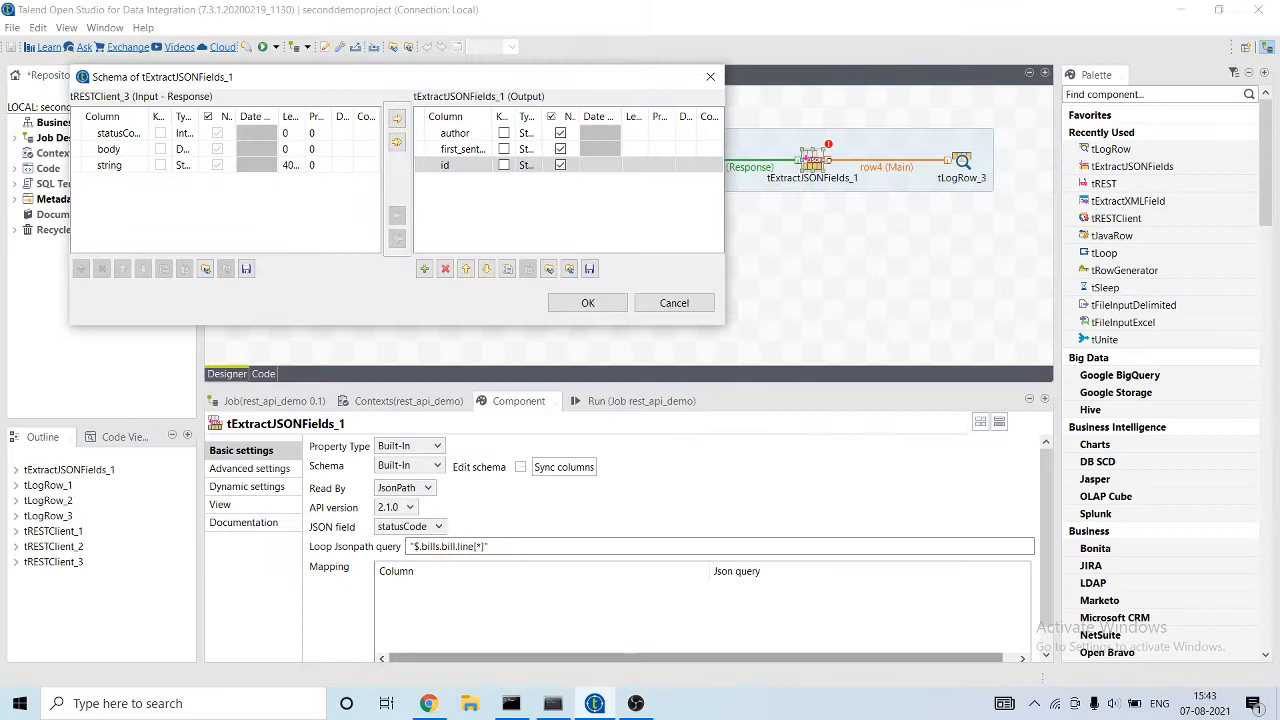
# - Add title and year_published columns to the extractor schema and return to the job design
pyautogui.click(424, 268)
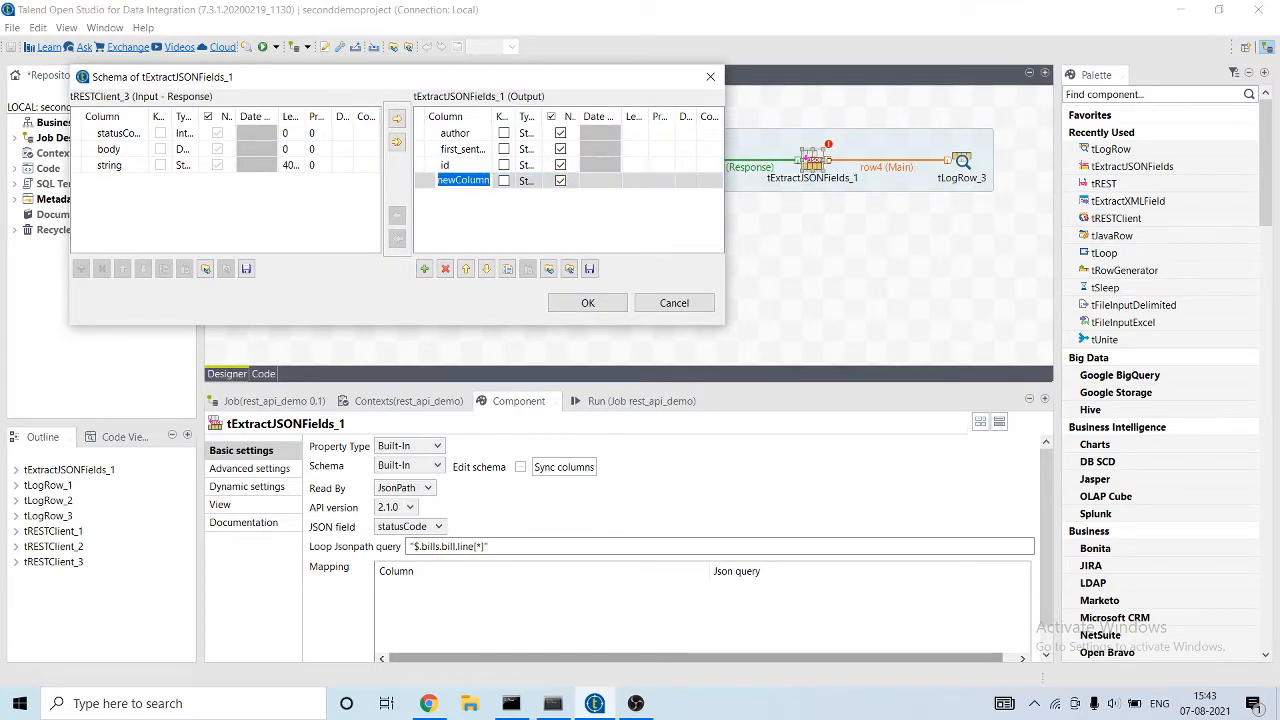
pyautogui.write('title')
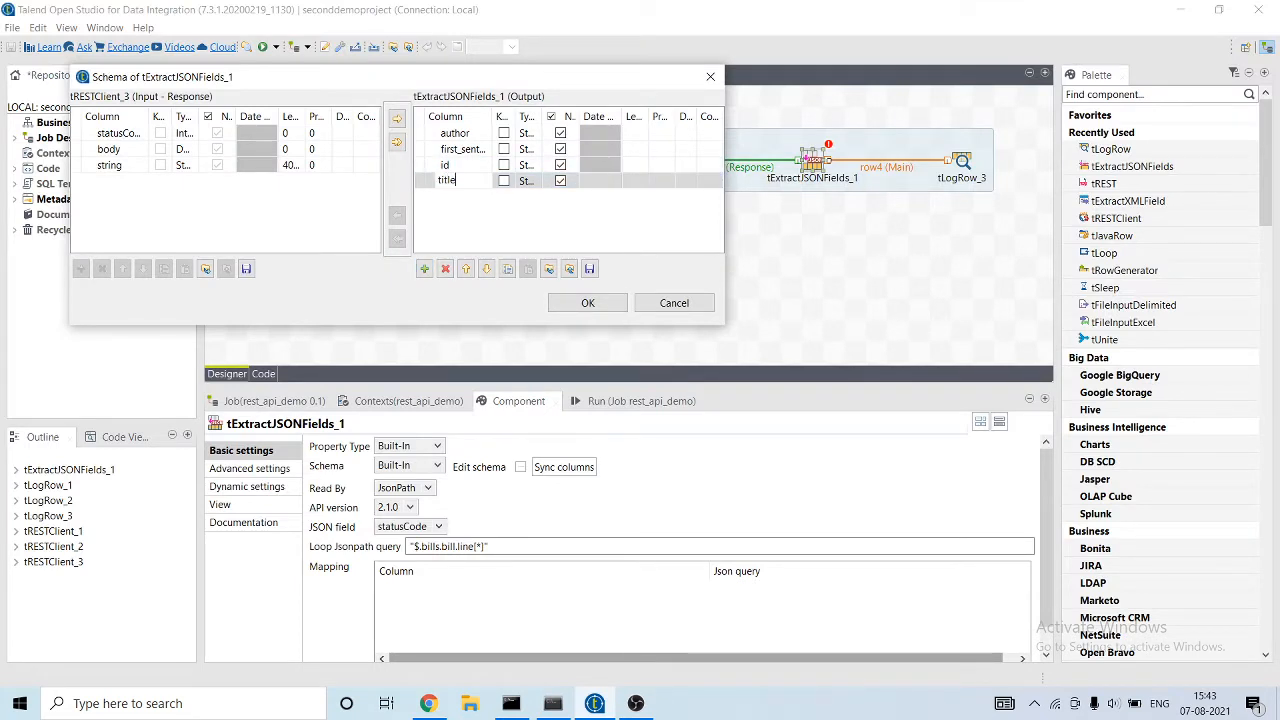
pyautogui.click(424, 268)
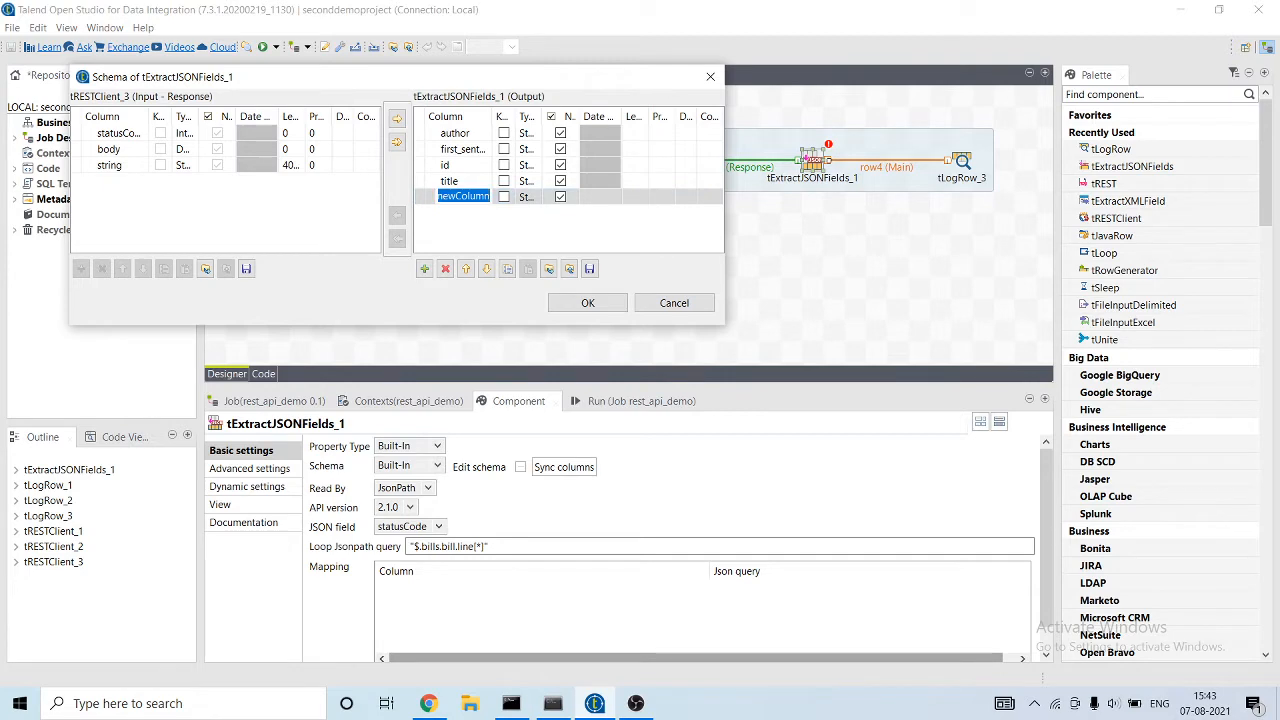
pyautogui.write('r_published')
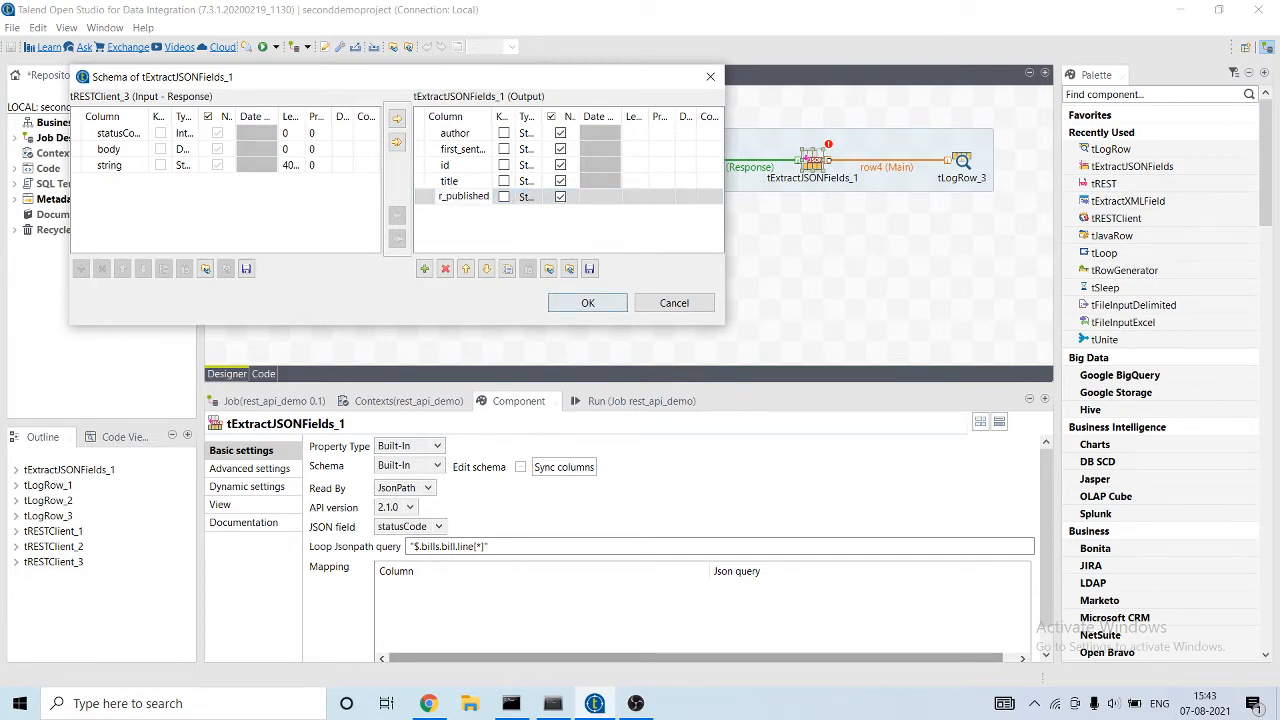
pyautogui.click(588, 304)
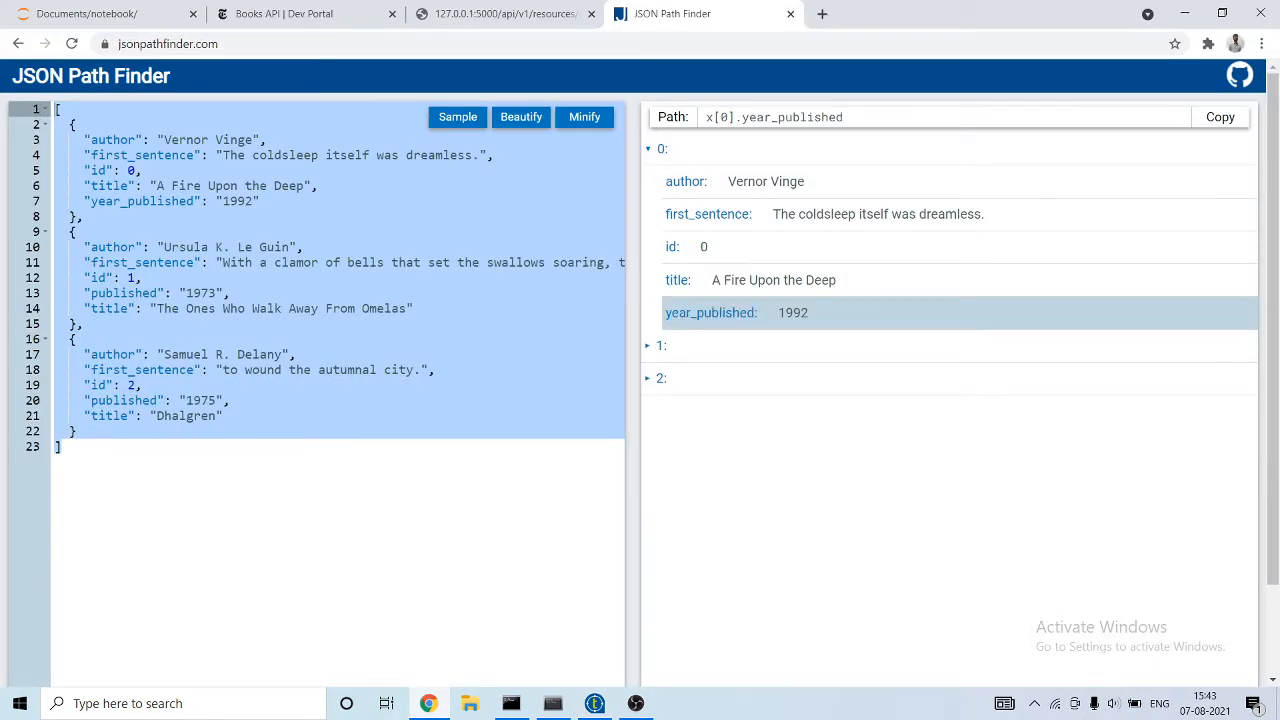
pyautogui.click(552, 704)
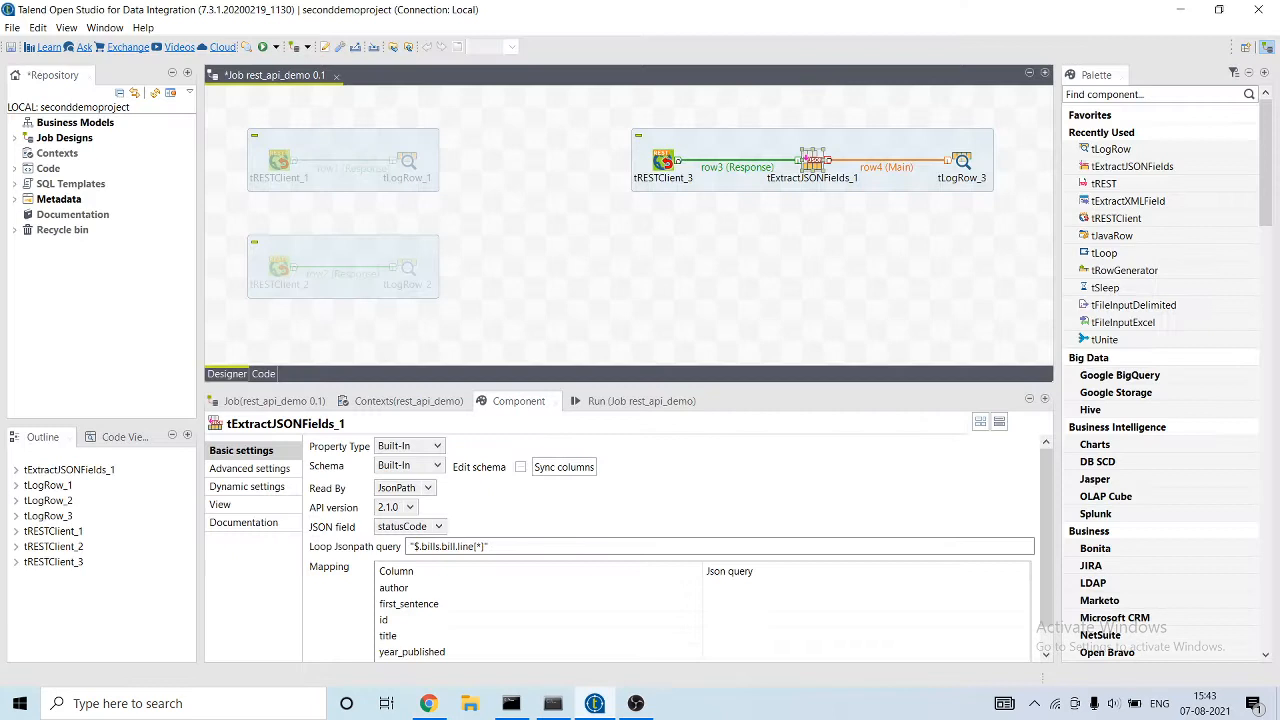
# - Set Loop Jsonpath query to "$[*]" and map author, first_sentence, id, title, year_published to same-named JSON queries
pyautogui.doubleClick(460, 546)
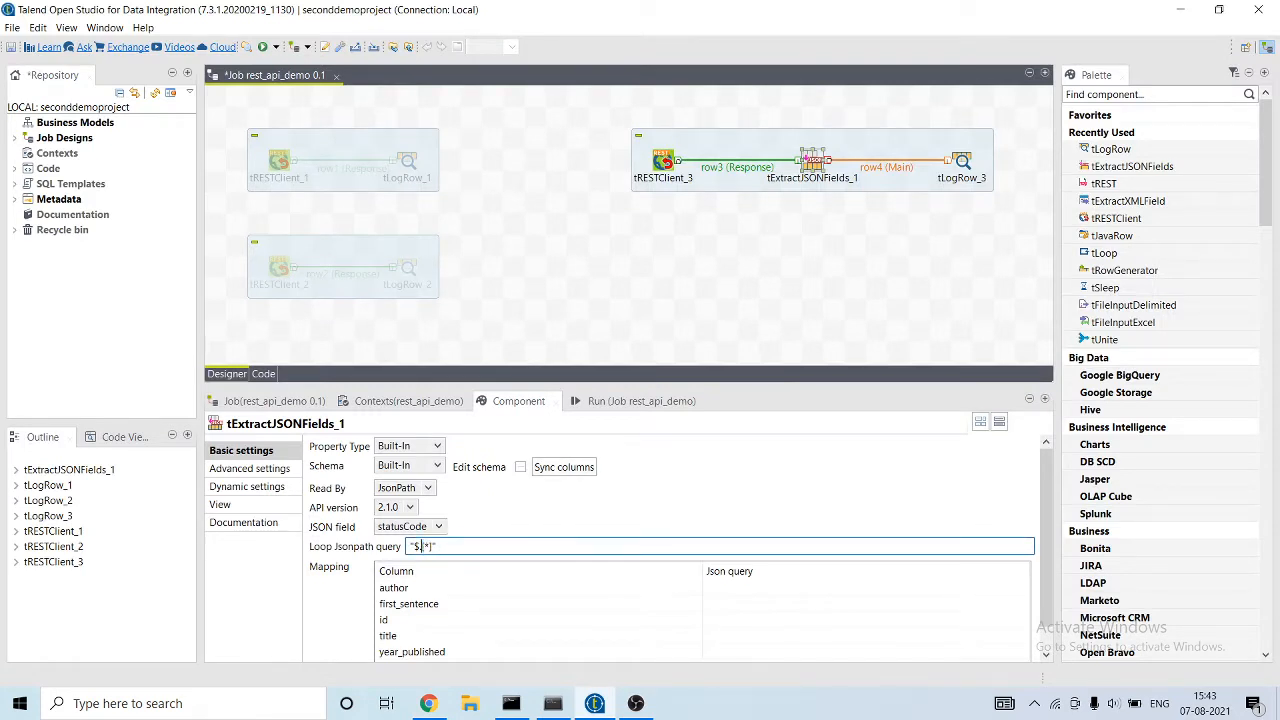
pyautogui.scroll(-3)
pyautogui.write('"author')
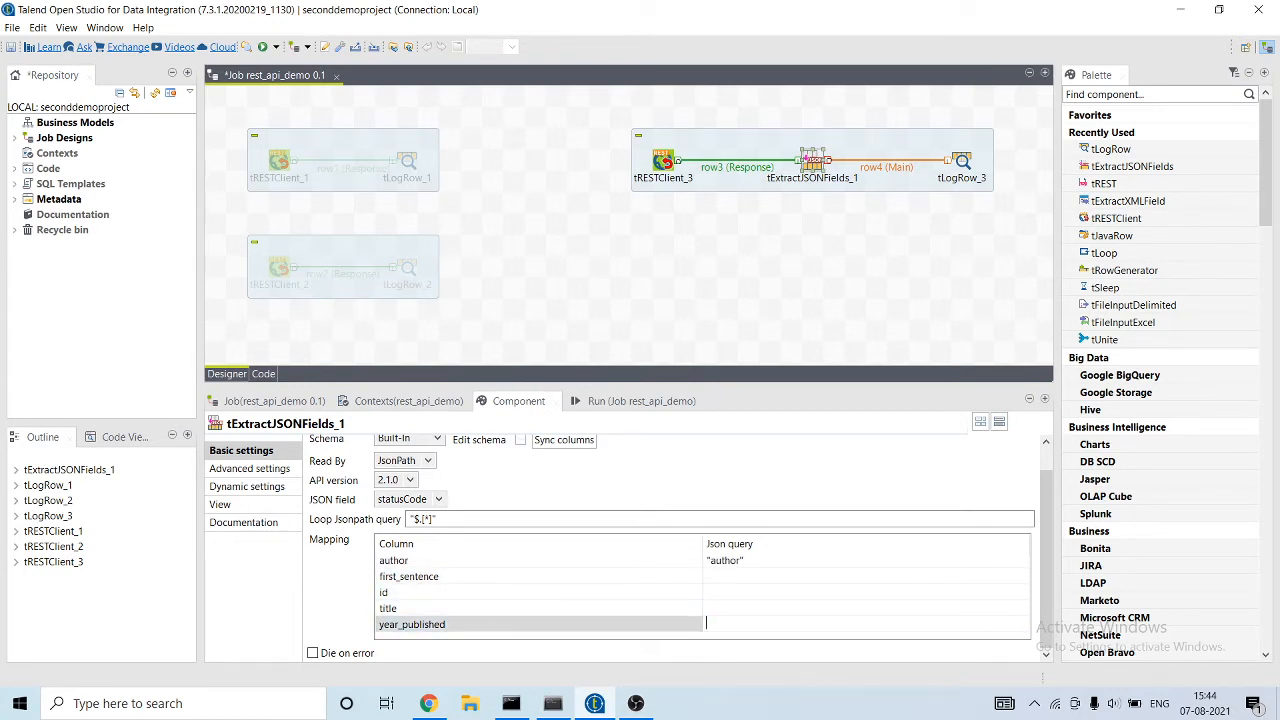
pyautogui.write('"year_published"')
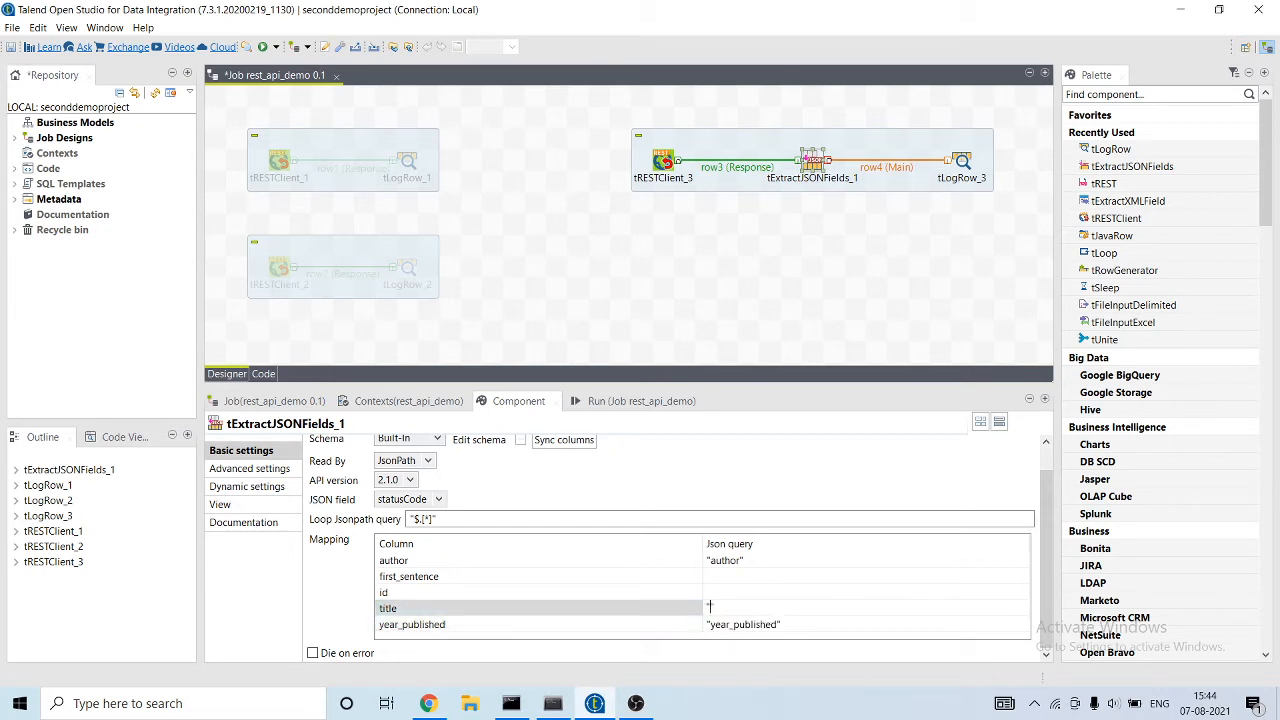
pyautogui.write('"title"')
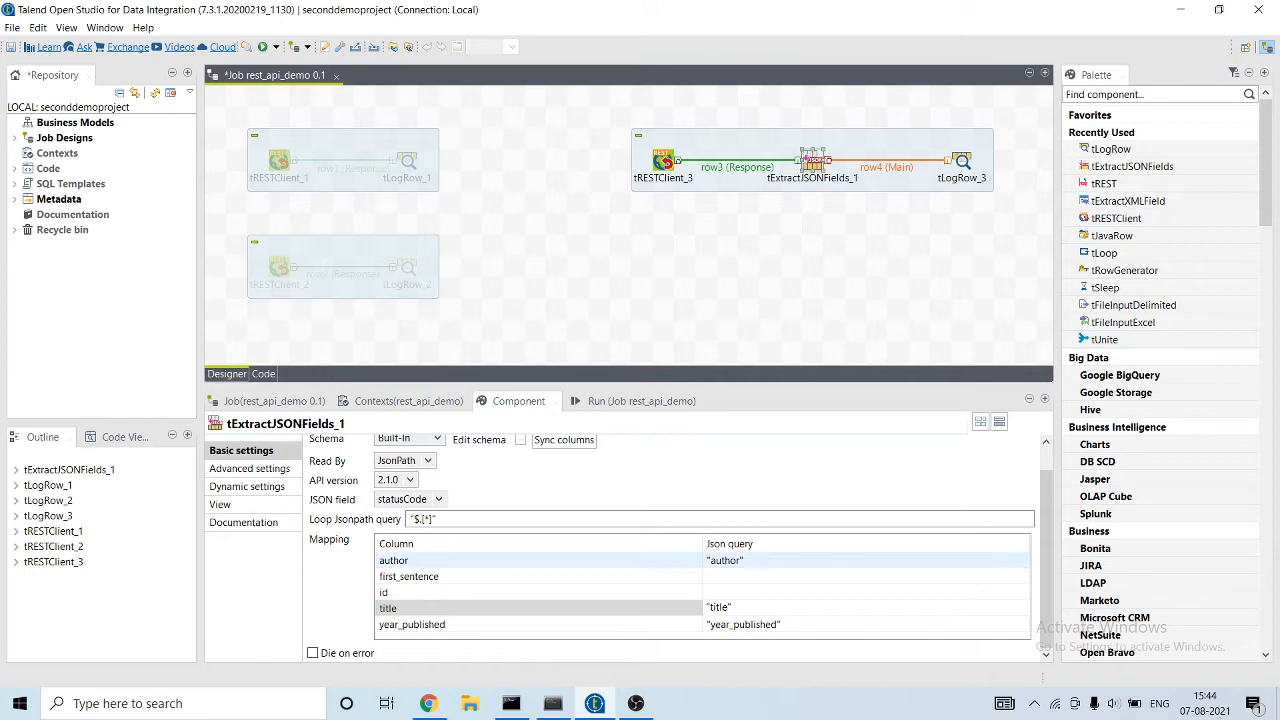
pyautogui.click(860, 592)
pyautogui.write('"first_senten')
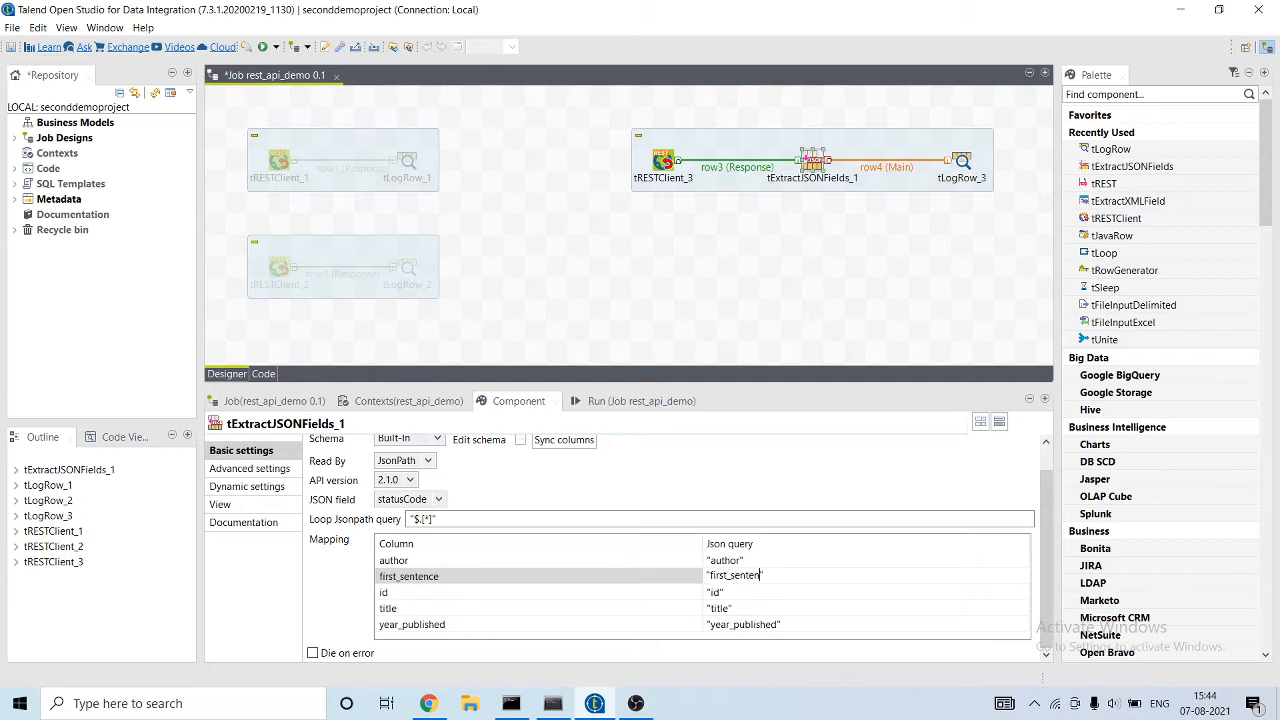
pyautogui.doubleClick(738, 576)
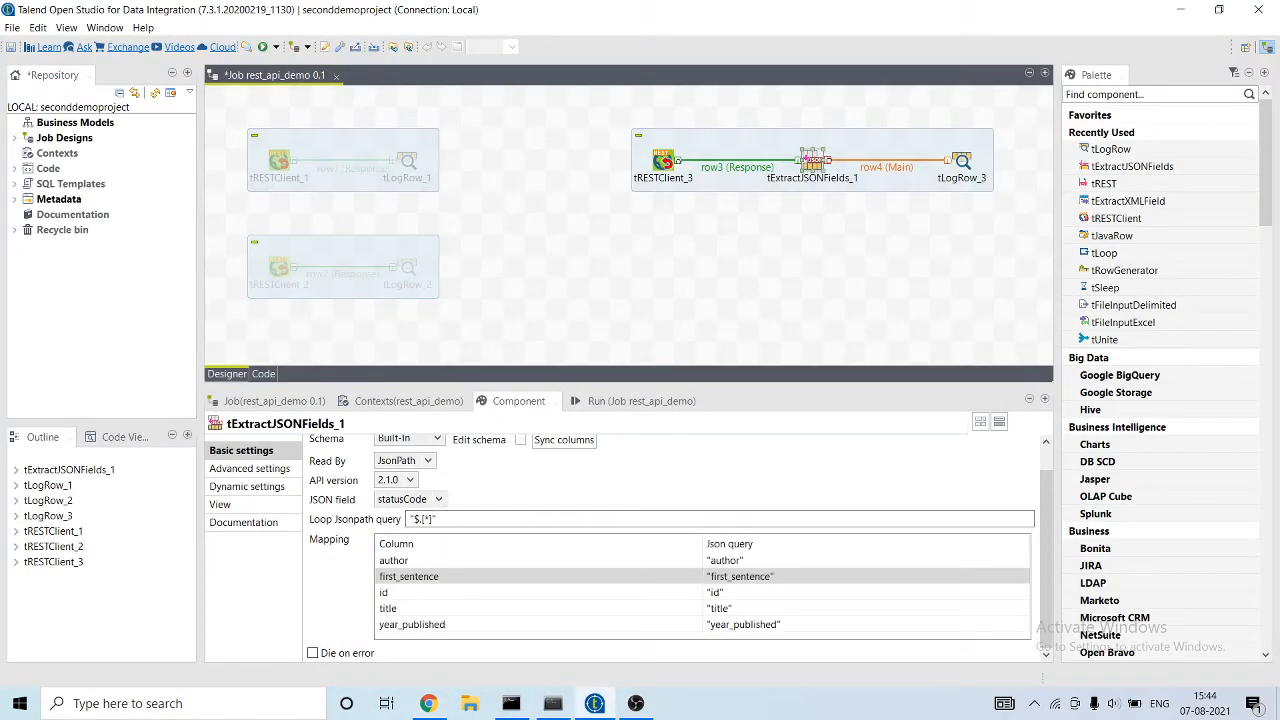
pyautogui.click(664, 160)
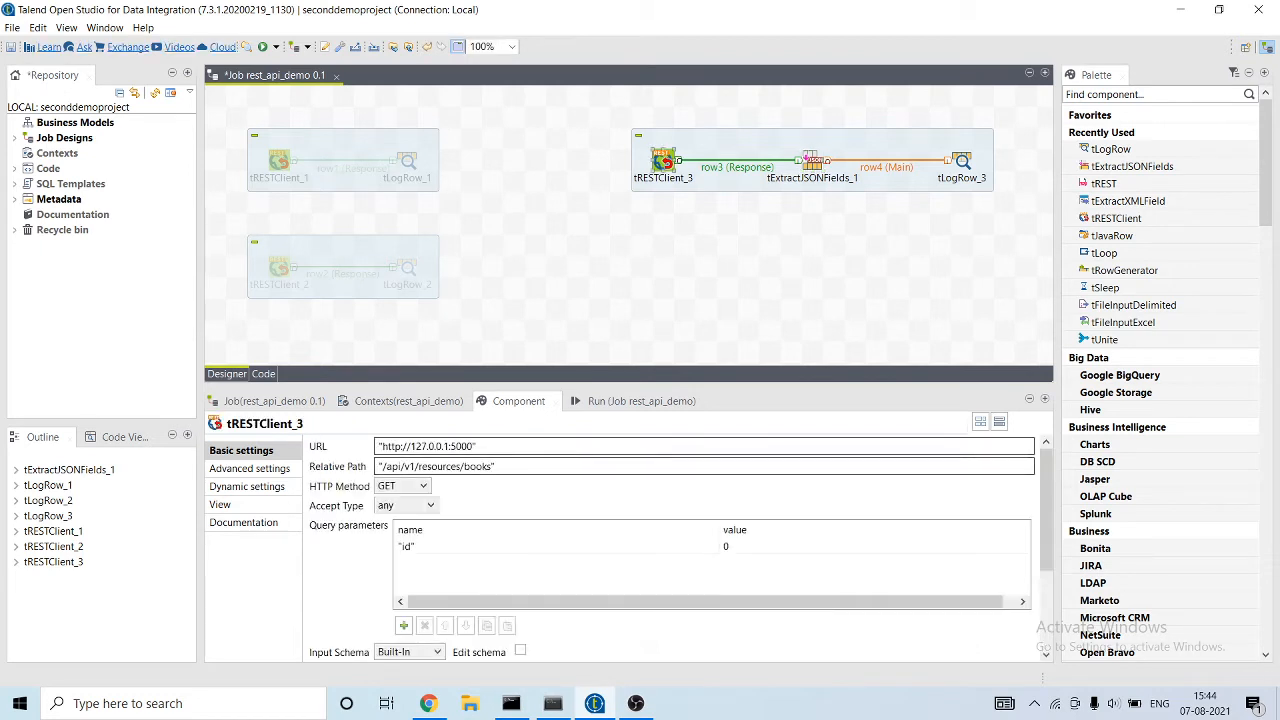
# - Run the rest_api_demo job; it finishes with exit code 0 but 0 rows reach tLogRow_3
pyautogui.click(962, 160)
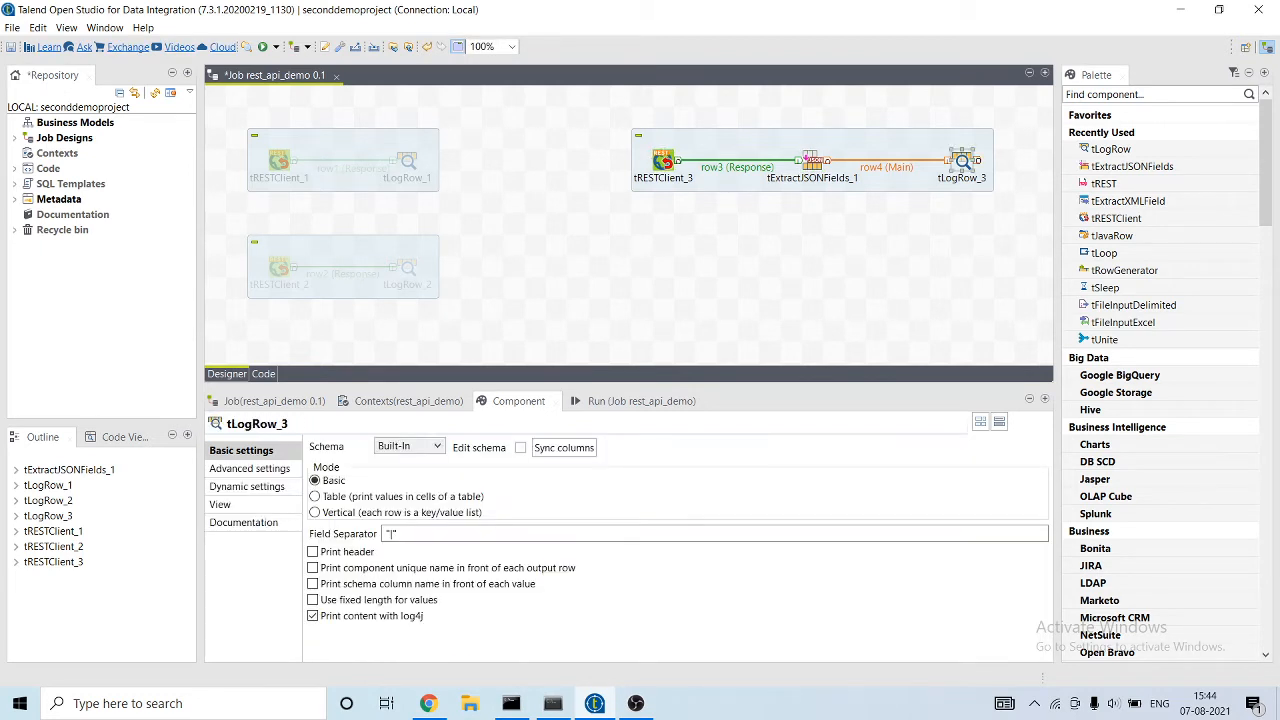
pyautogui.click(628, 400)
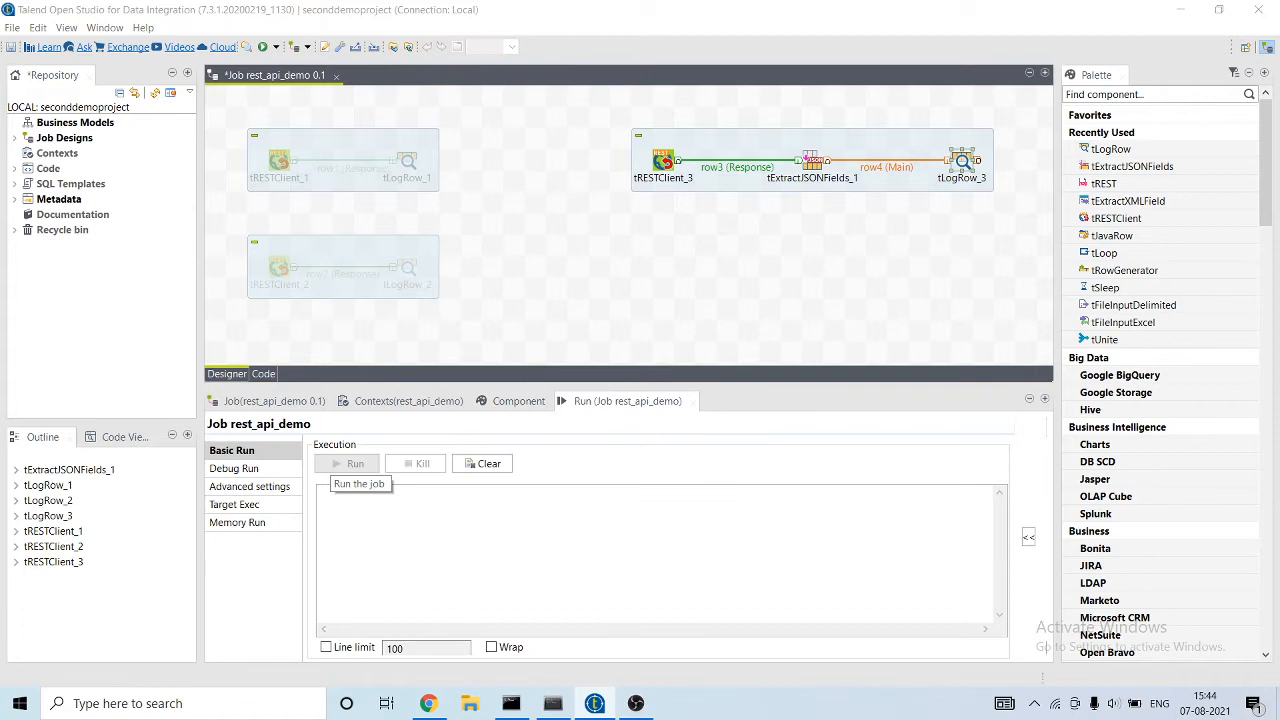
pyautogui.click(356, 464)
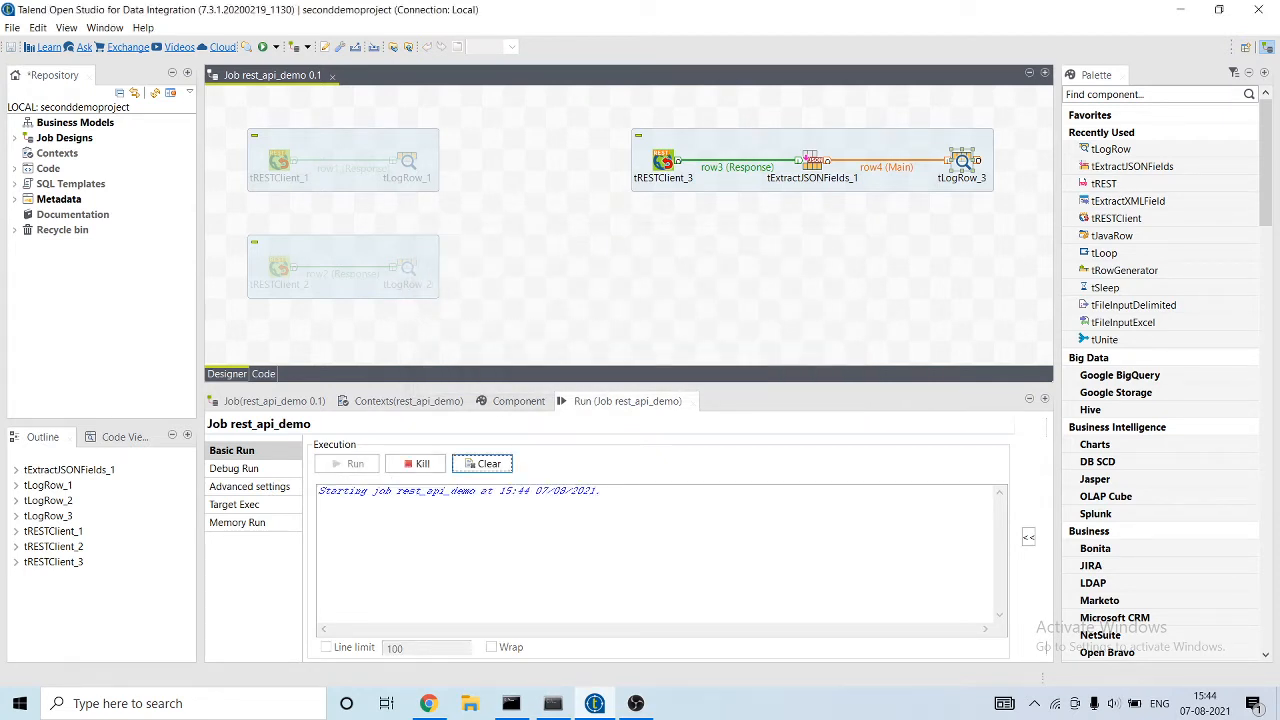
pyautogui.click(356, 464)
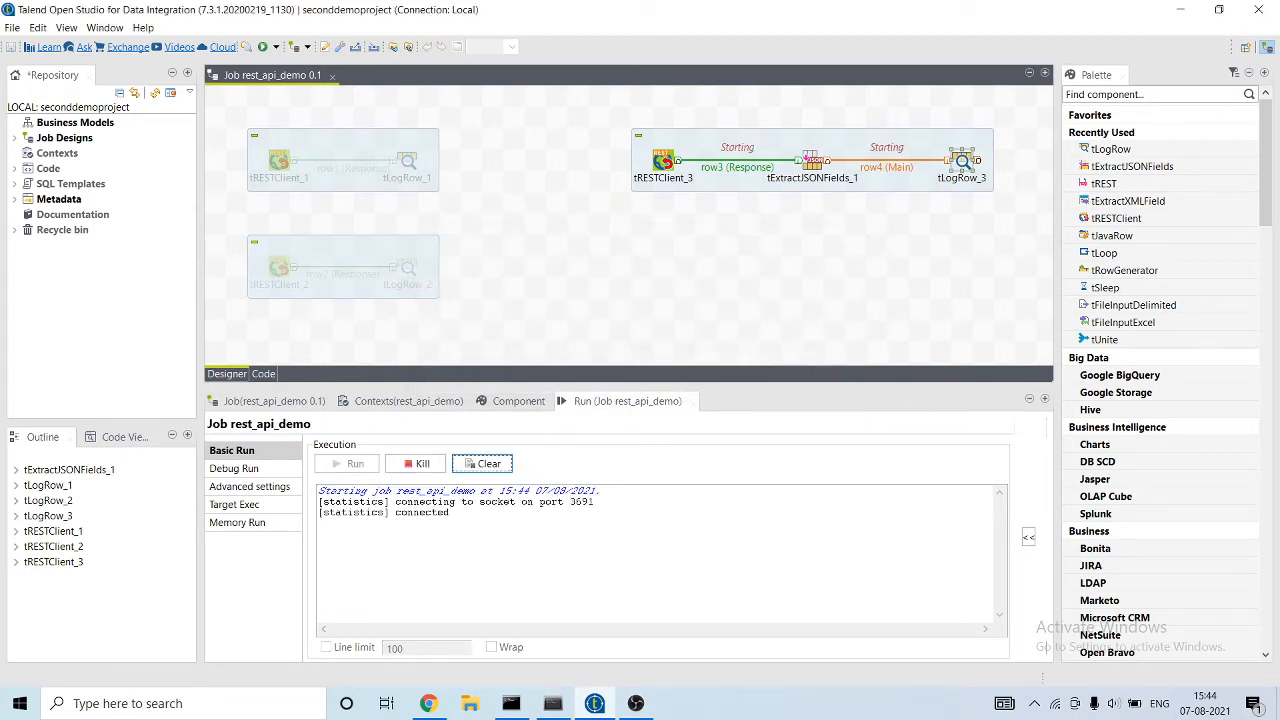
pyautogui.click(356, 464)
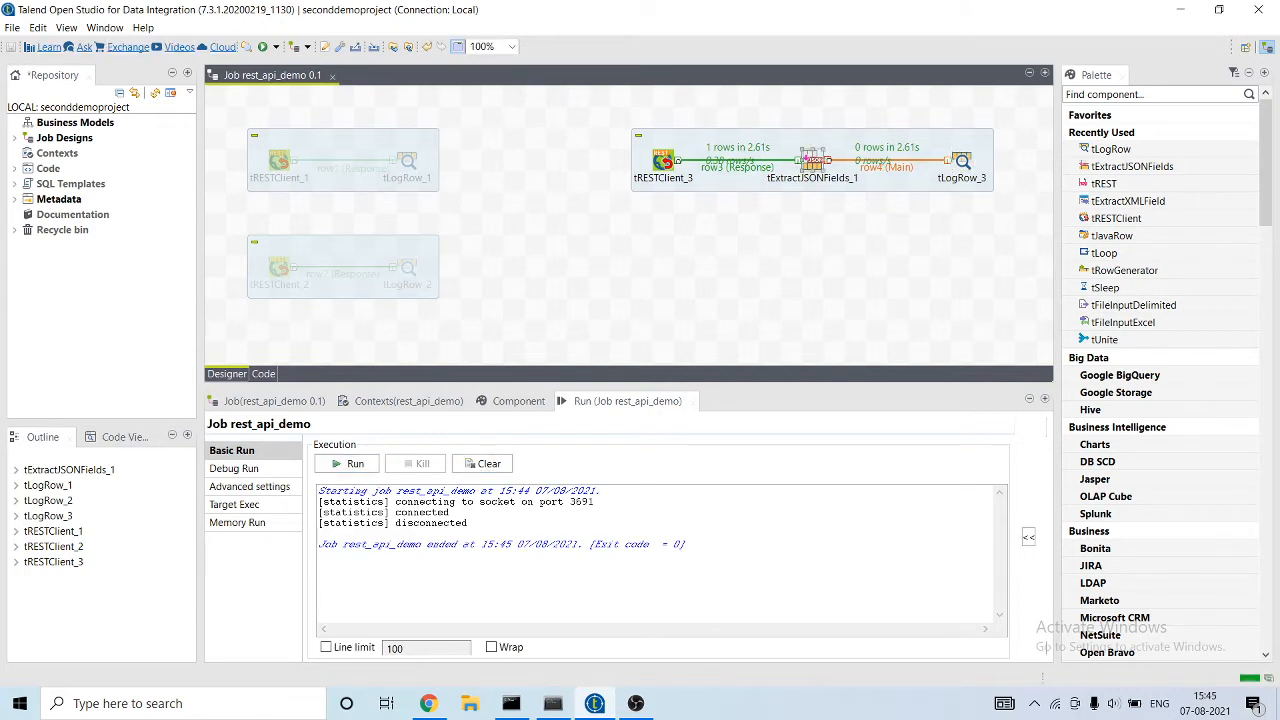
pyautogui.click(964, 160)
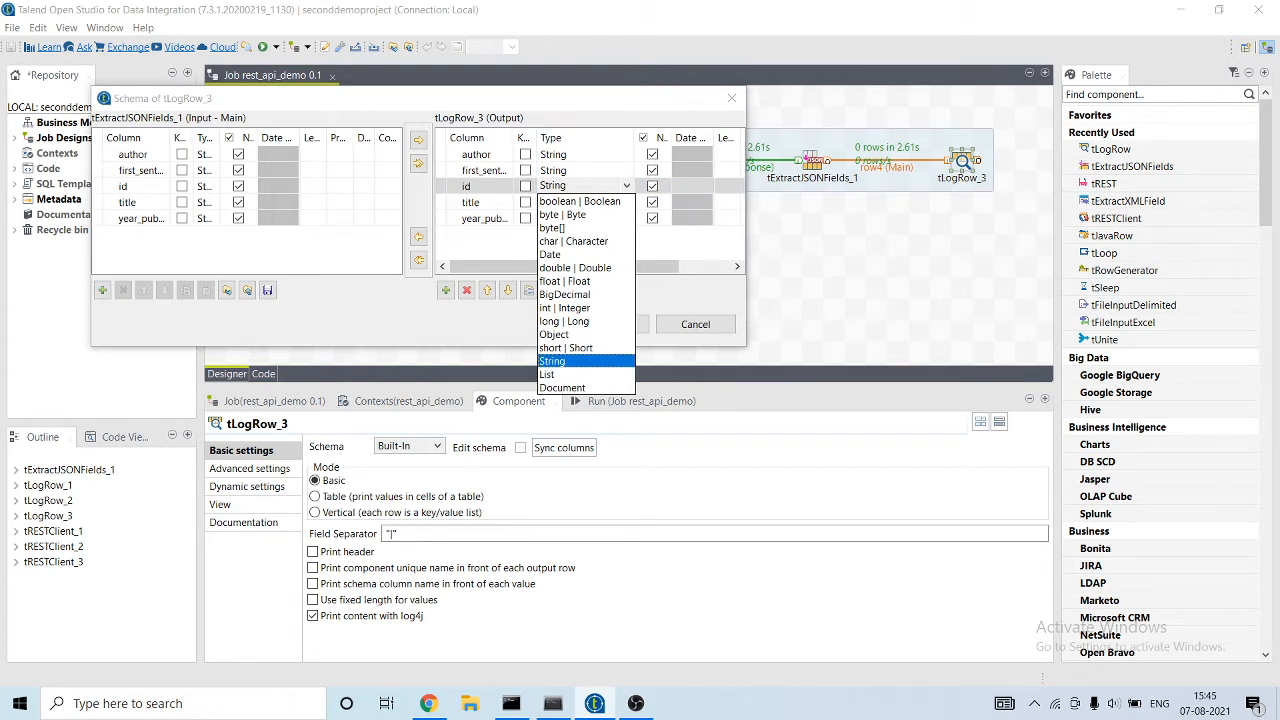
# - Change tLogRow_3's id column type to Integer and set its Mode to Table
pyautogui.click(564, 308)
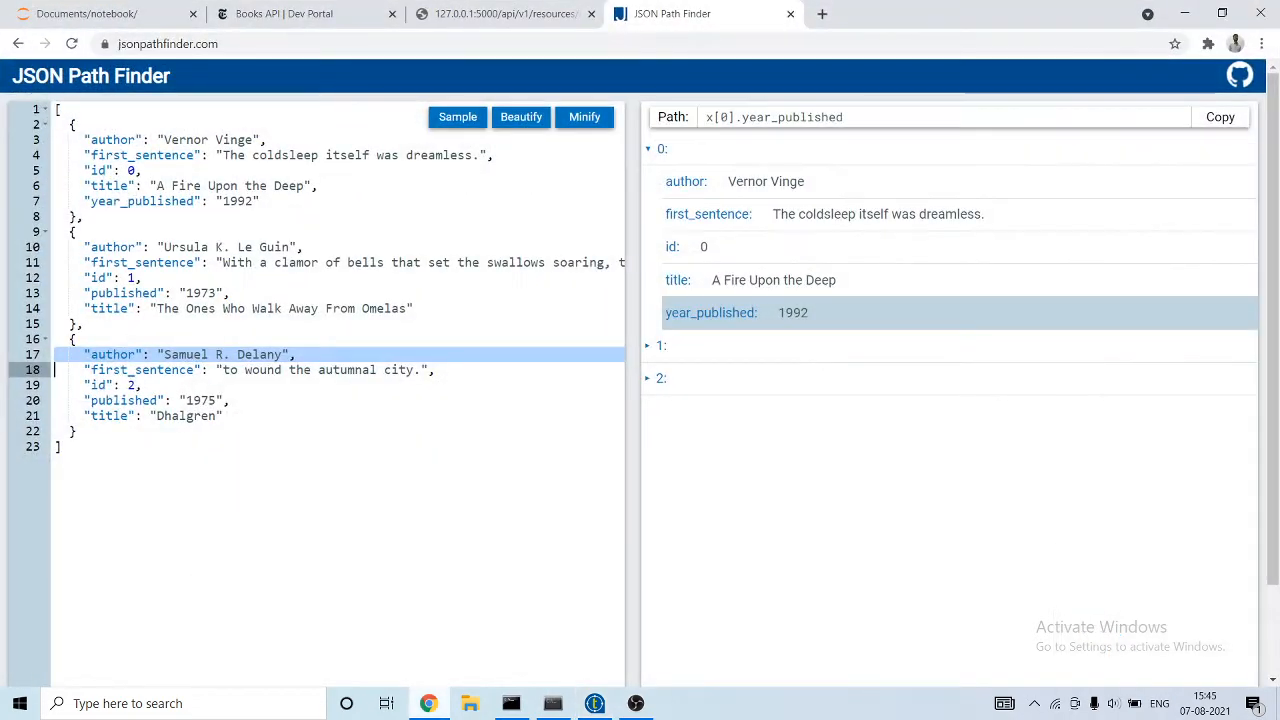
pyautogui.click(552, 704)
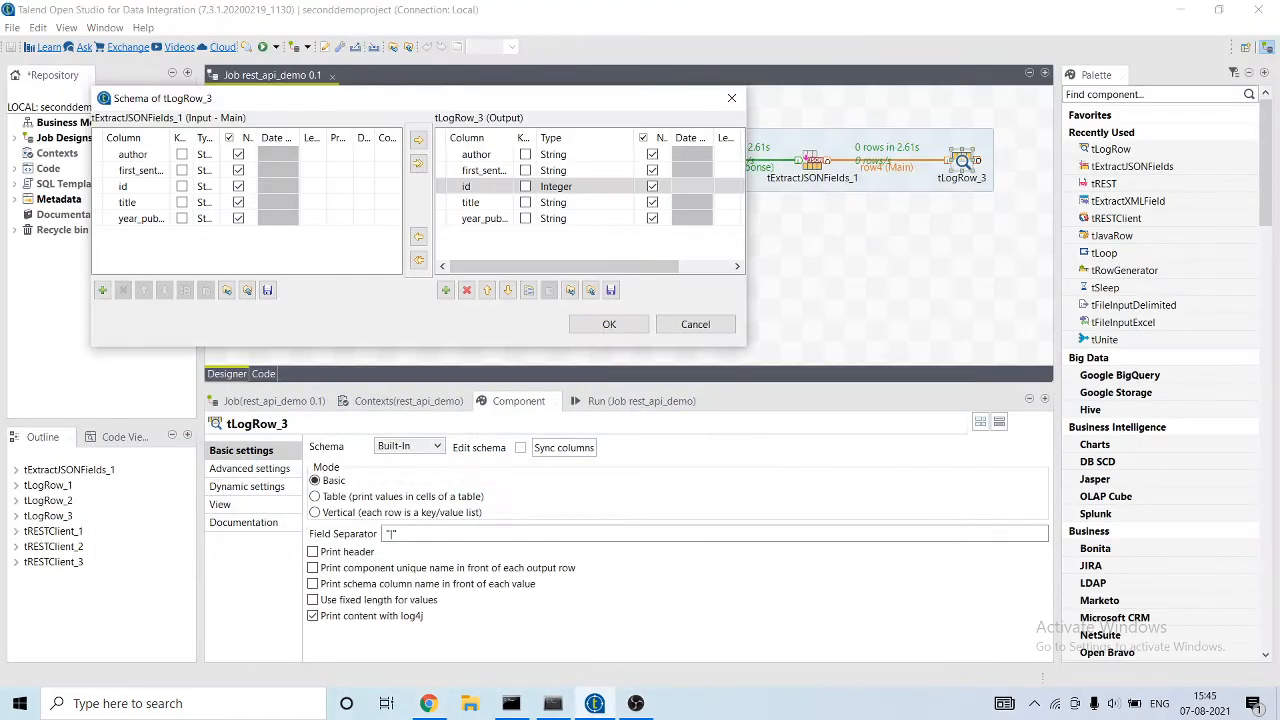
pyautogui.click(608, 324)
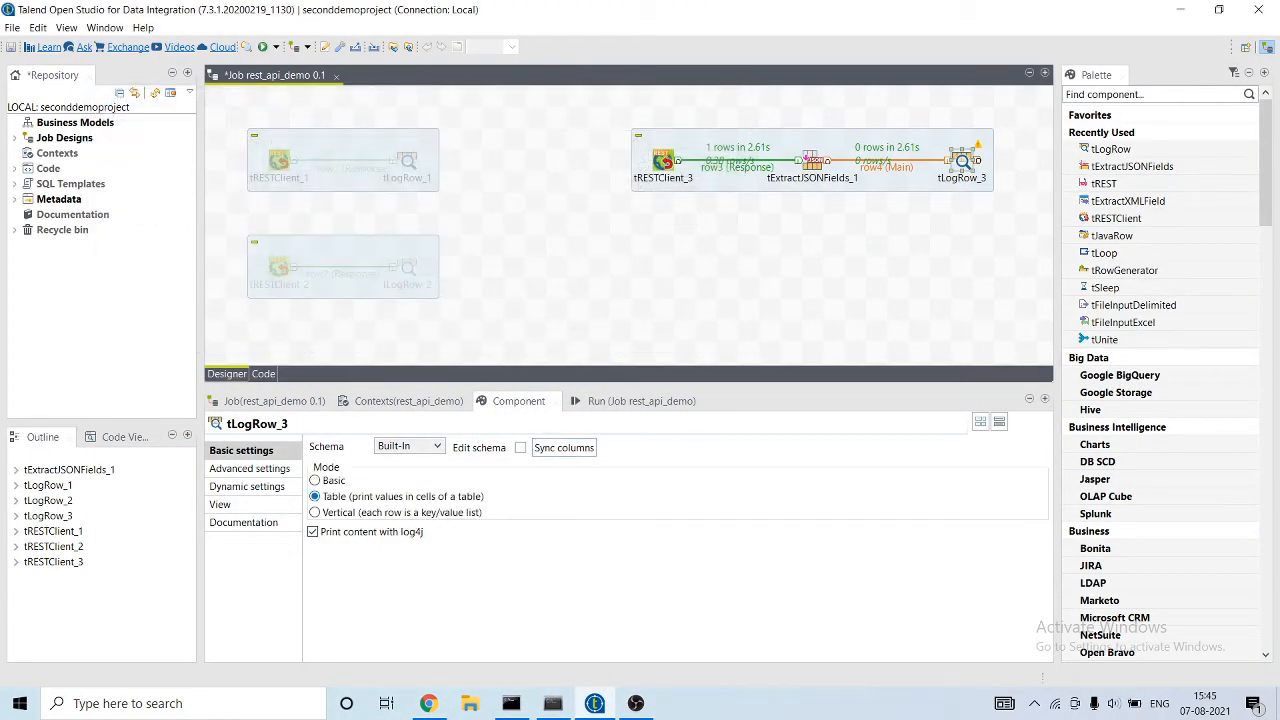
pyautogui.click(812, 160)
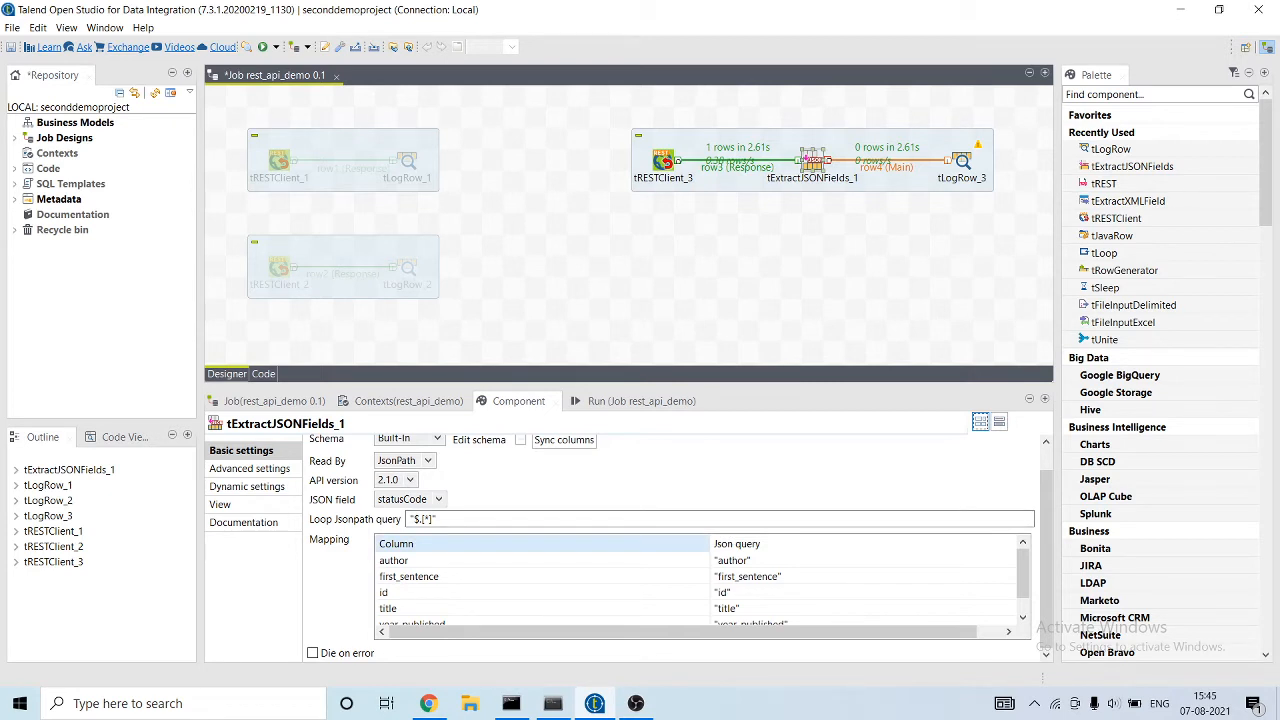
# - Set tExtractJSONFields_1's JSON field to string and rerun the job, logging one book row as a table
pyautogui.click(410, 500)
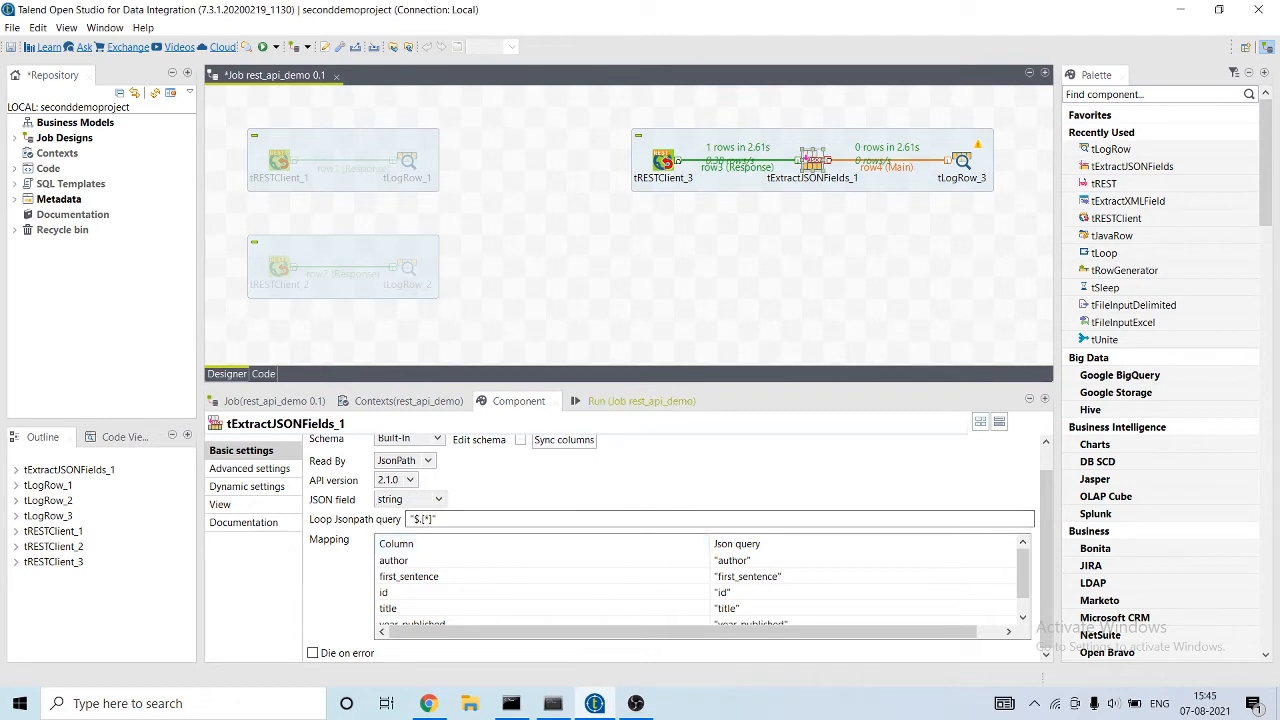
pyautogui.click(628, 400)
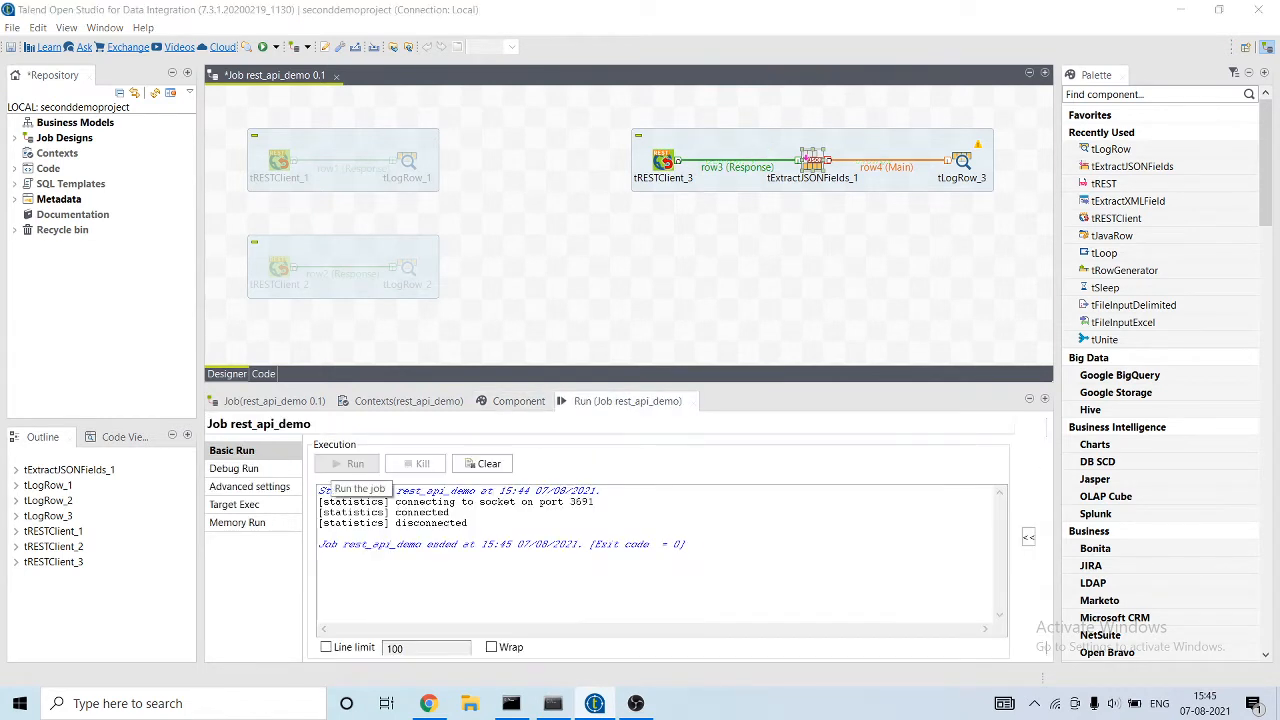
pyautogui.click(356, 464)
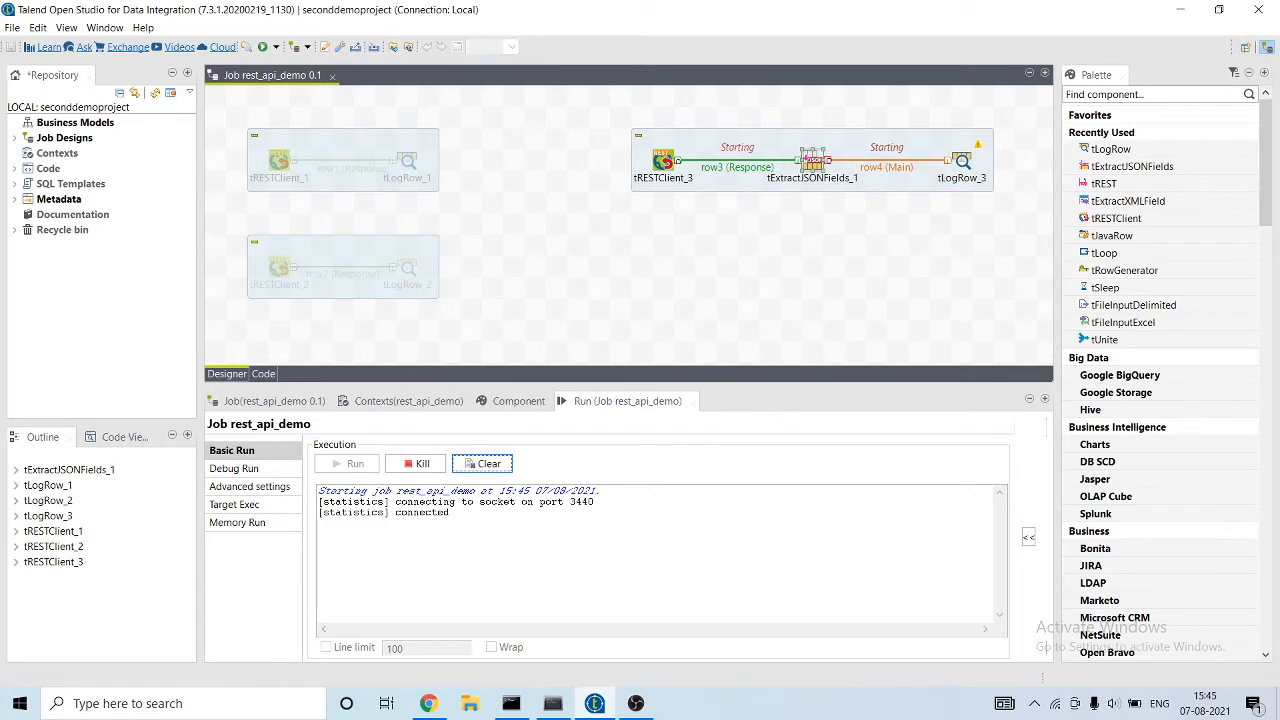
pyautogui.click(356, 464)
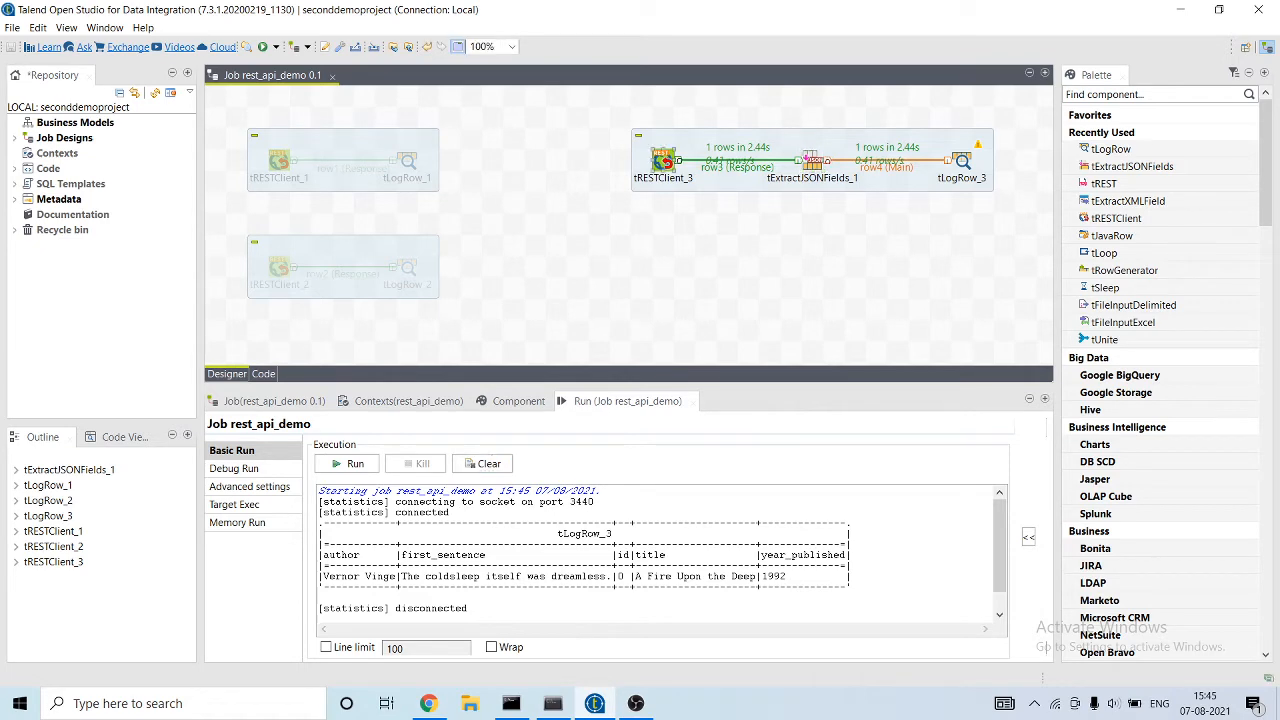
pyautogui.click(518, 400)
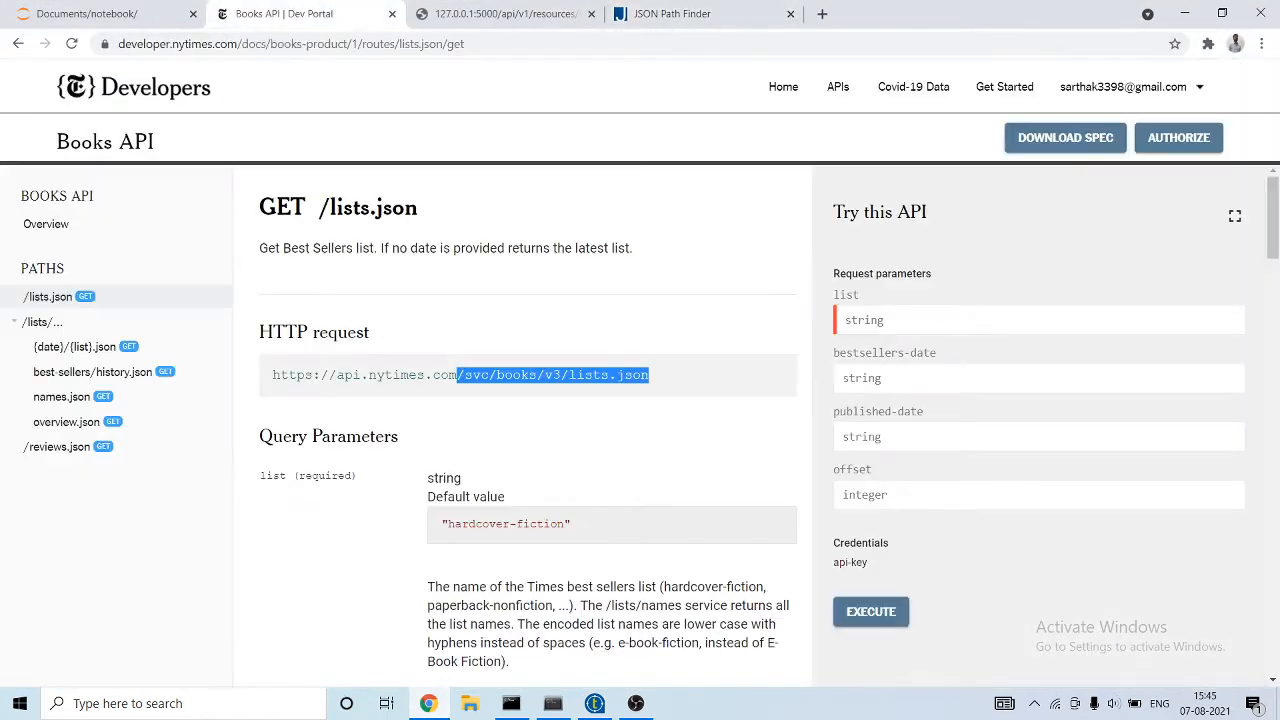
# - Consult the NYT Books API page in Chrome, then rerun the job to log three book rows
pyautogui.click(504, 12)
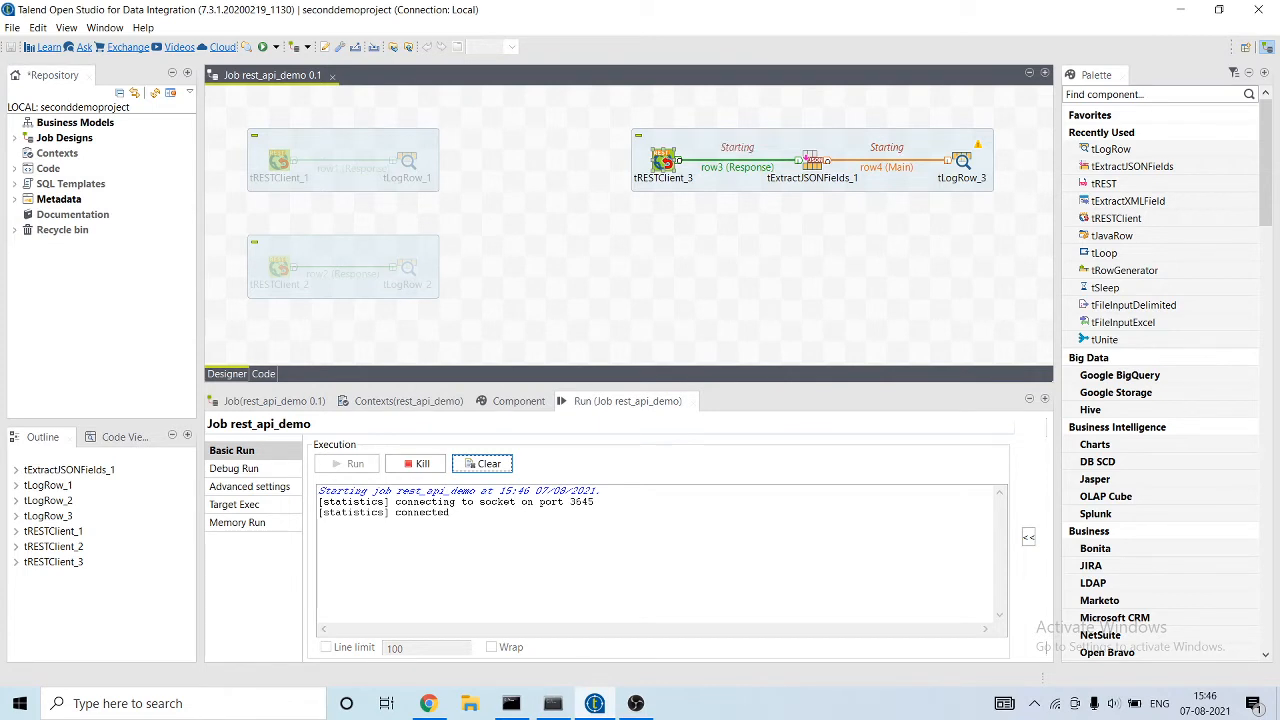
pyautogui.click(348, 464)
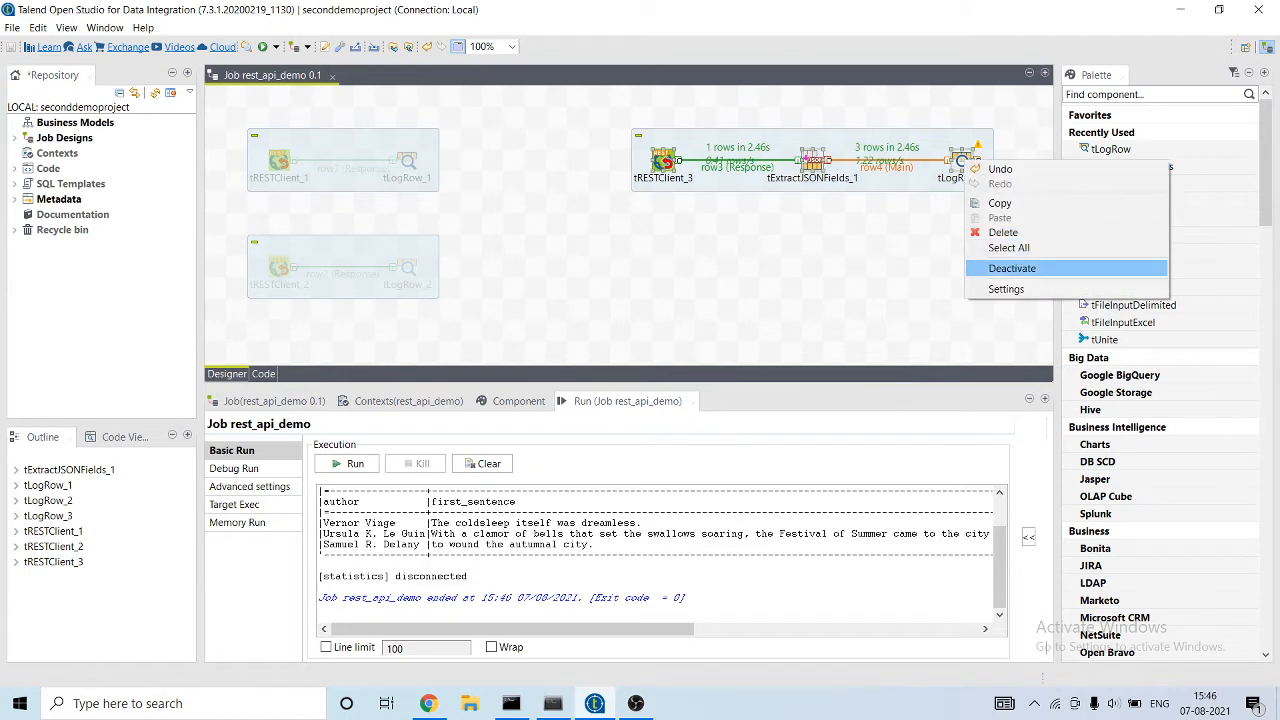
# - Copy and paste tRESTClient_2 and add a tExtractJSONFields component beside the new tRESTClient_4
pyautogui.click(1012, 268)
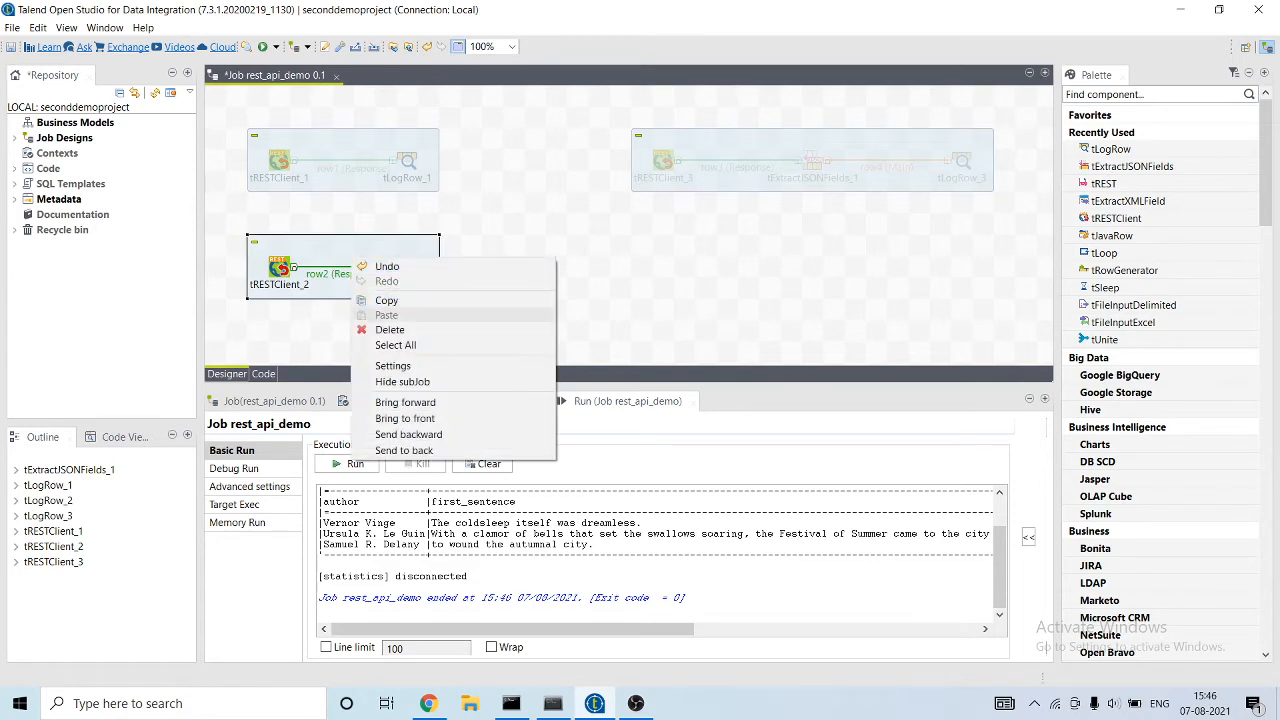
pyautogui.click(386, 316)
pyautogui.write('t')
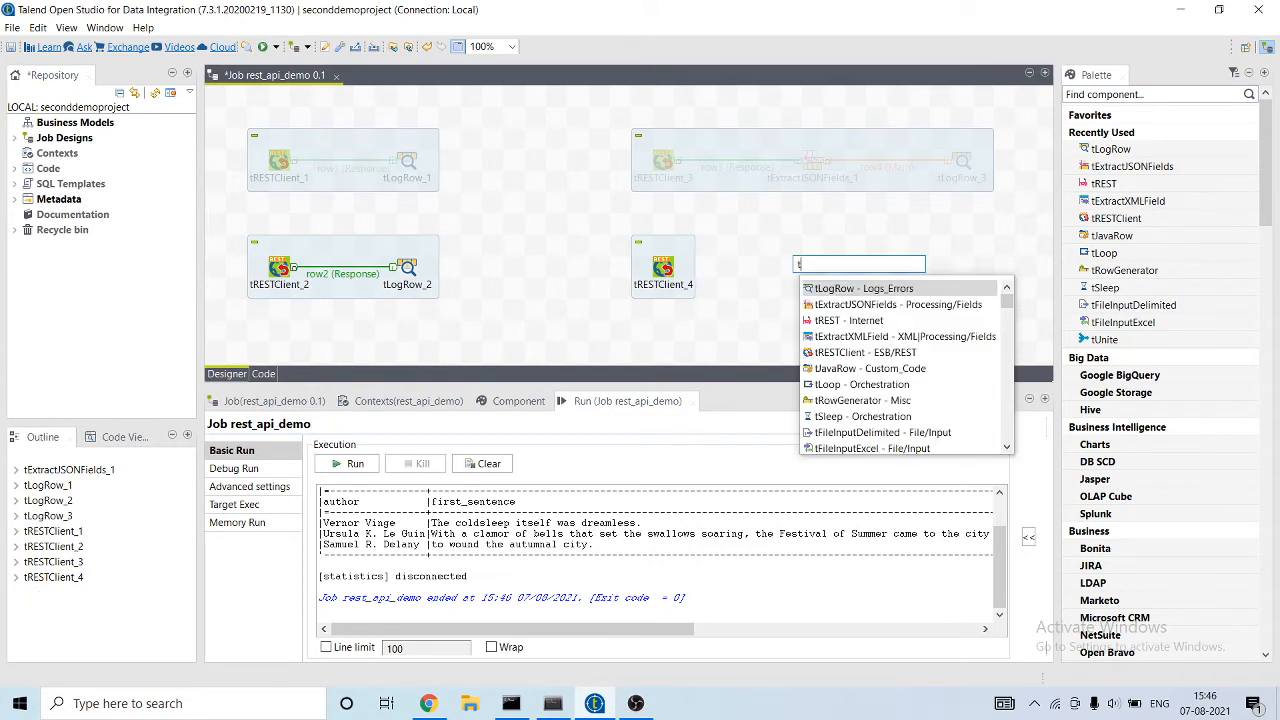
pyautogui.write('ex')
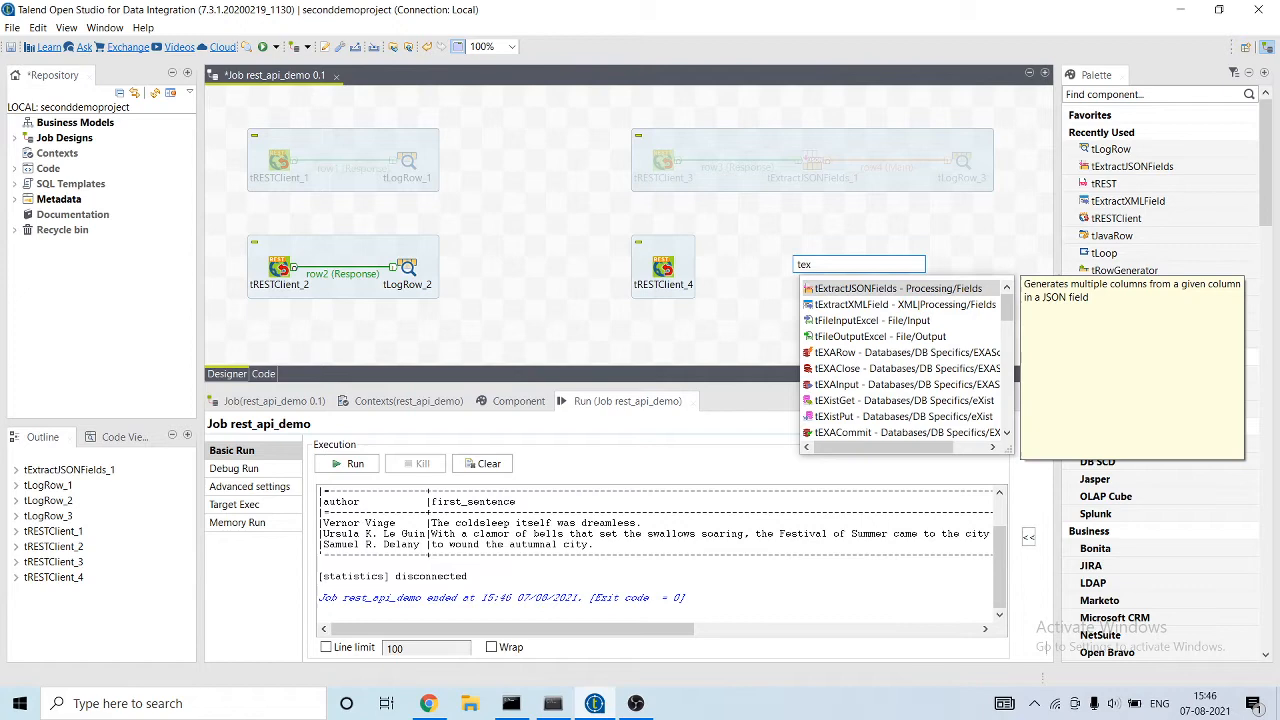
pyautogui.click(898, 288)
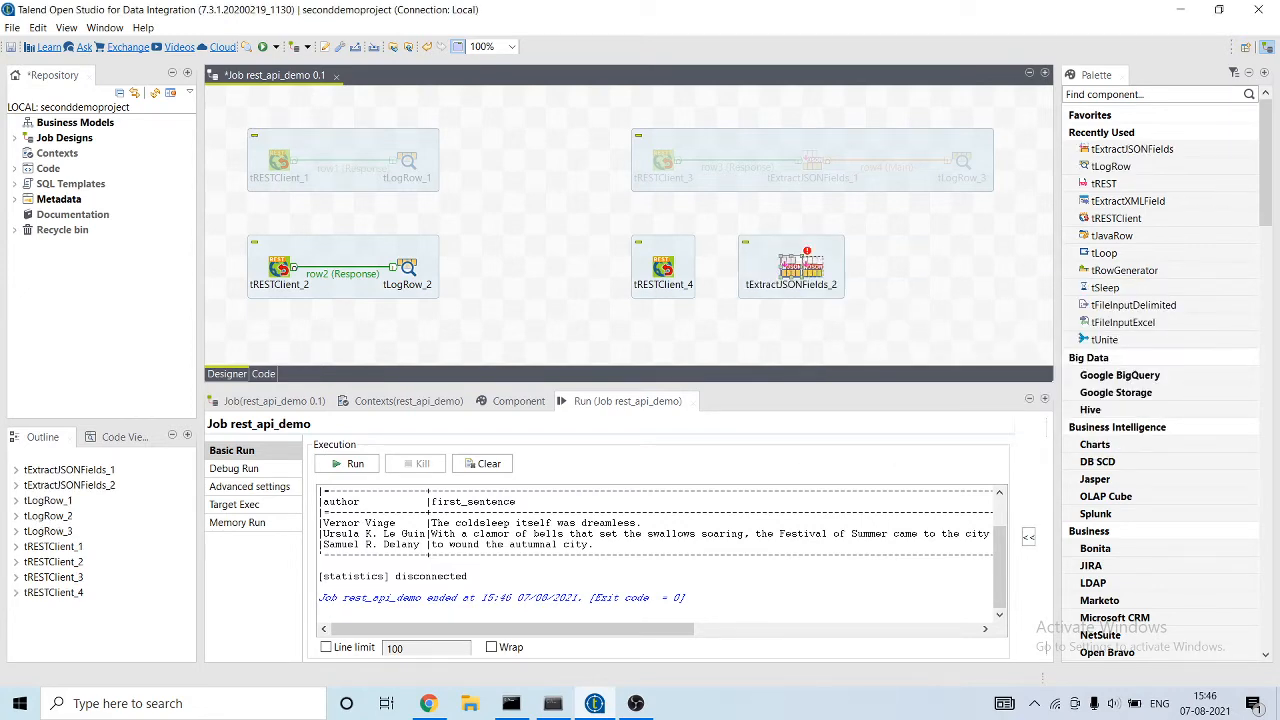
pyautogui.moveTo(792, 266); pyautogui.dragTo(834, 266)
pyautogui.write('tlog')
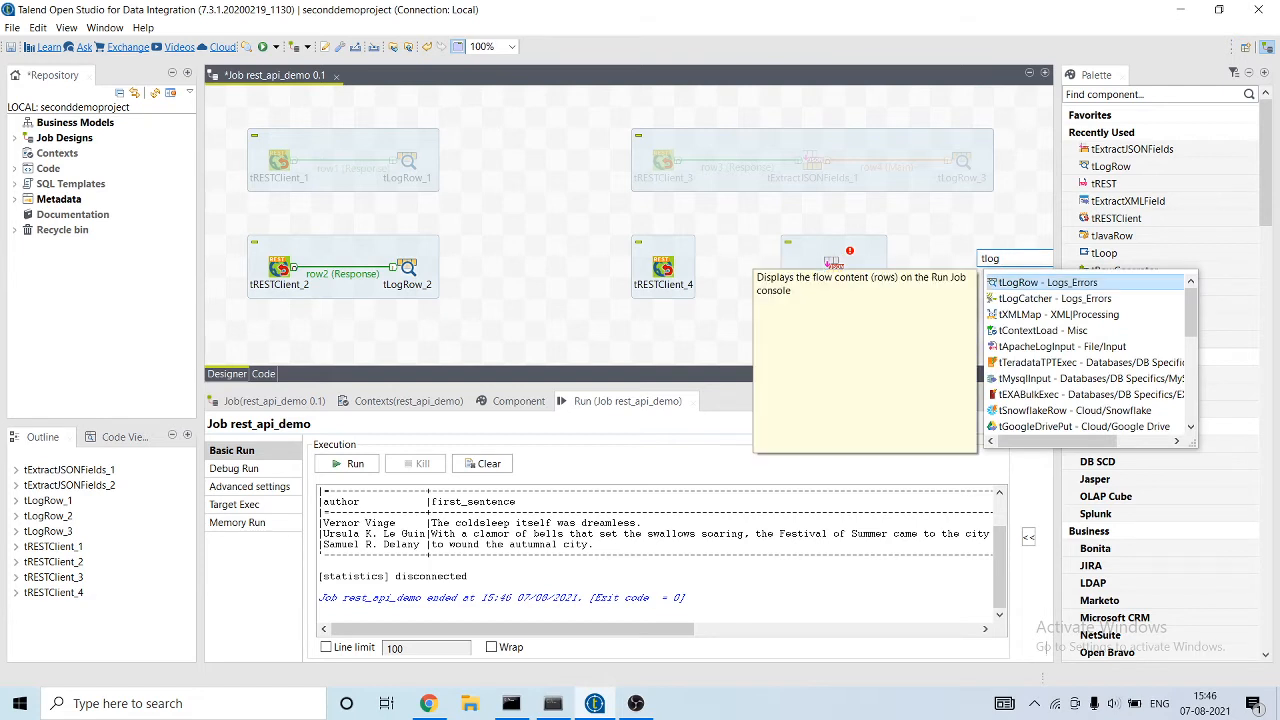
# - Wire tRESTClient_4 → tExtractJSONFields_2 → tLogRow_4 with Row > Main links
pyautogui.rightClick(664, 268)
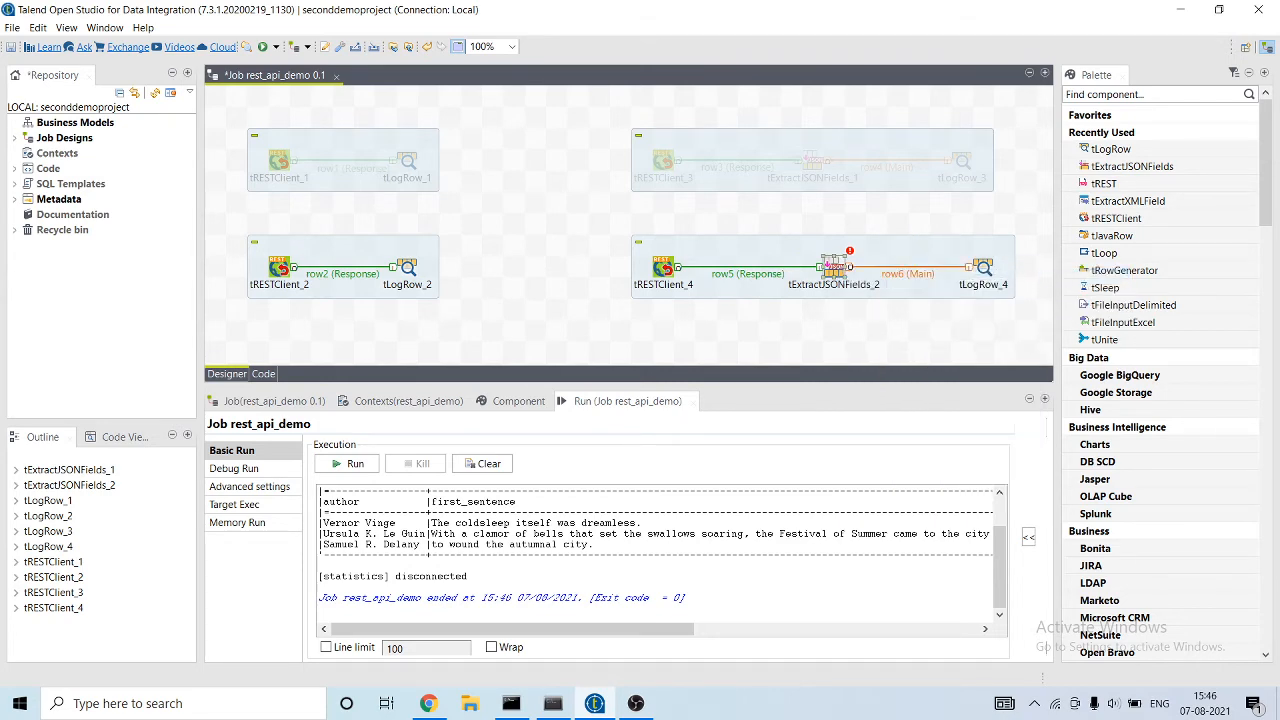
pyautogui.click(664, 264)
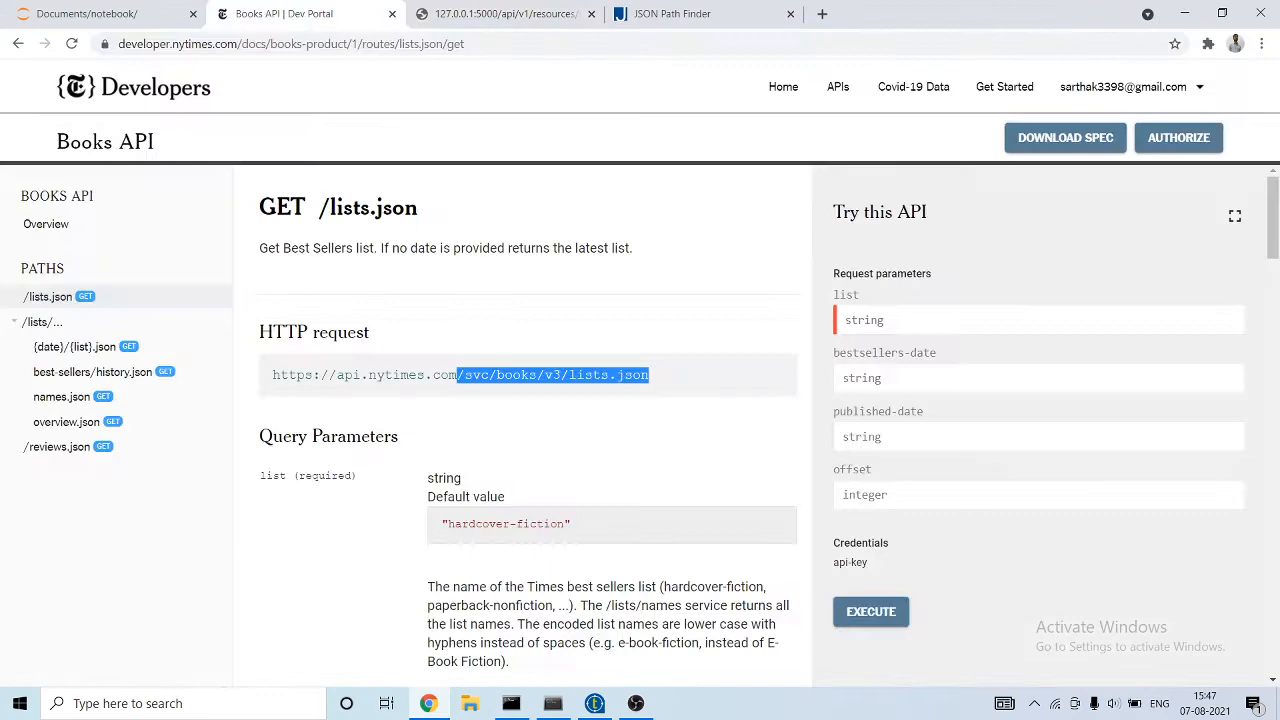
# - Copy the lists.json path from the Books API docs and set it as tRESTClient_4's Relative Path /svc/books/v3/lists.json
pyautogui.doubleClick(516, 374)
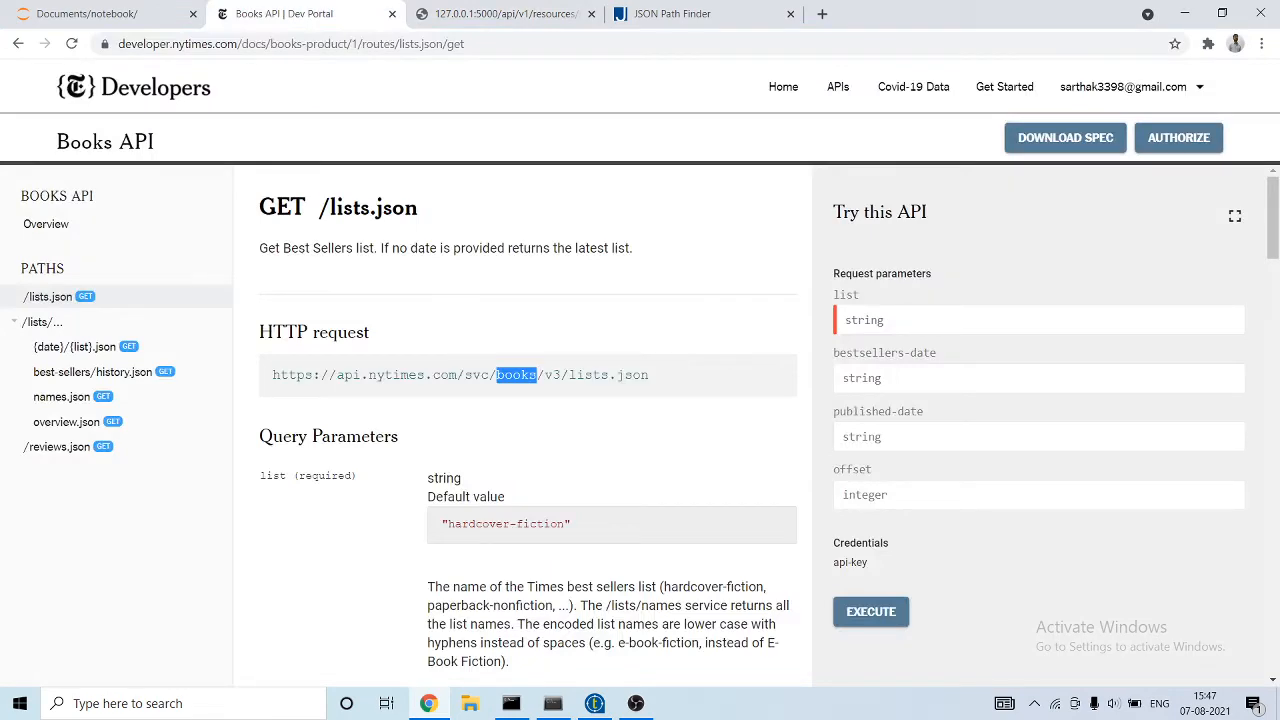
pyautogui.click(1036, 320)
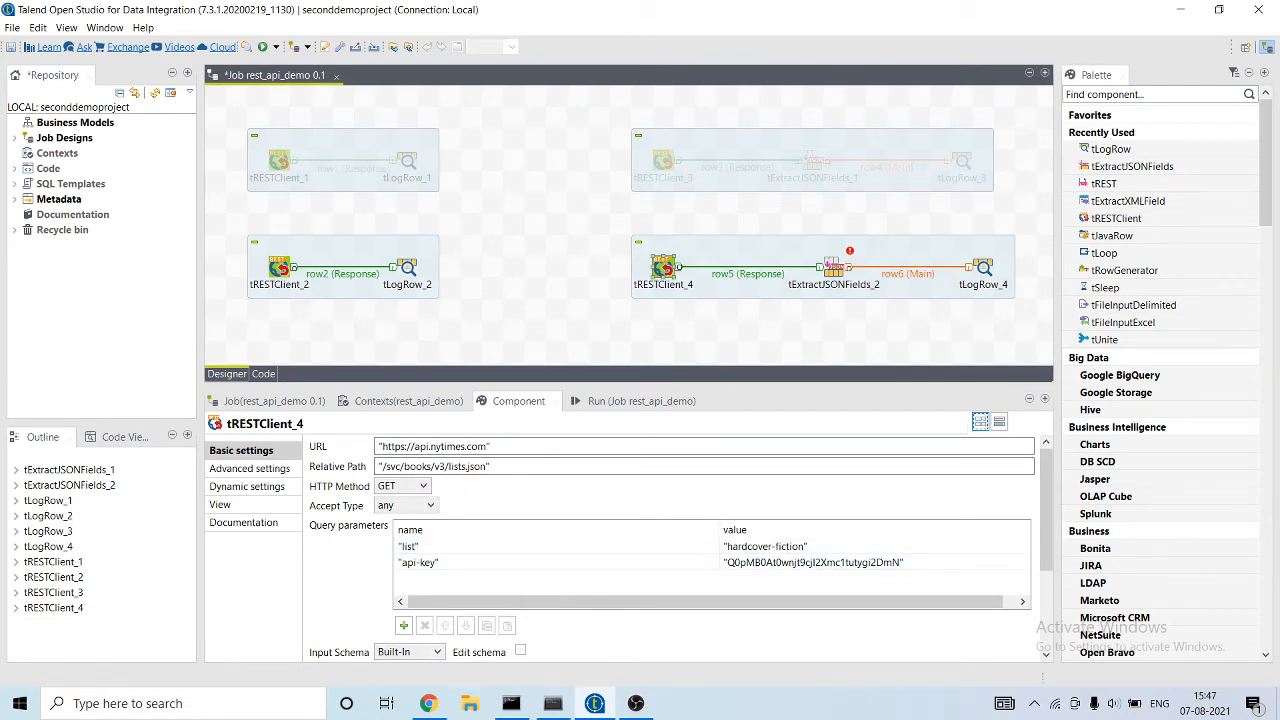
pyautogui.click(700, 446)
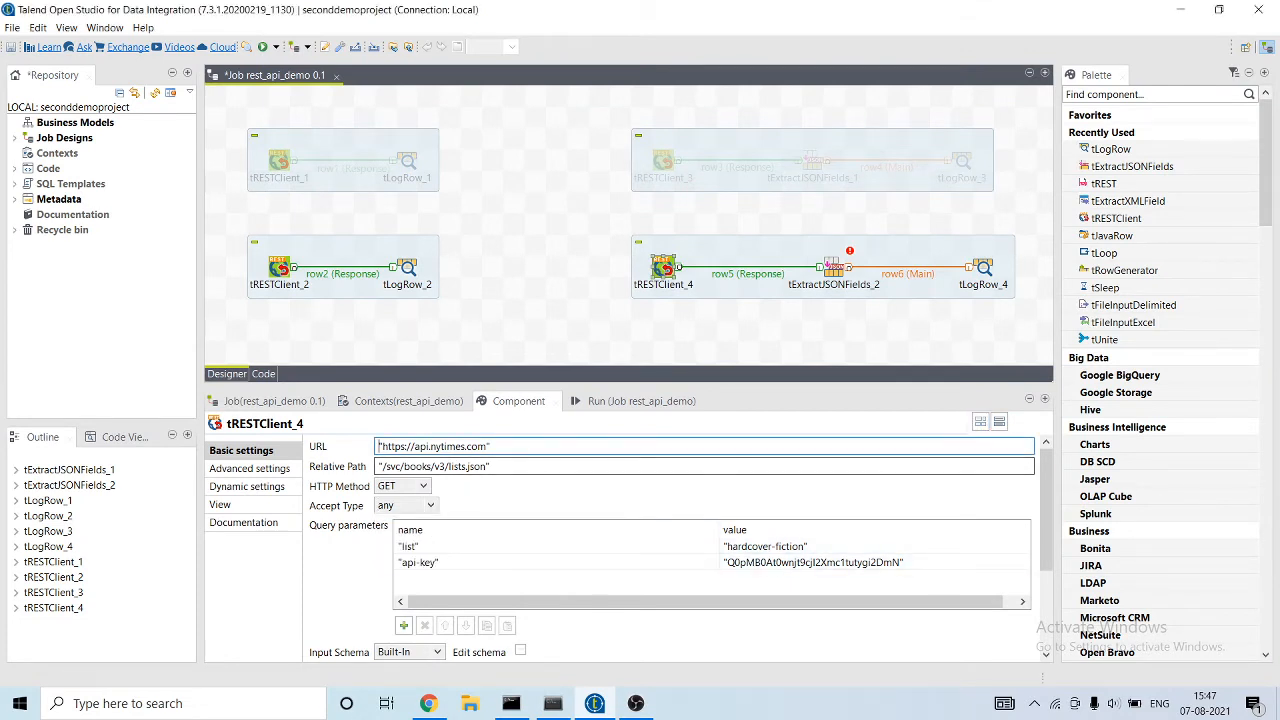
pyautogui.click(832, 268)
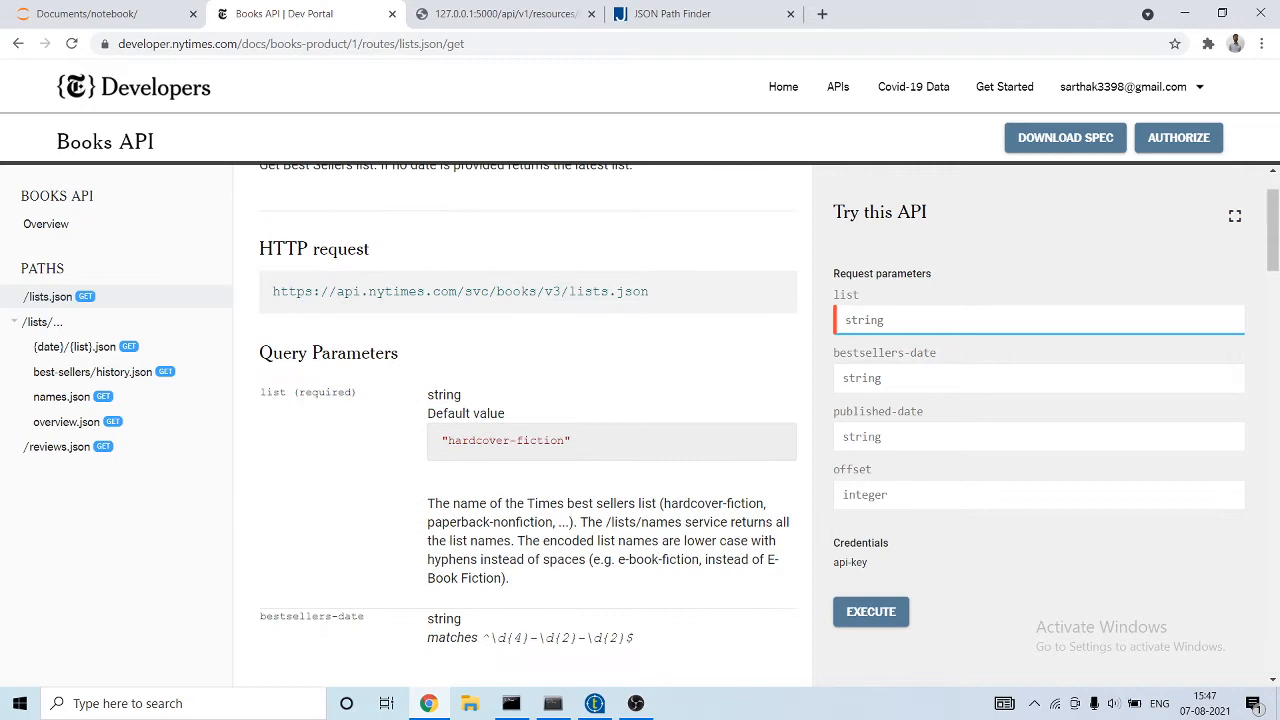
# - Execute the Try-this-API request with list=hardcover-fiction, getting a 200 OK JSON response
pyautogui.doubleClick(478, 440)
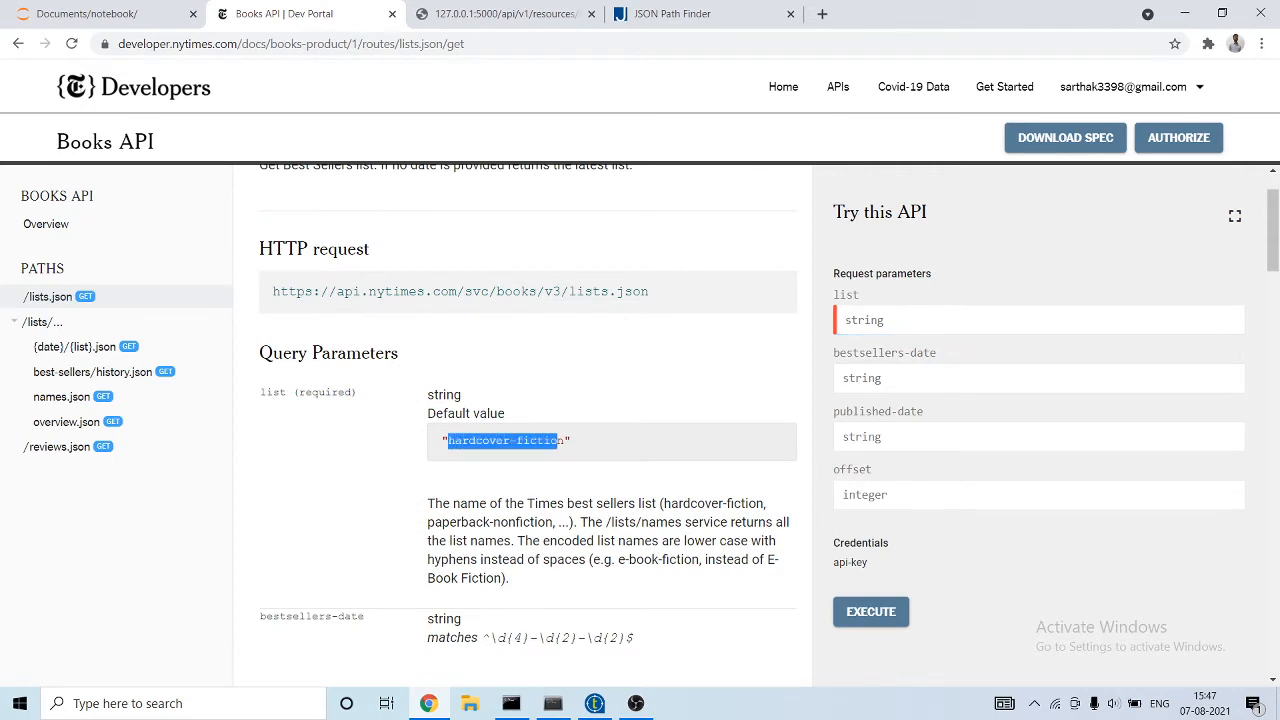
pyautogui.write('hardcover-fiction')
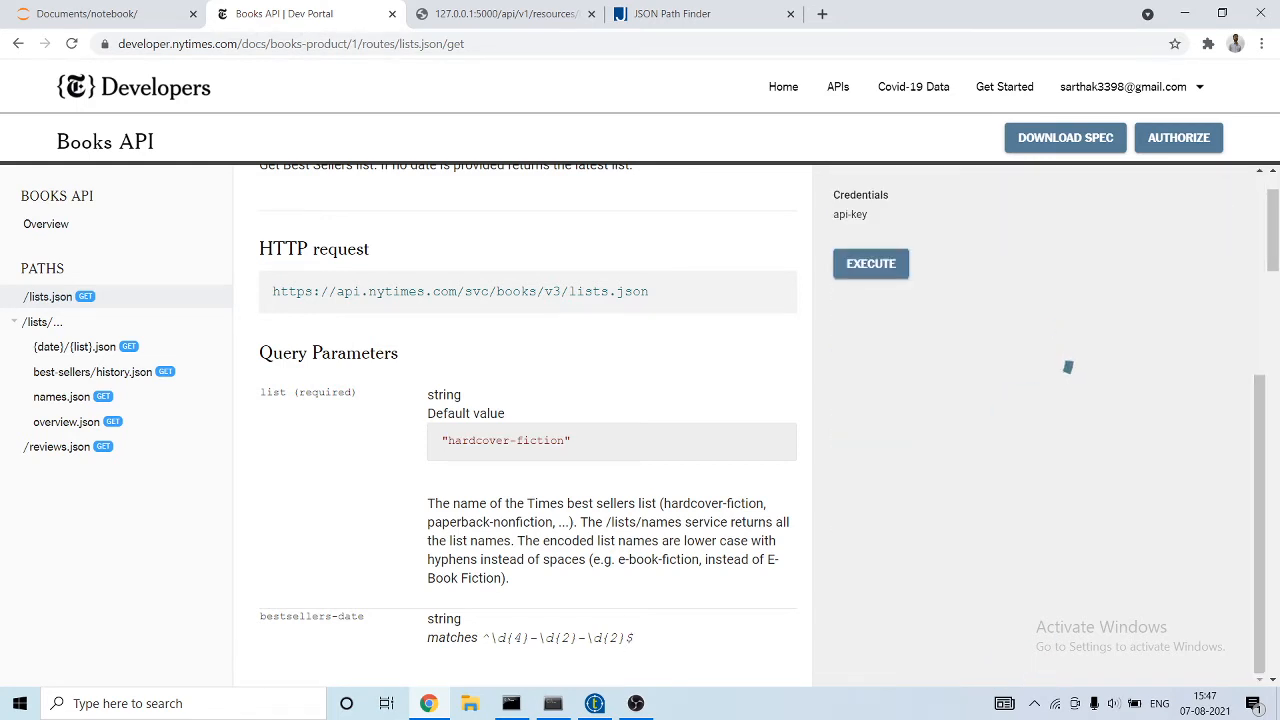
pyautogui.click(868, 264)
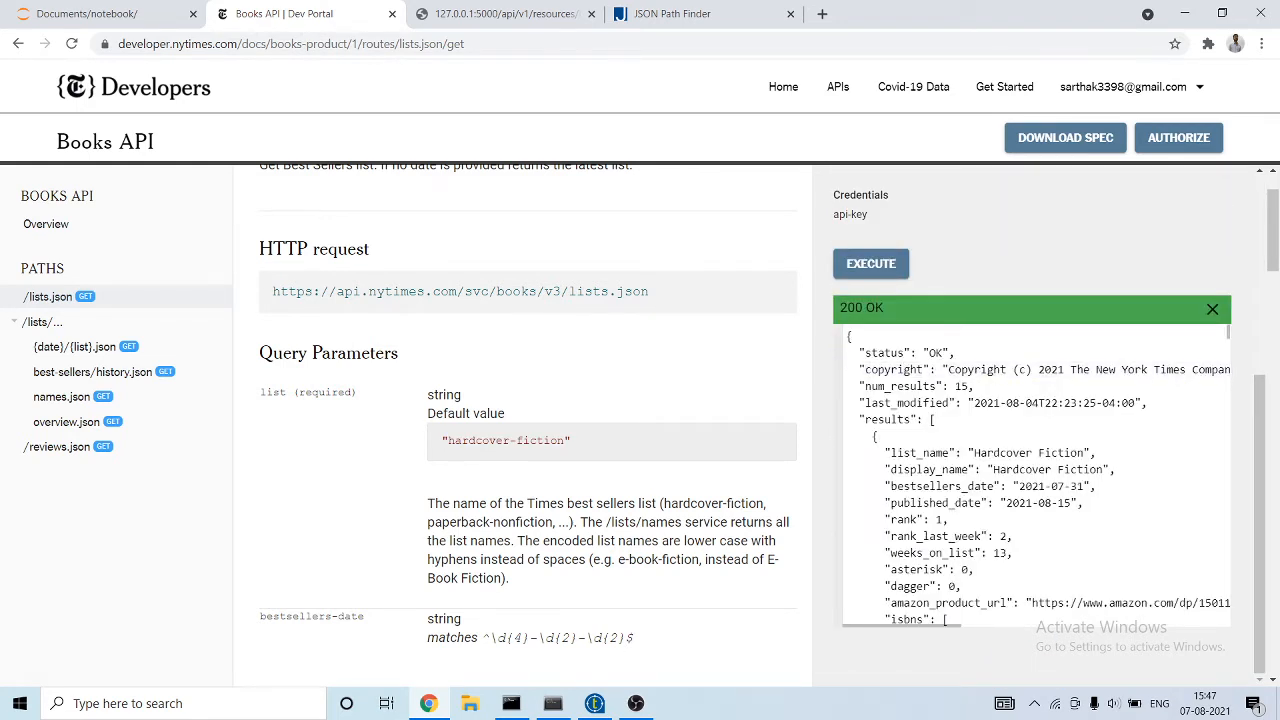
# - Review the hardcover-fiction response's book_details results and move to JSON Path Finder
pyautogui.scroll(-3)
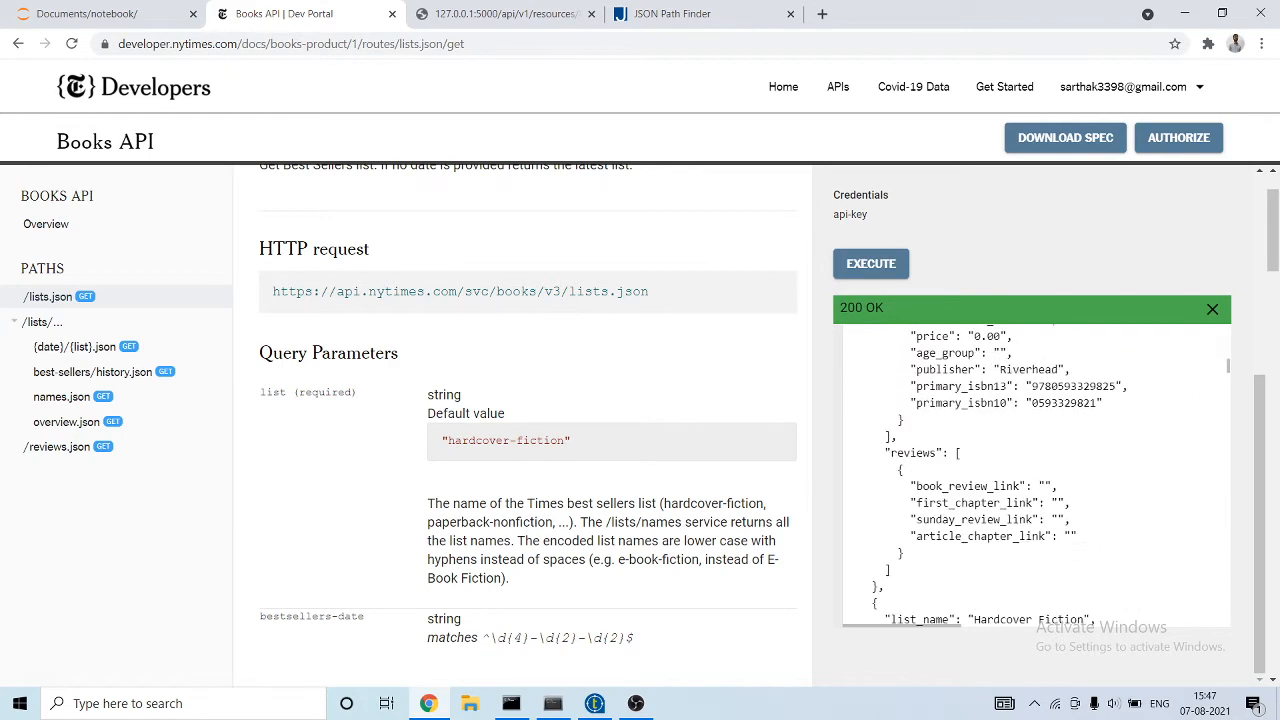
pyautogui.scroll(-3)
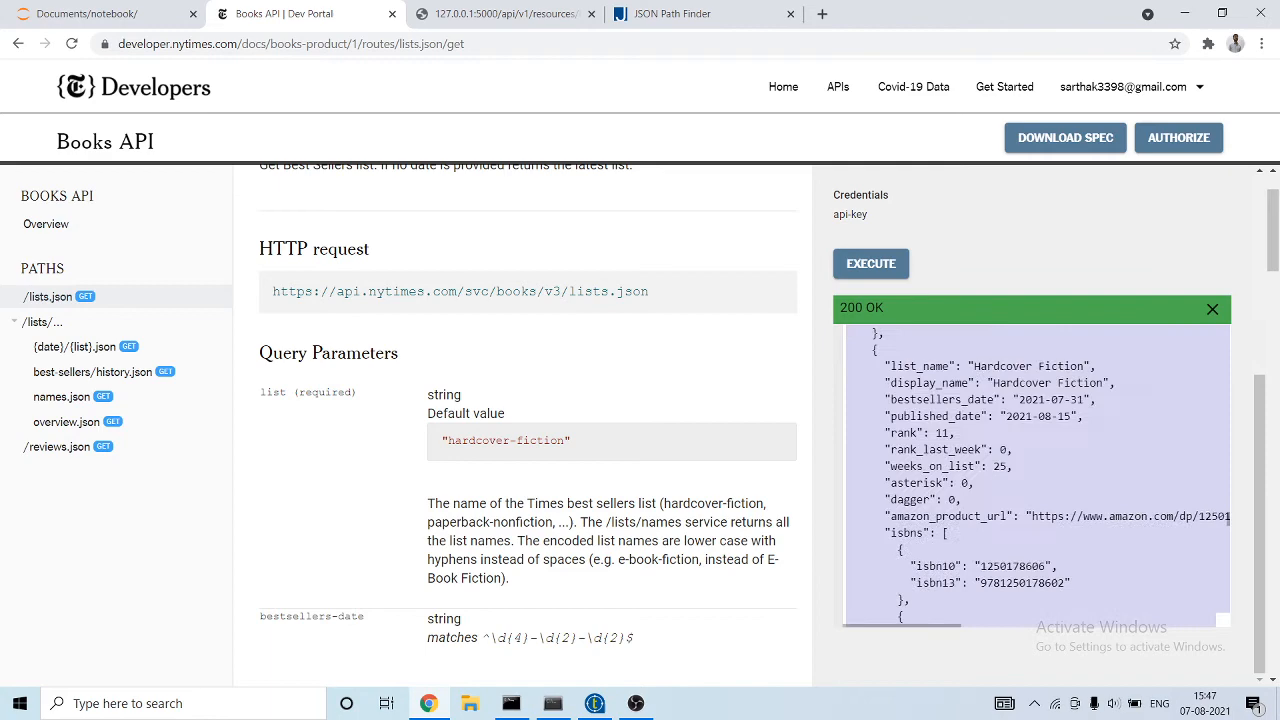
pyautogui.scroll(-3)
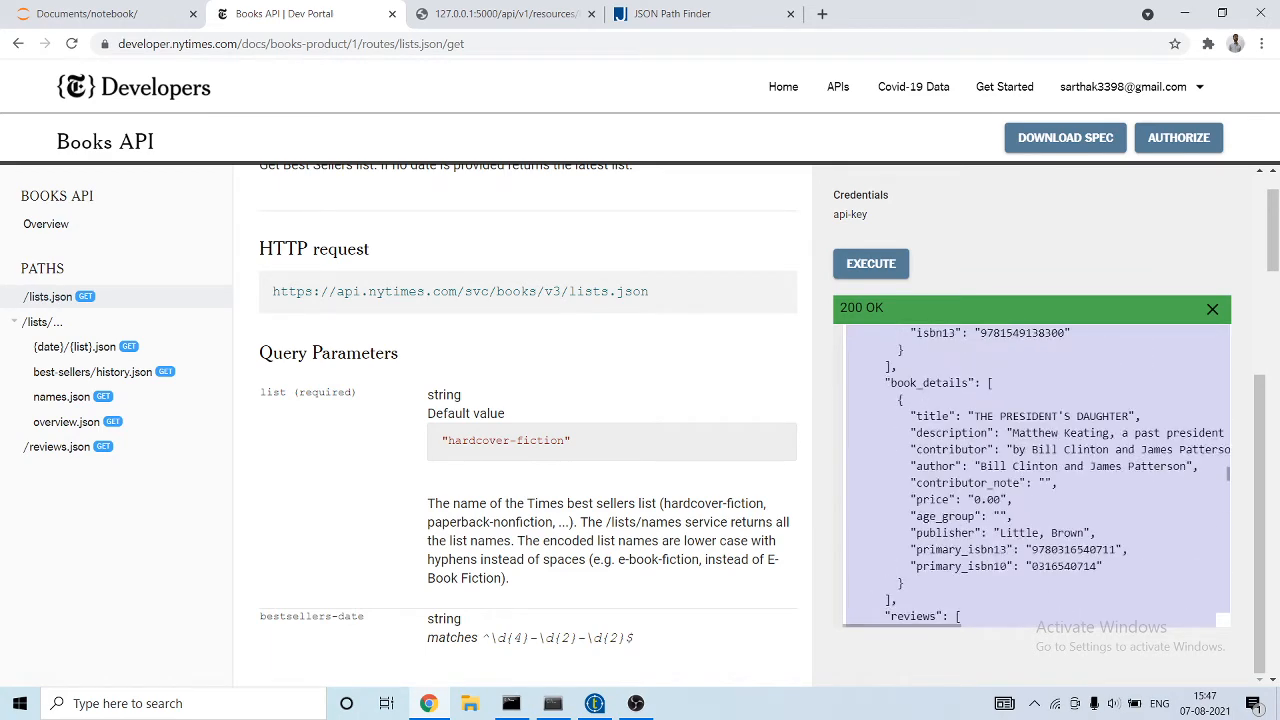
pyautogui.scroll(-3)
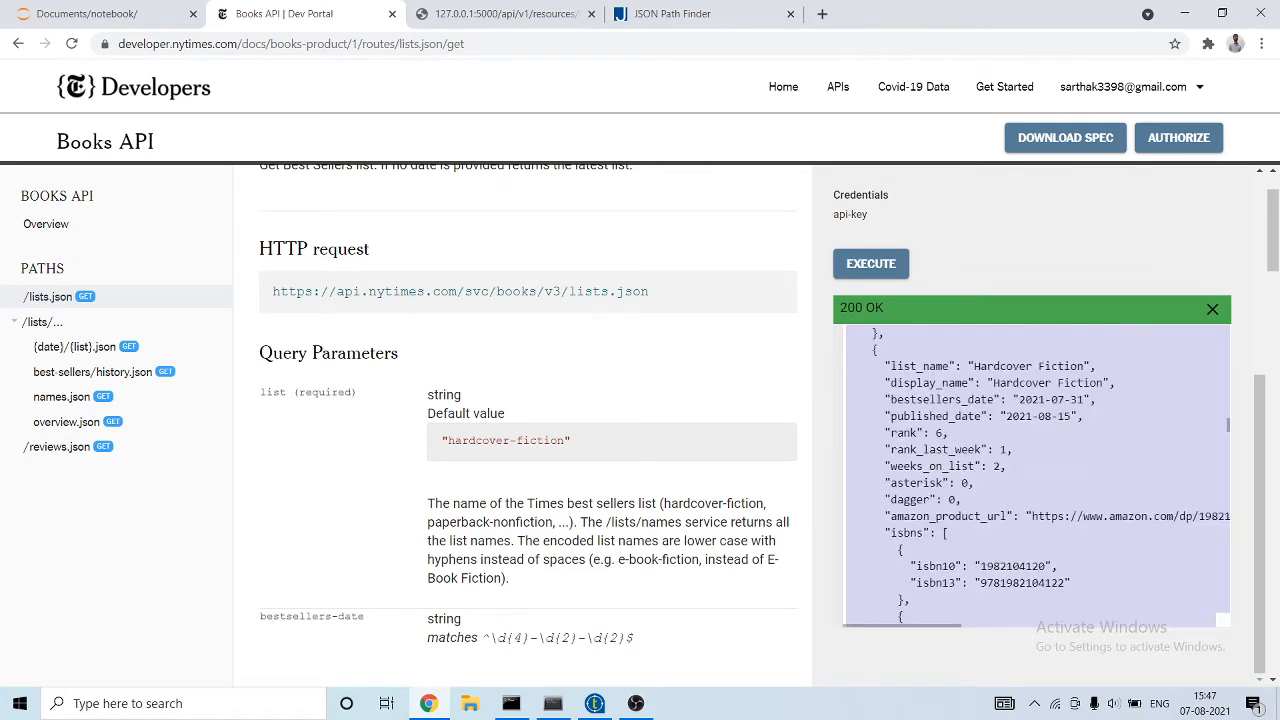
pyautogui.scroll(-3)
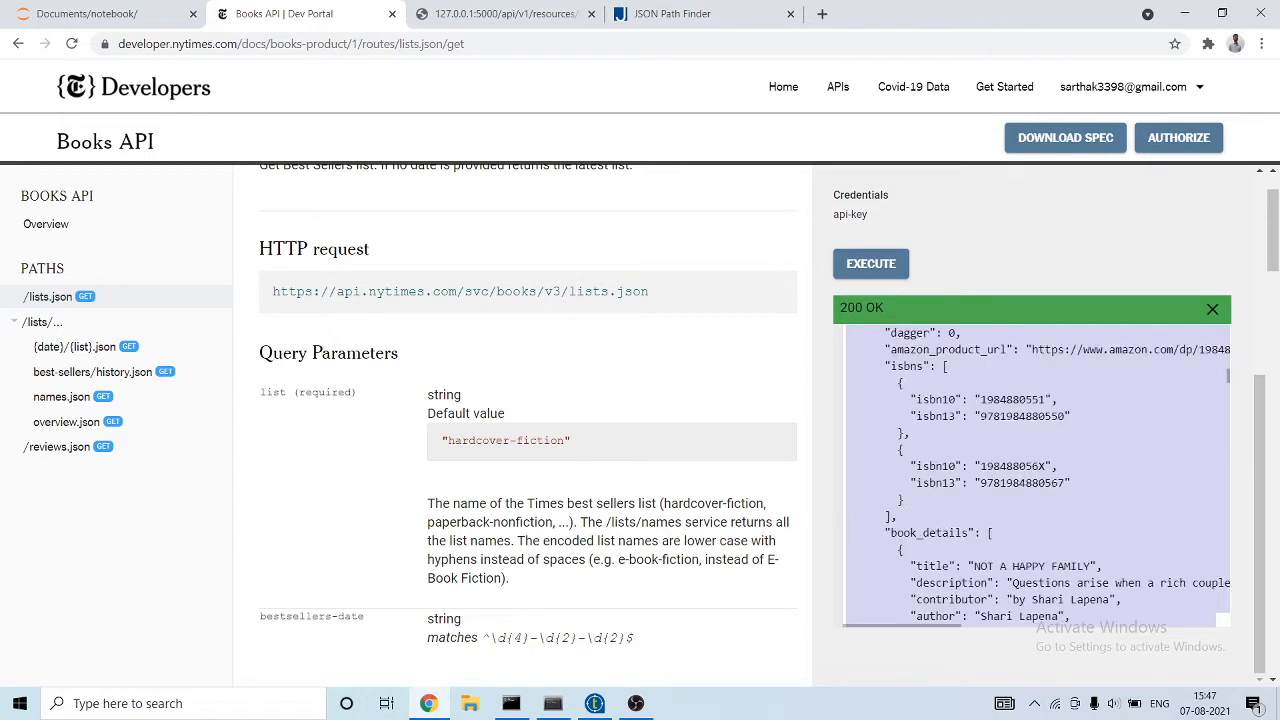
pyautogui.scroll(3)
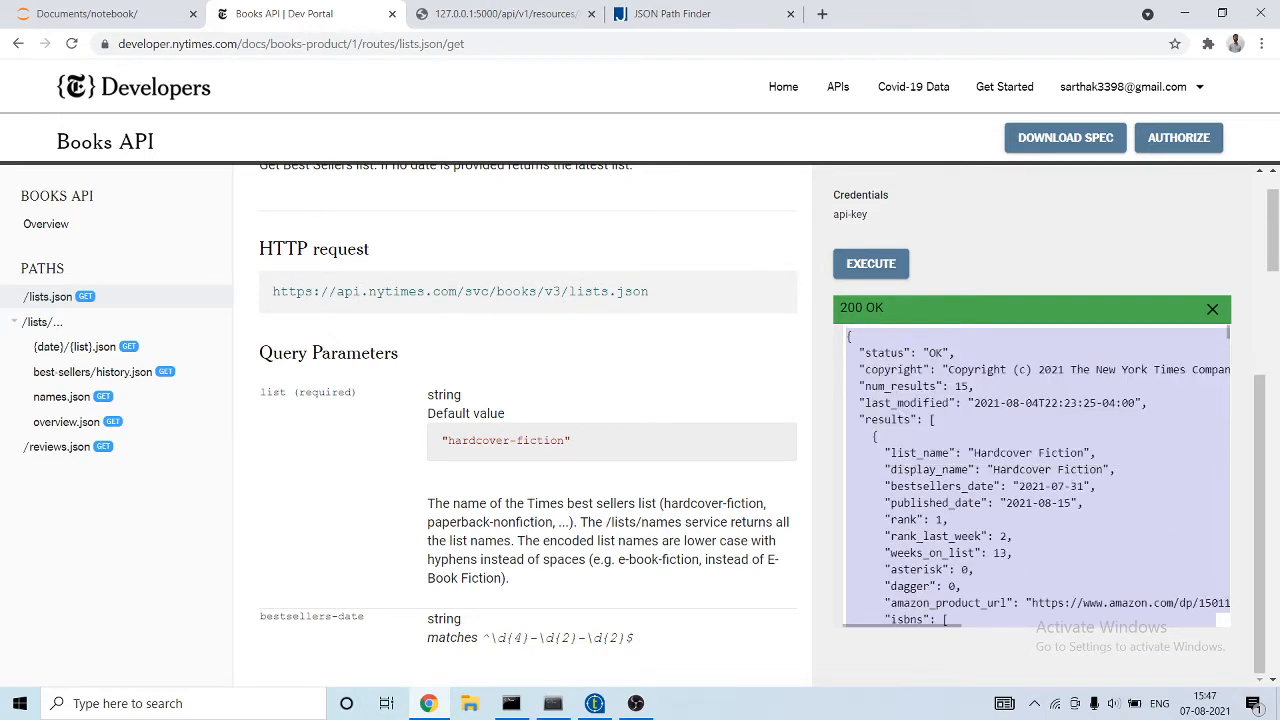
pyautogui.click(672, 12)
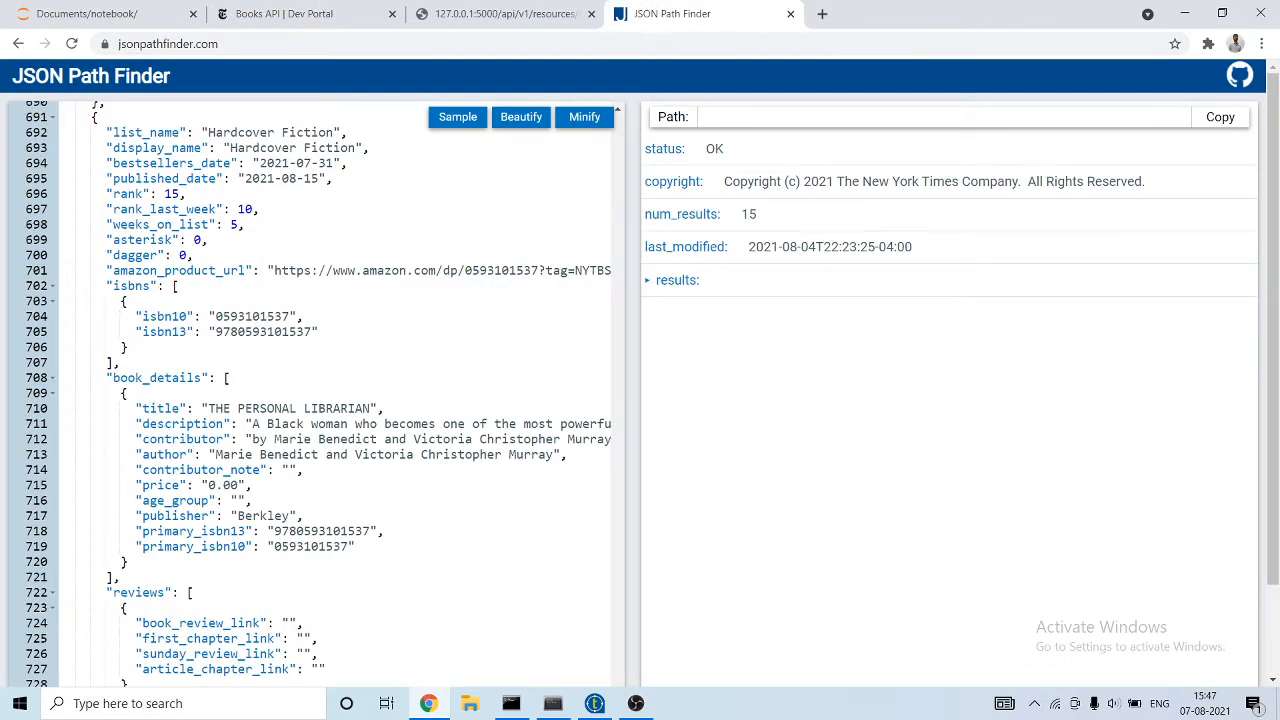
# - Expand results[0].book_details[0] to reveal the title path, then return to the extractor's output schema
pyautogui.click(676, 280)
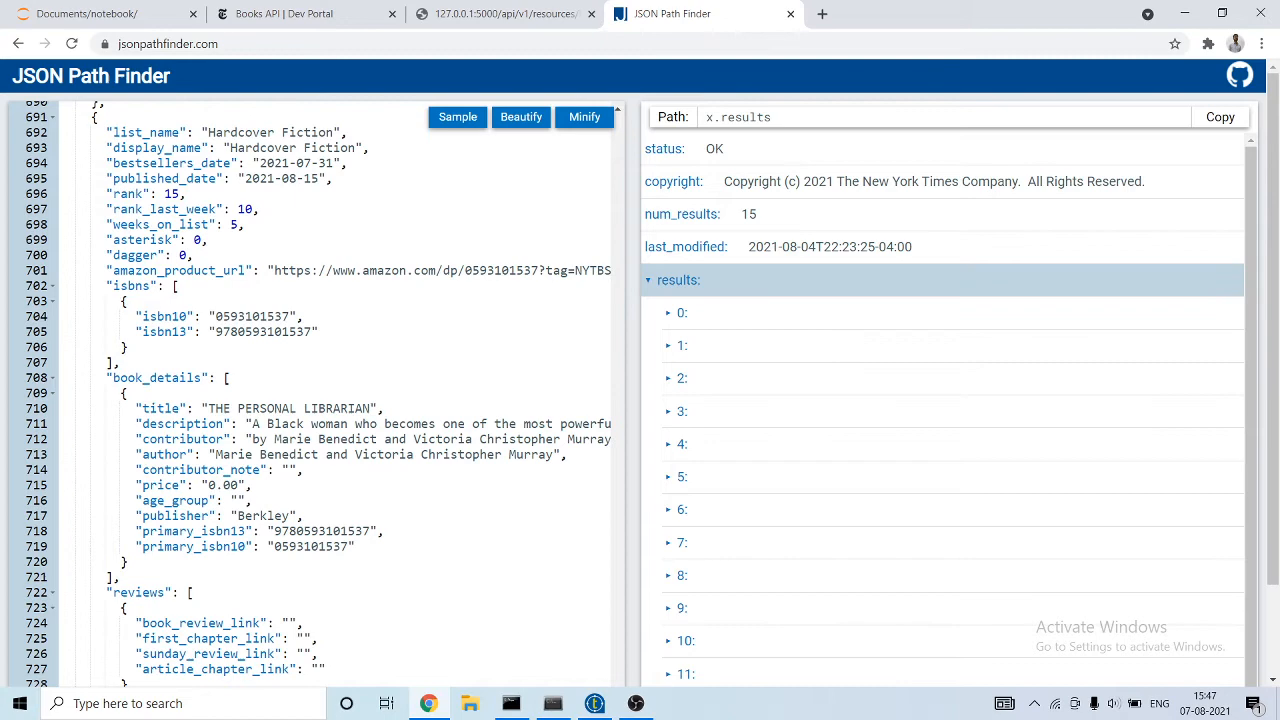
pyautogui.click(684, 312)
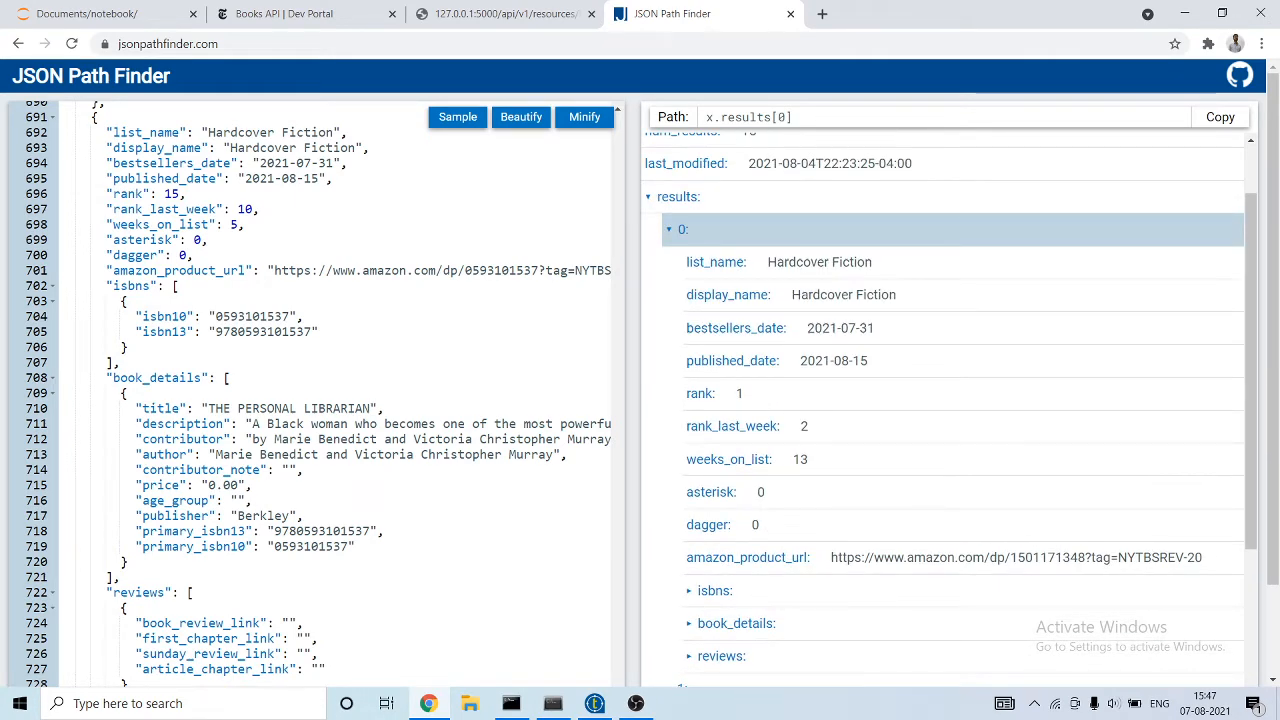
pyautogui.scroll(3)
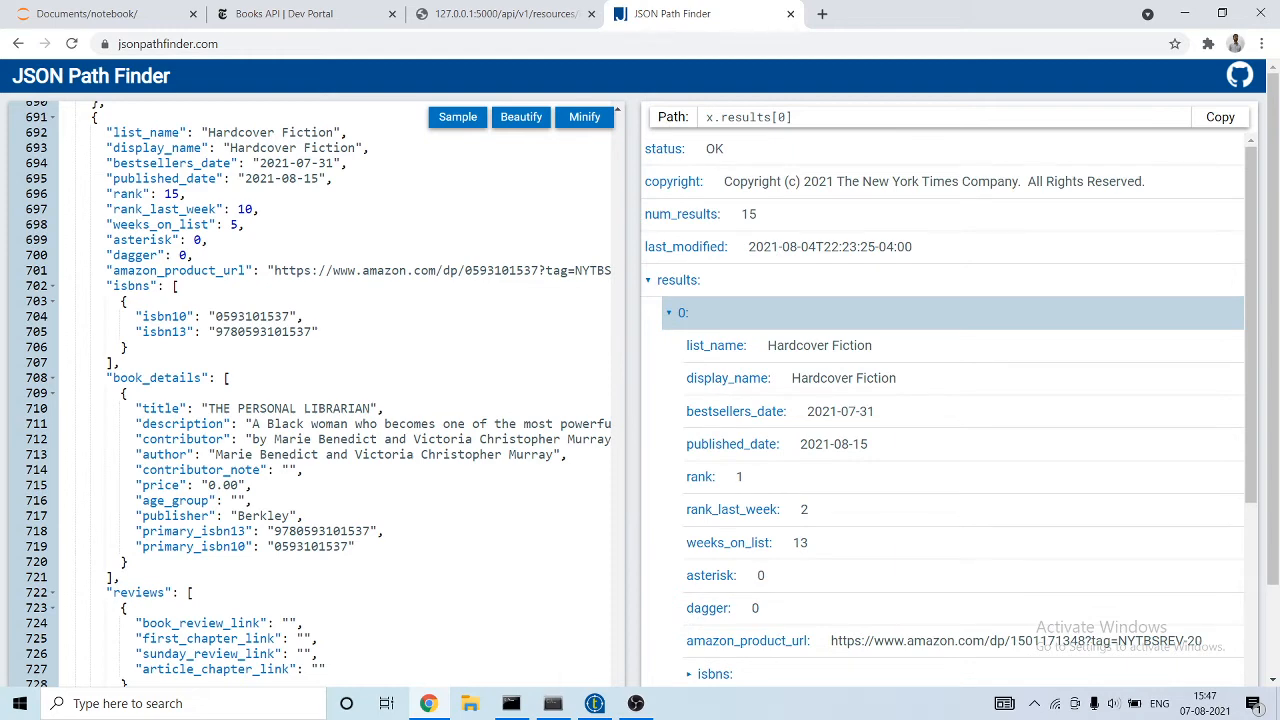
pyautogui.scroll(-3)
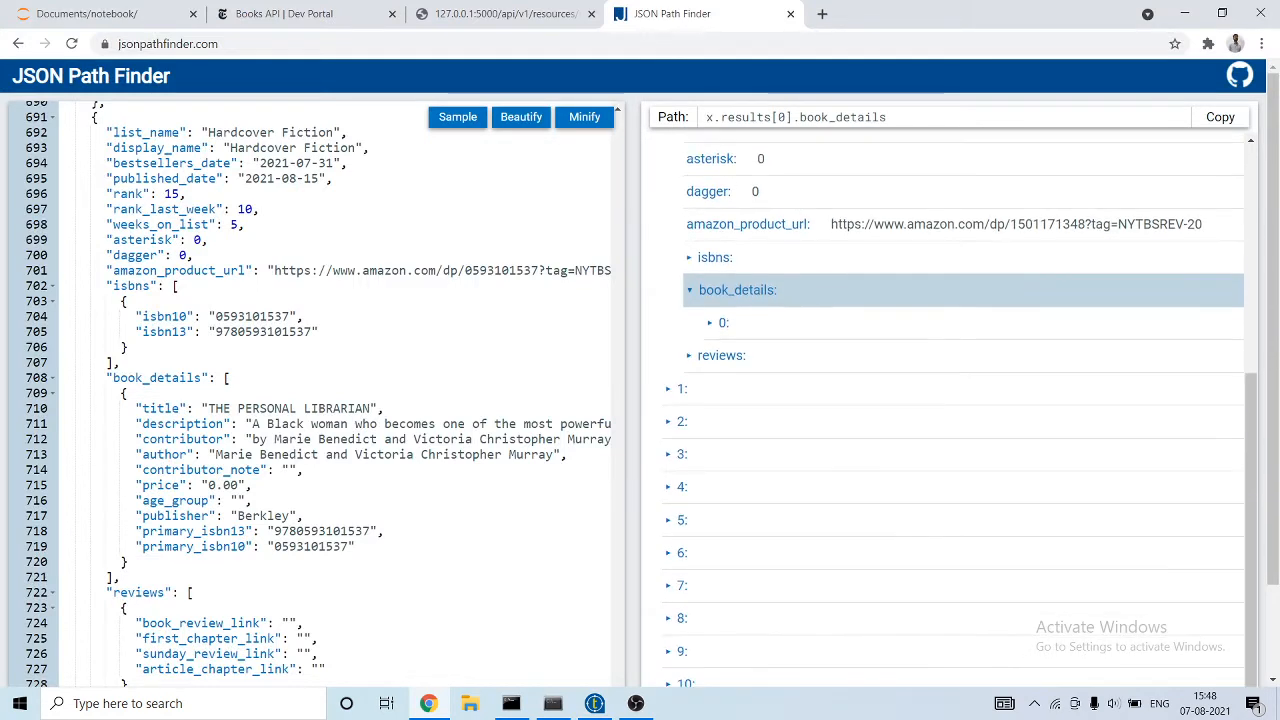
pyautogui.click(724, 322)
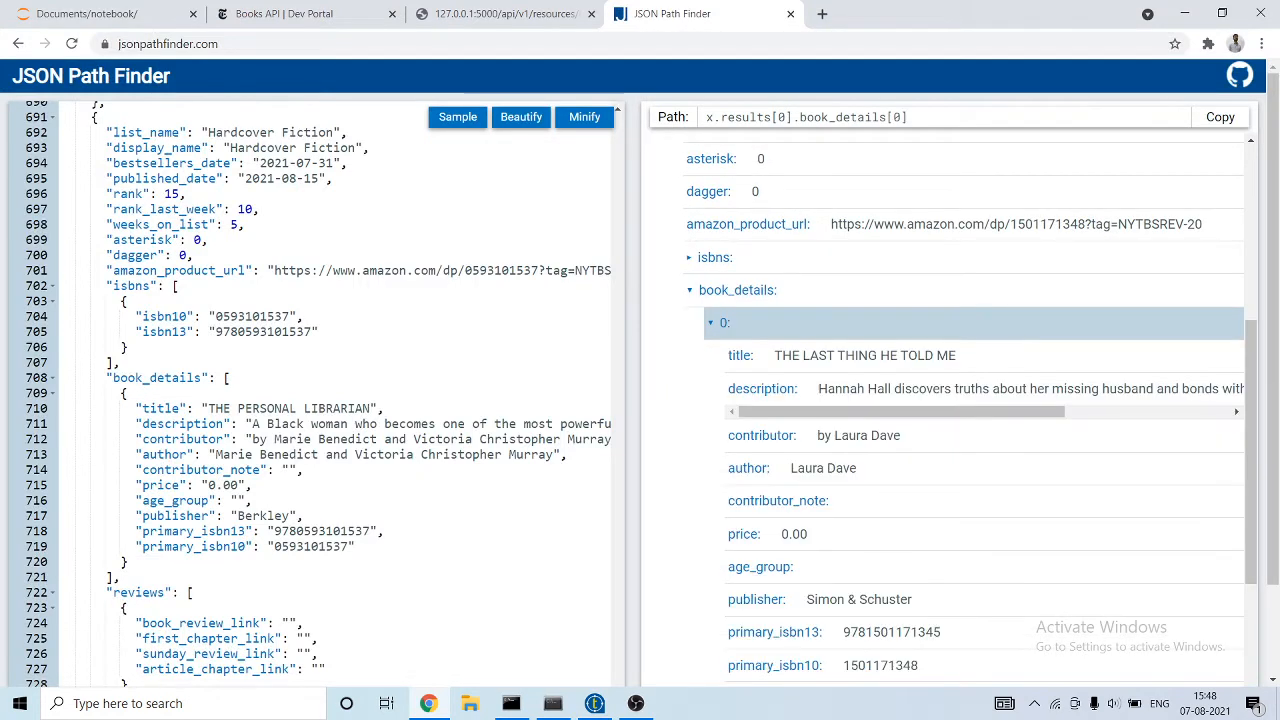
pyautogui.click(740, 356)
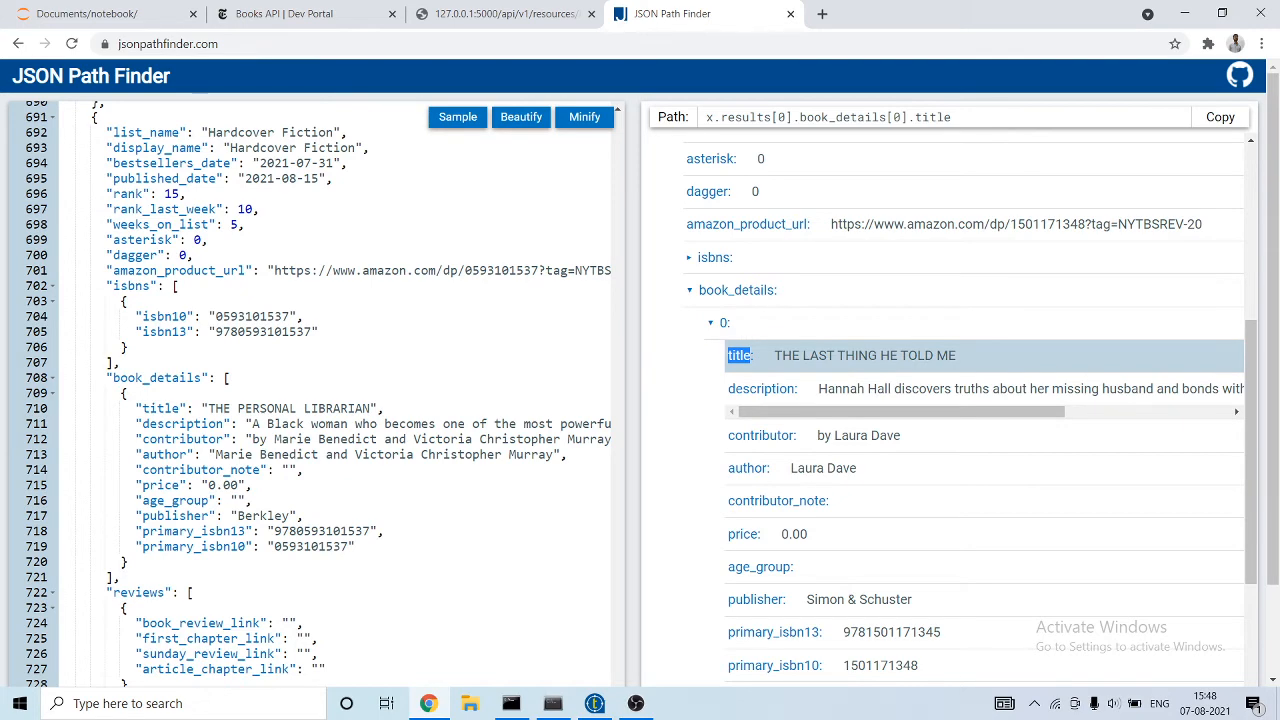
pyautogui.click(762, 388)
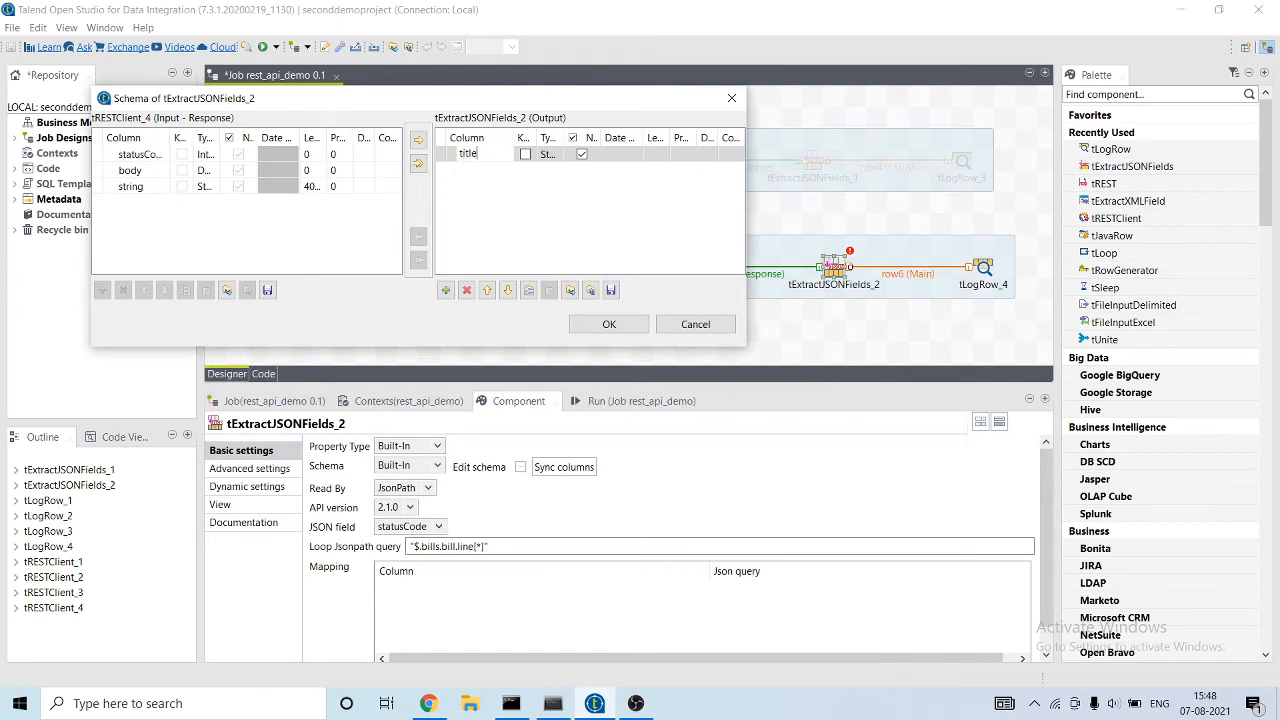
# - Add description and price columns to tExtractJSONFields_2's output schema
pyautogui.click(444, 290)
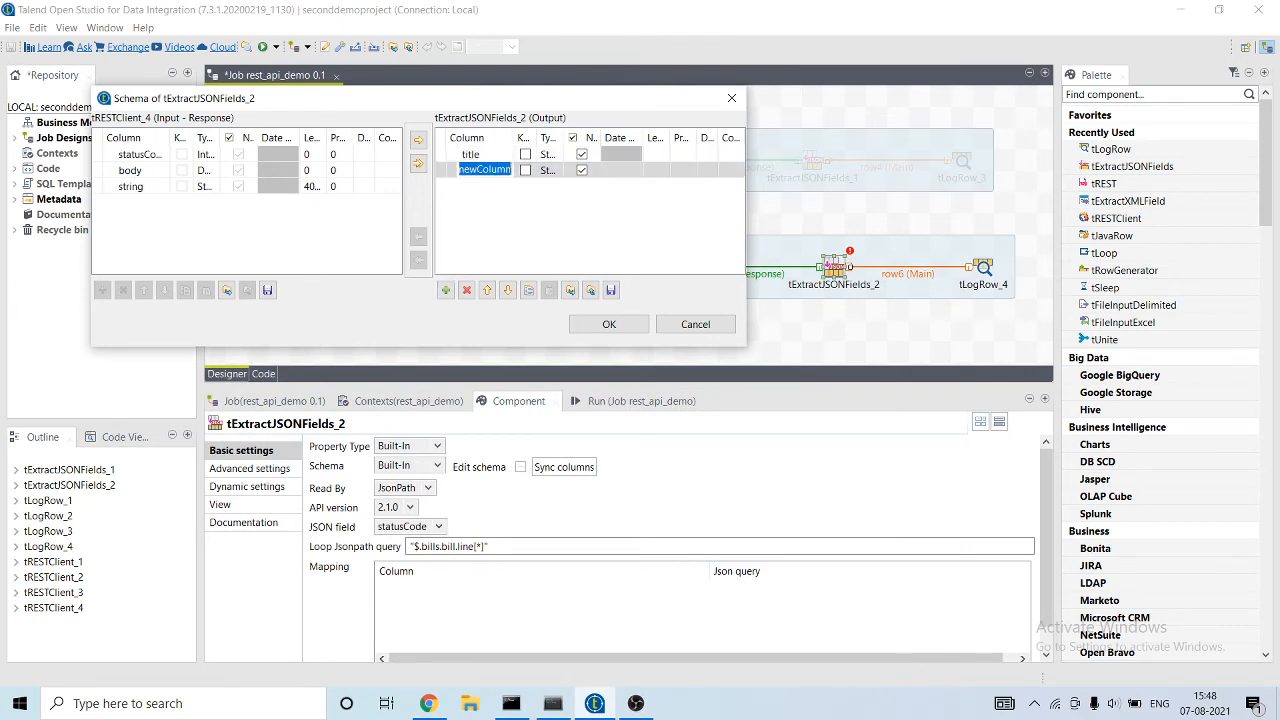
pyautogui.write('description')
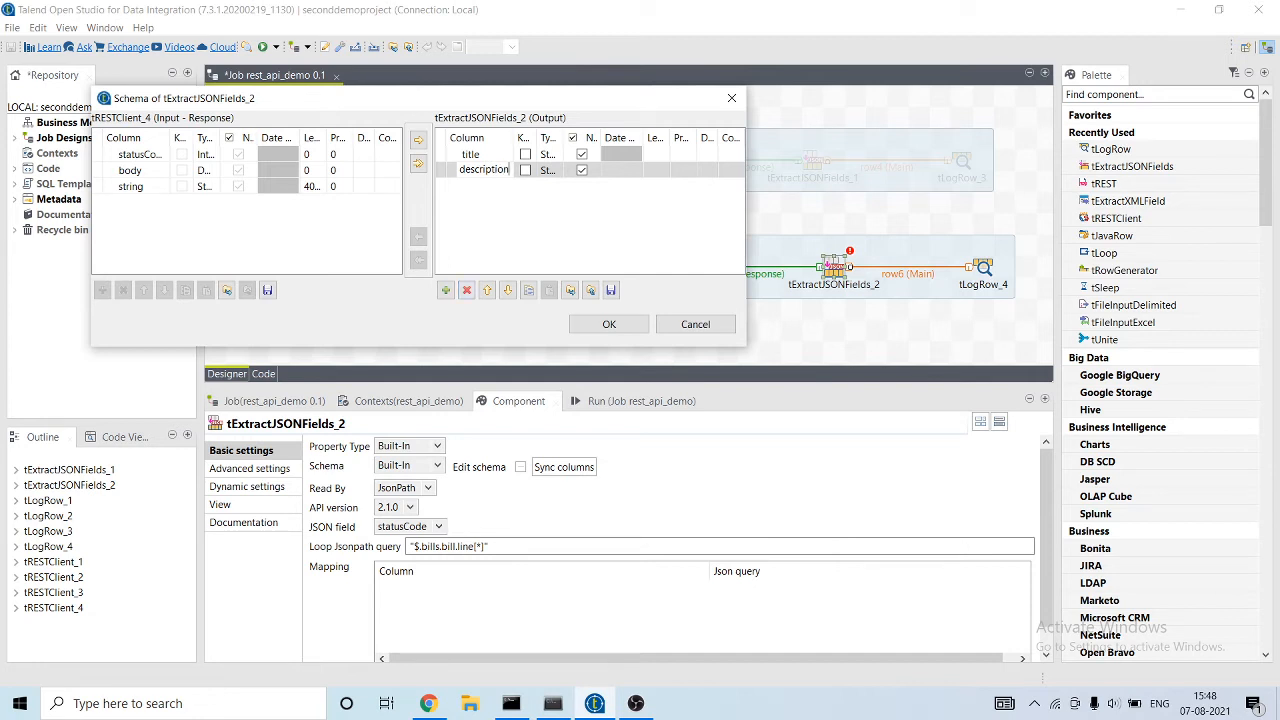
pyautogui.click(444, 290)
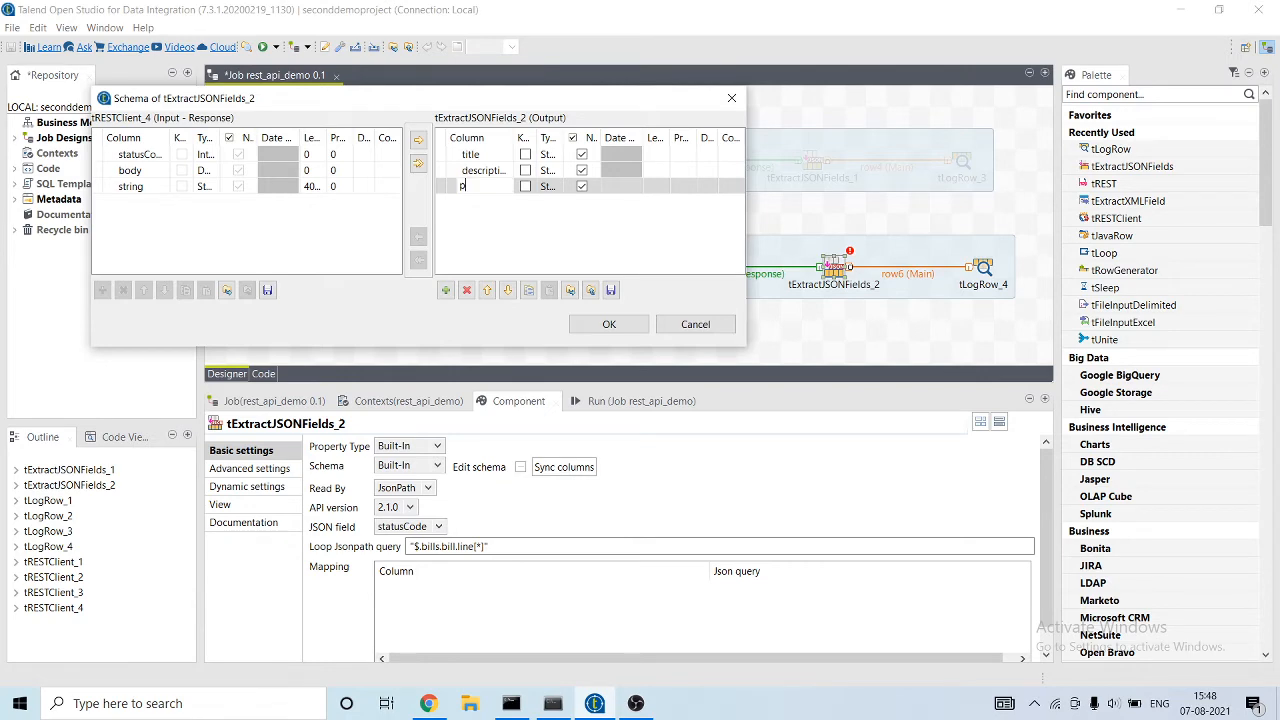
pyautogui.write('price')
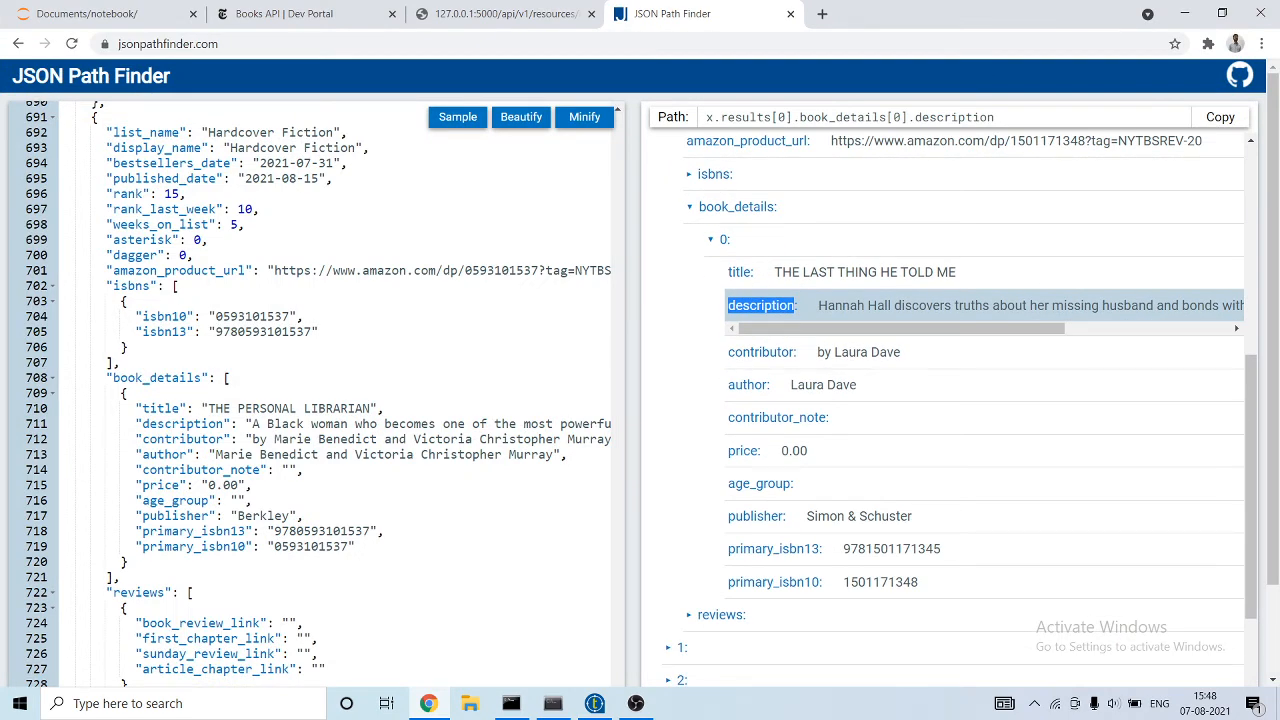
# - Add an author column after checking its JSON path, and confirm the updated schema
pyautogui.click(748, 384)
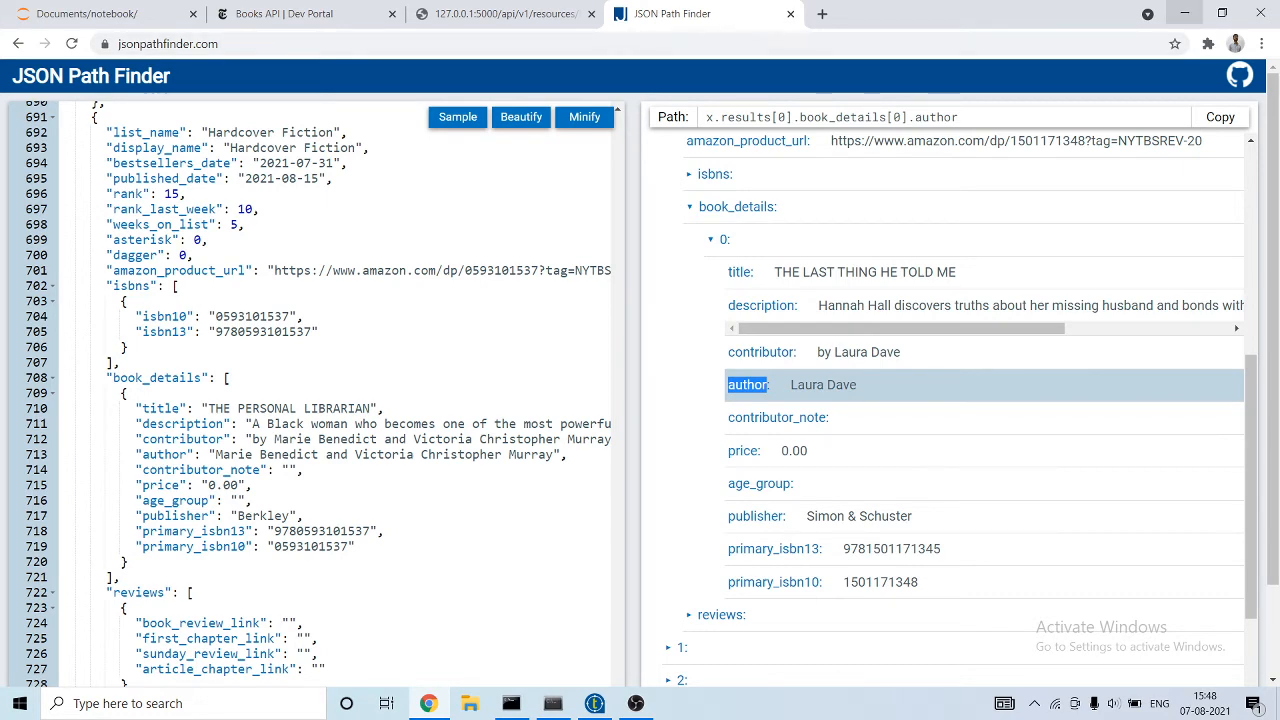
pyautogui.click(510, 704)
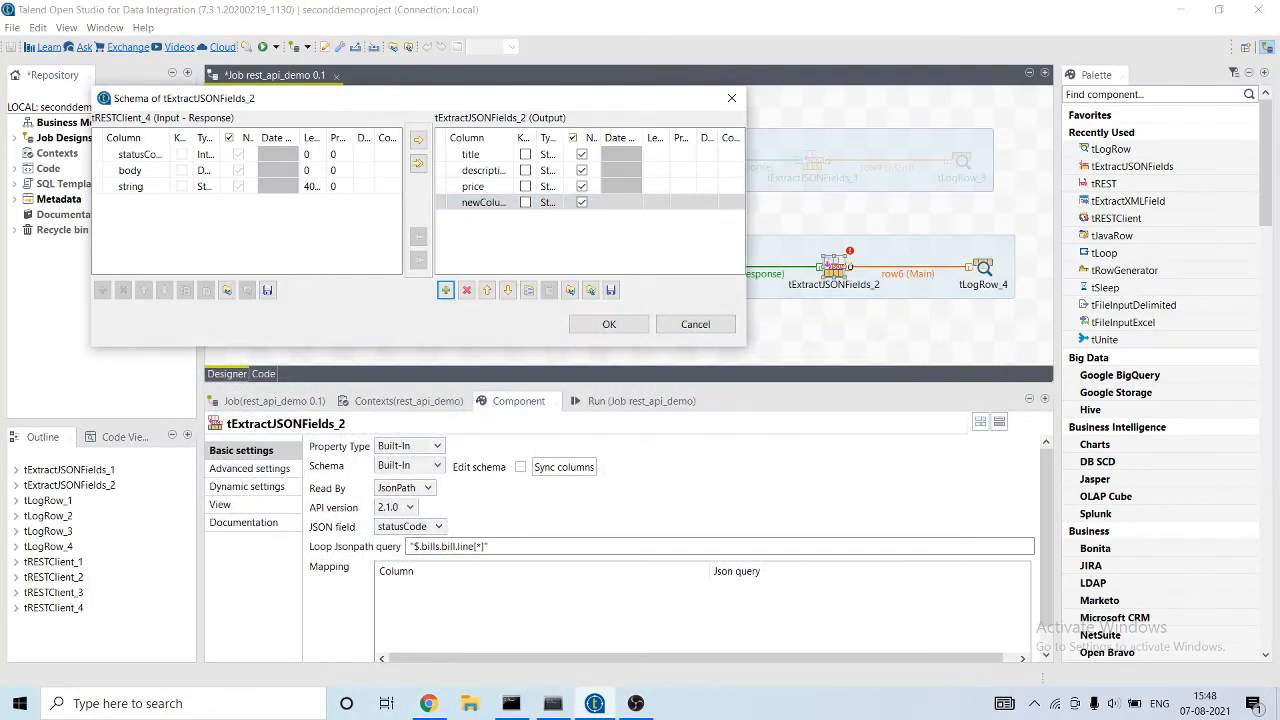
pyautogui.write('aut')
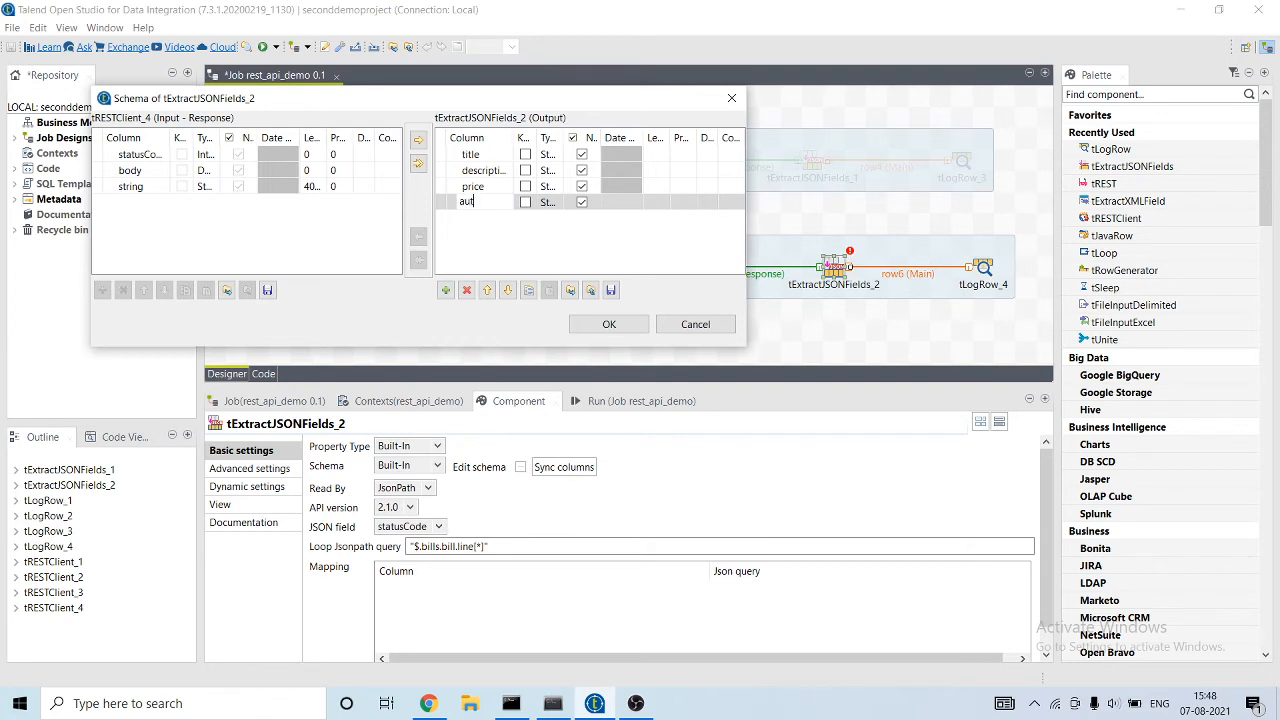
pyautogui.write('hor')
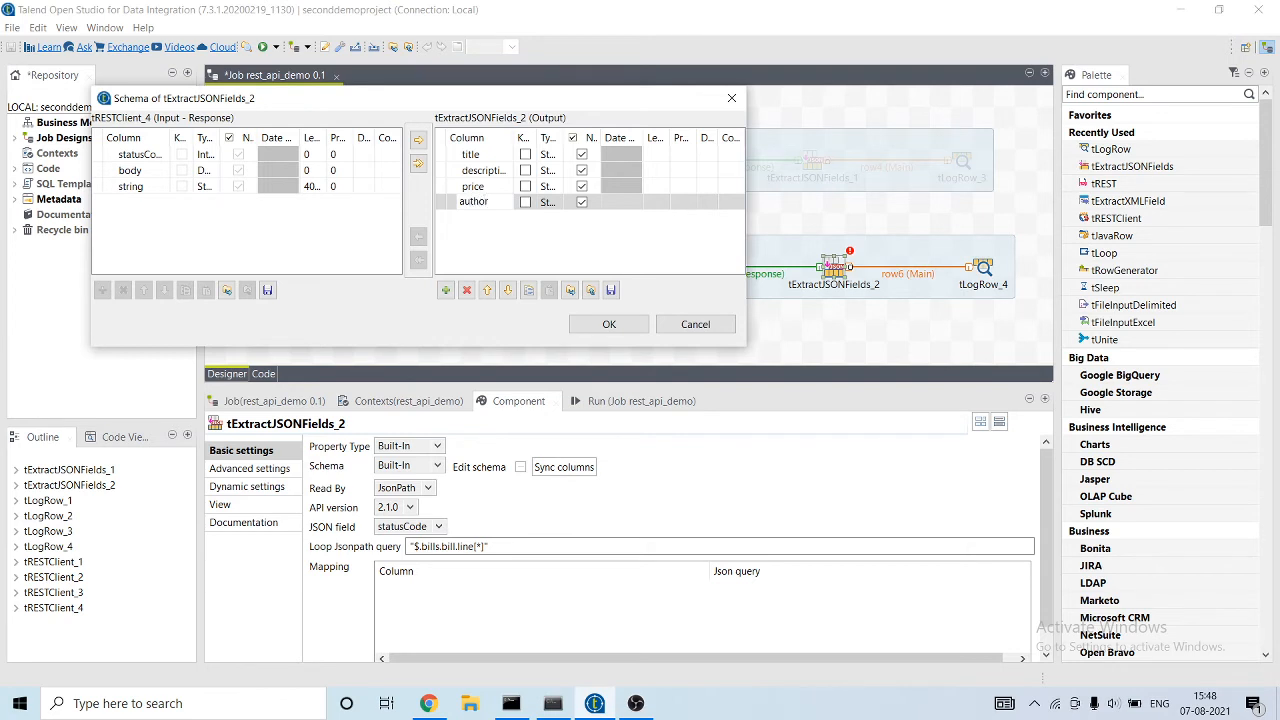
pyautogui.click(488, 288)
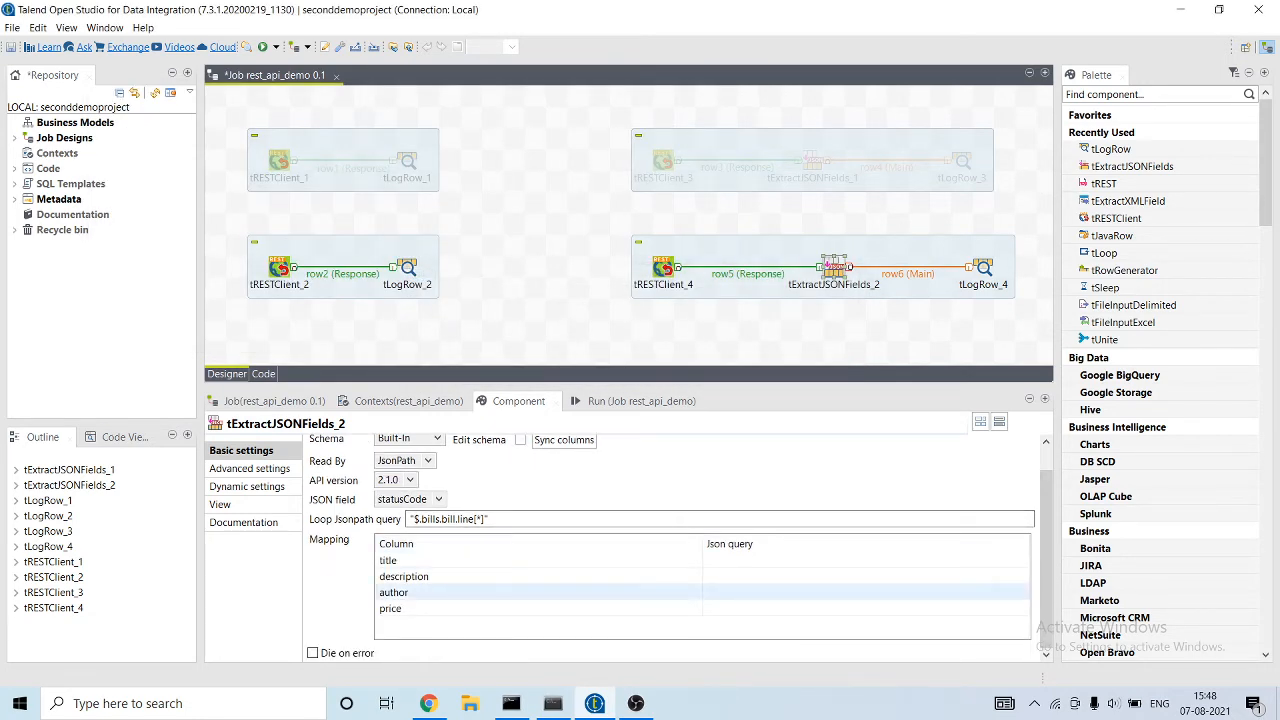
# - Locate book_details inside the first result in JSON Path Finder to find its path
pyautogui.click(390, 608)
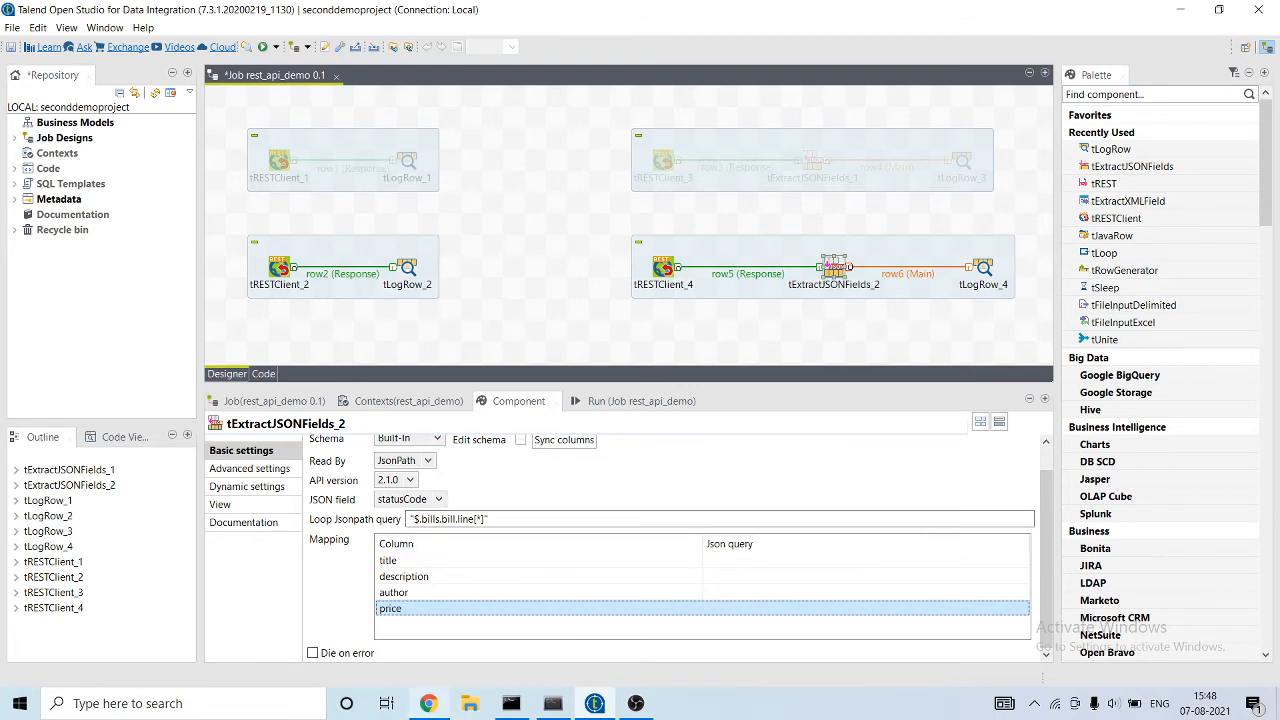
pyautogui.click(704, 12)
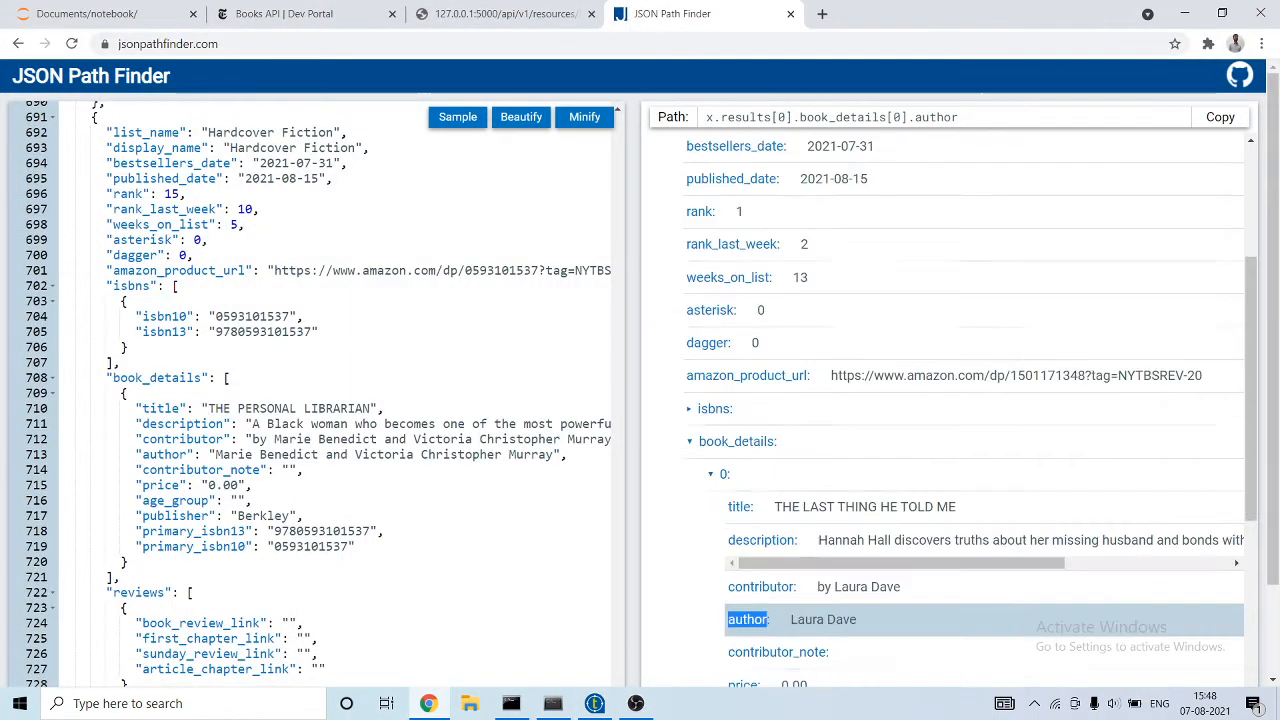
pyautogui.scroll(3)
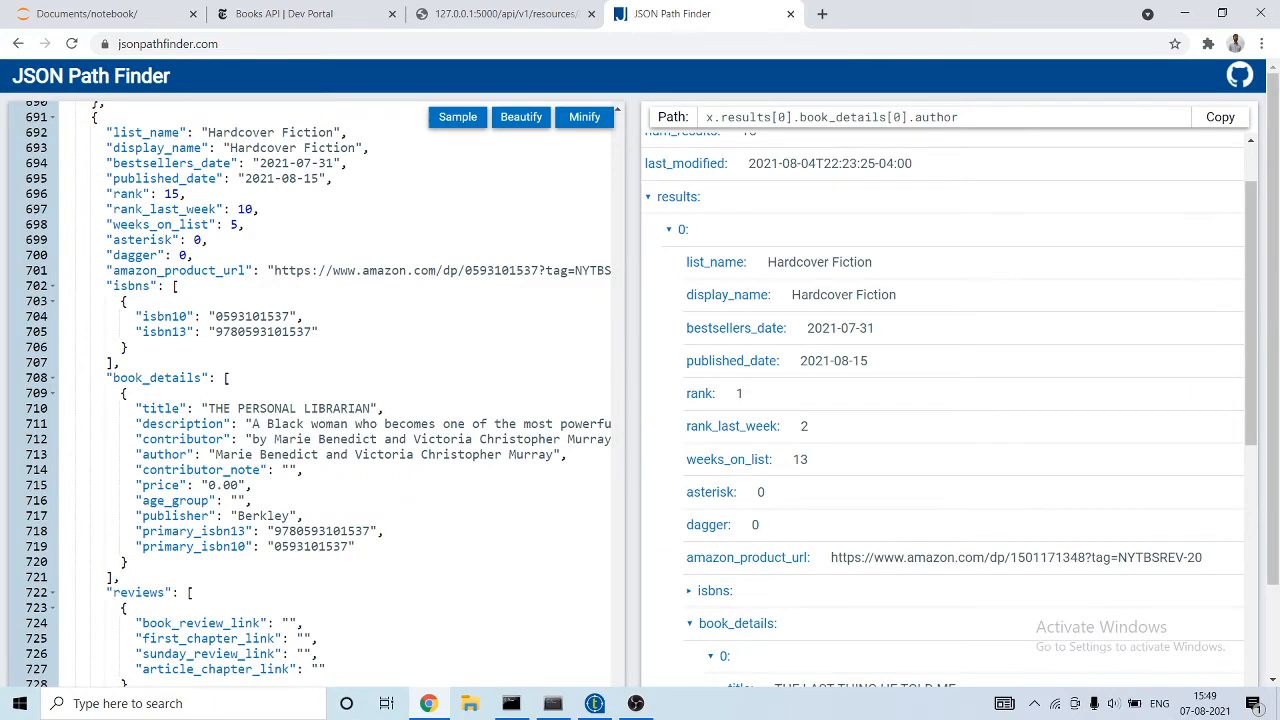
pyautogui.click(684, 228)
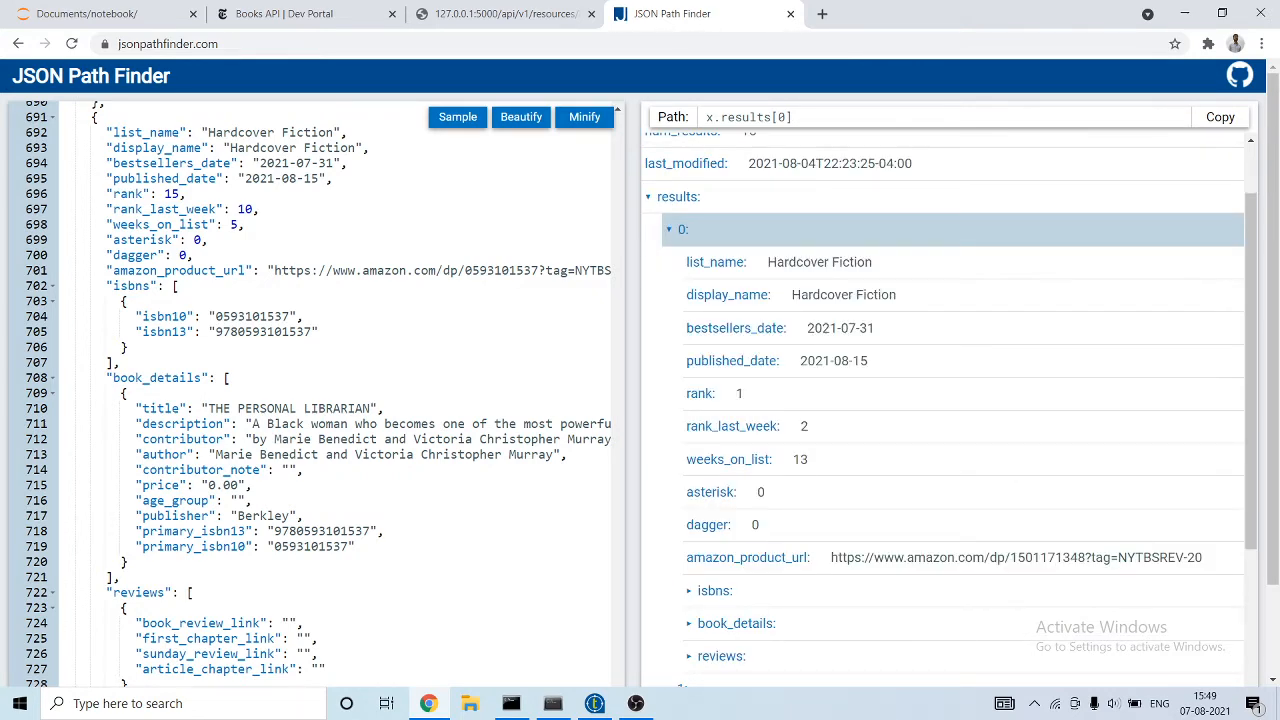
pyautogui.scroll(-3)
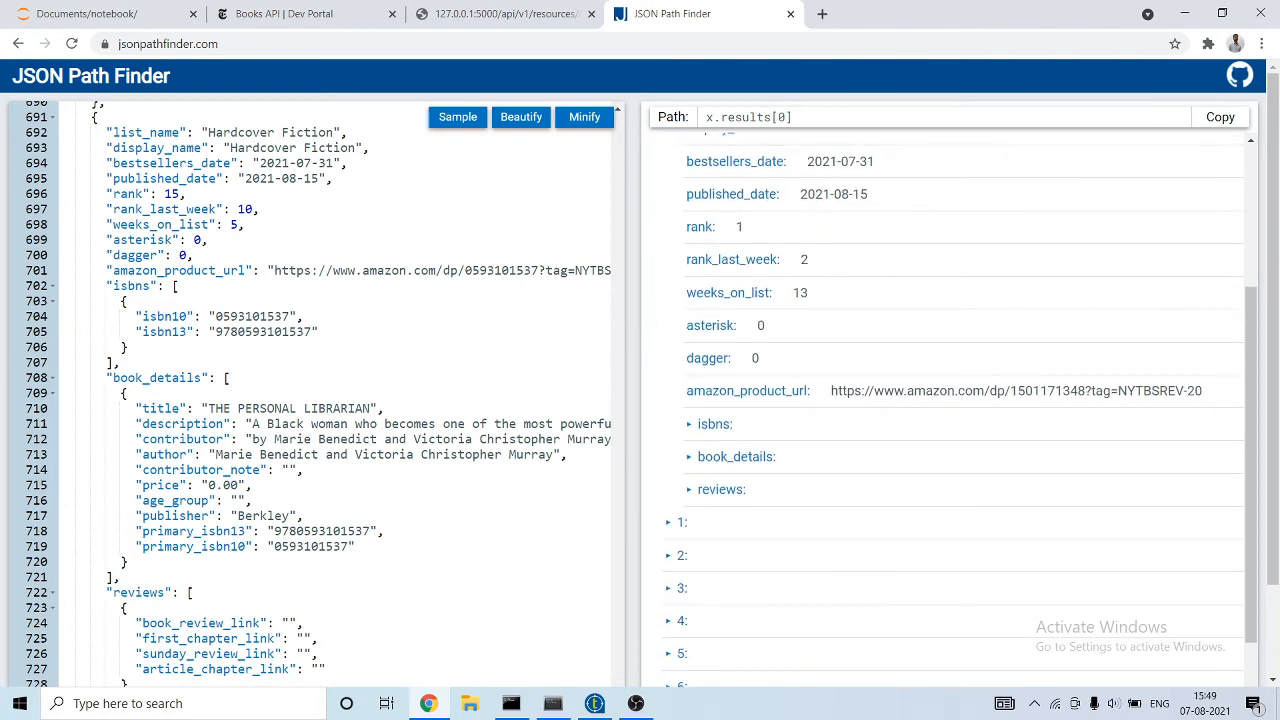
pyautogui.click(736, 456)
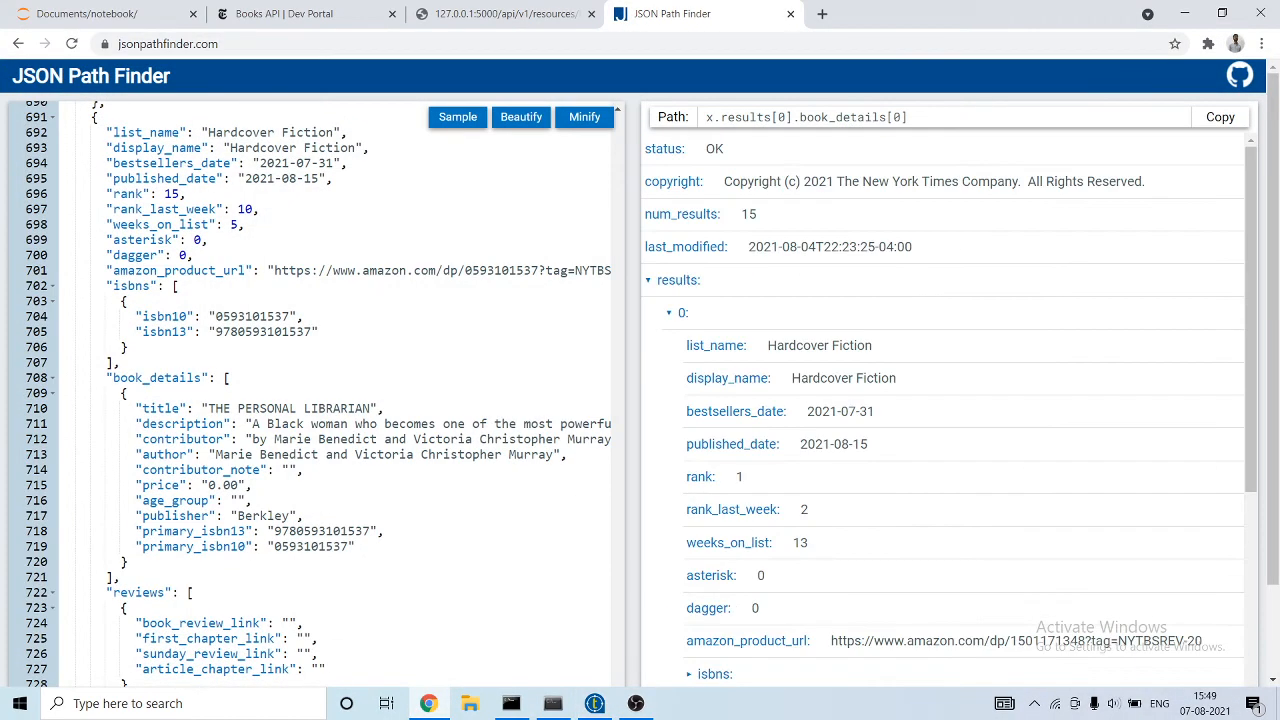
# - Confirm book_details repeats per result and set the Loop Jsonpath query to "$.results[*].book_details"
pyautogui.click(668, 312)
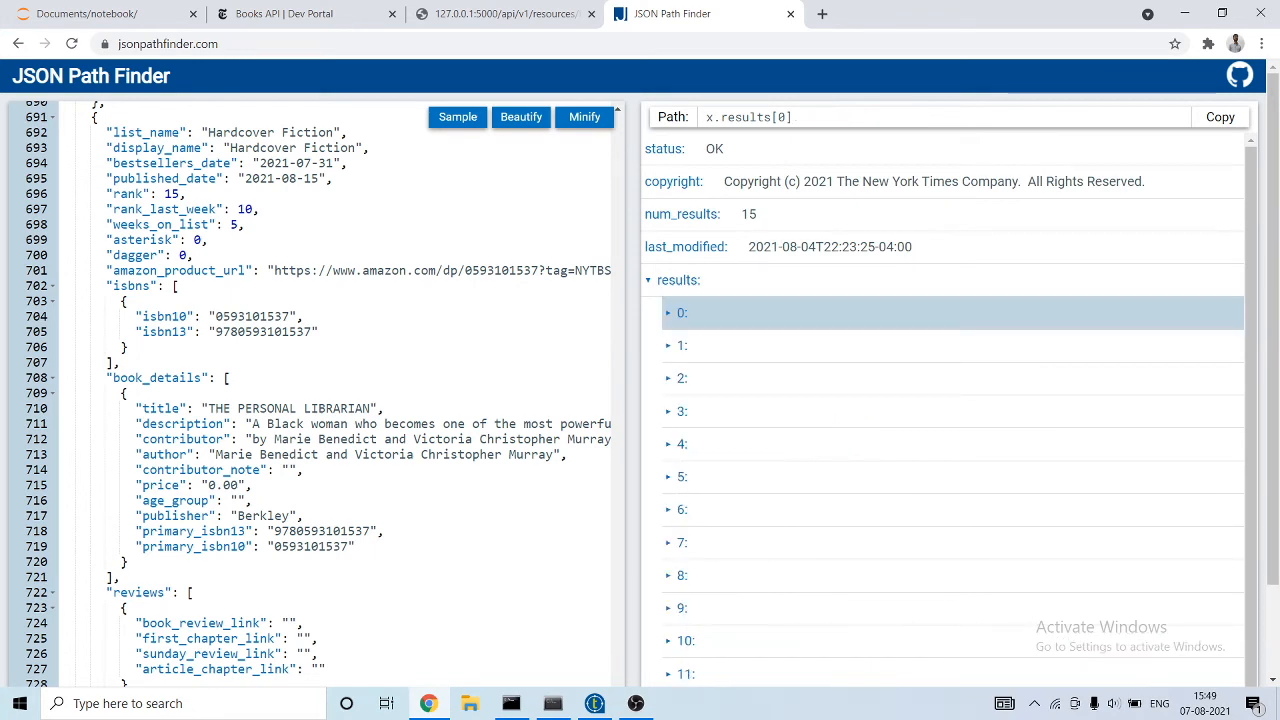
pyautogui.click(684, 378)
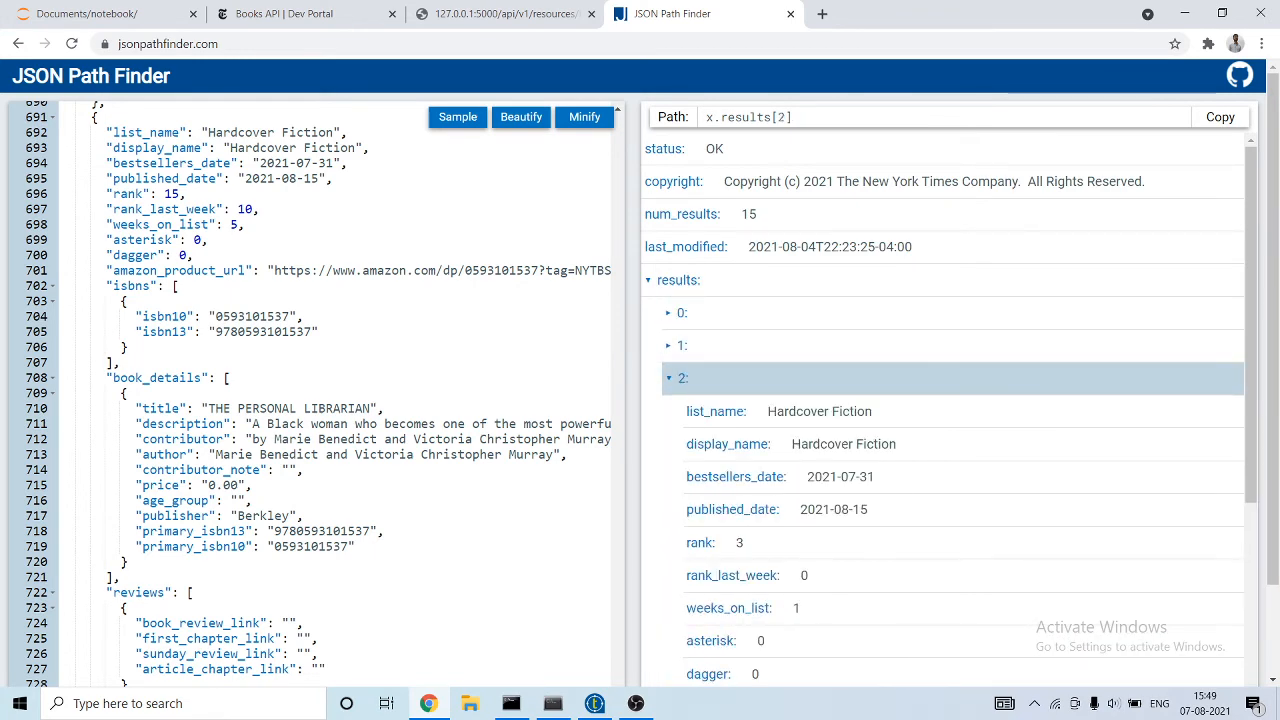
pyautogui.click(668, 378)
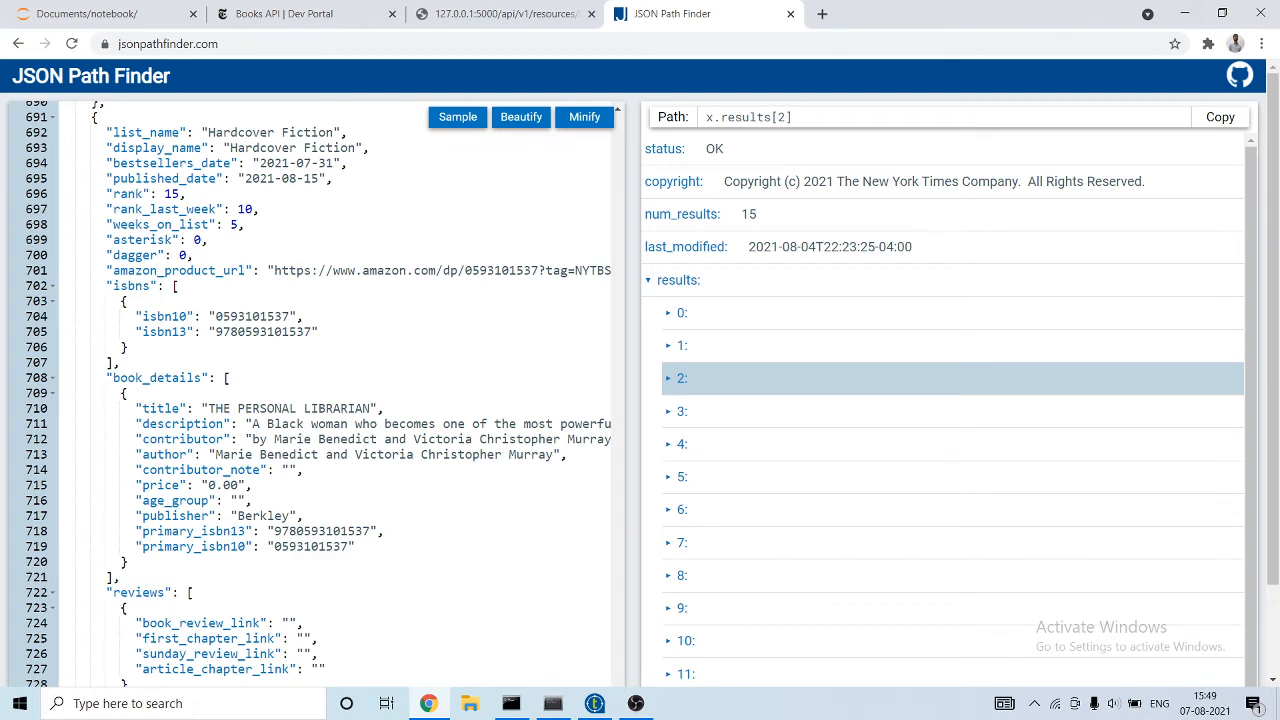
pyautogui.click(682, 312)
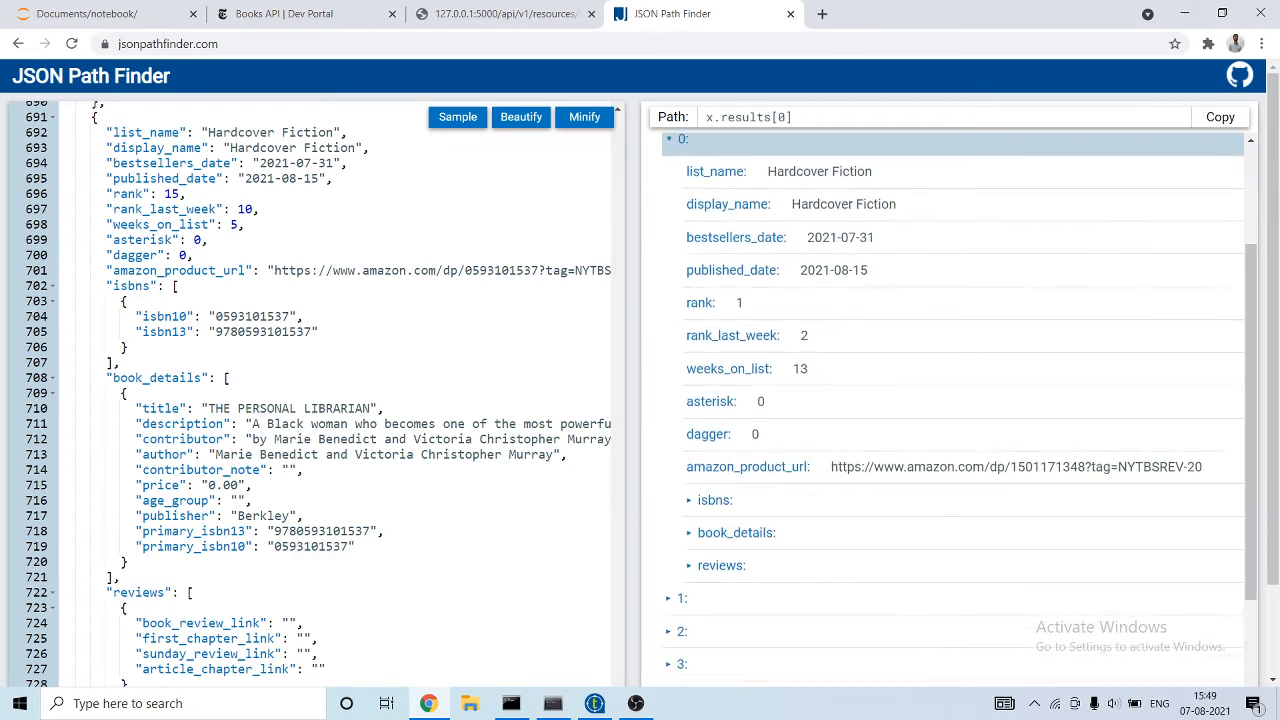
pyautogui.click(736, 532)
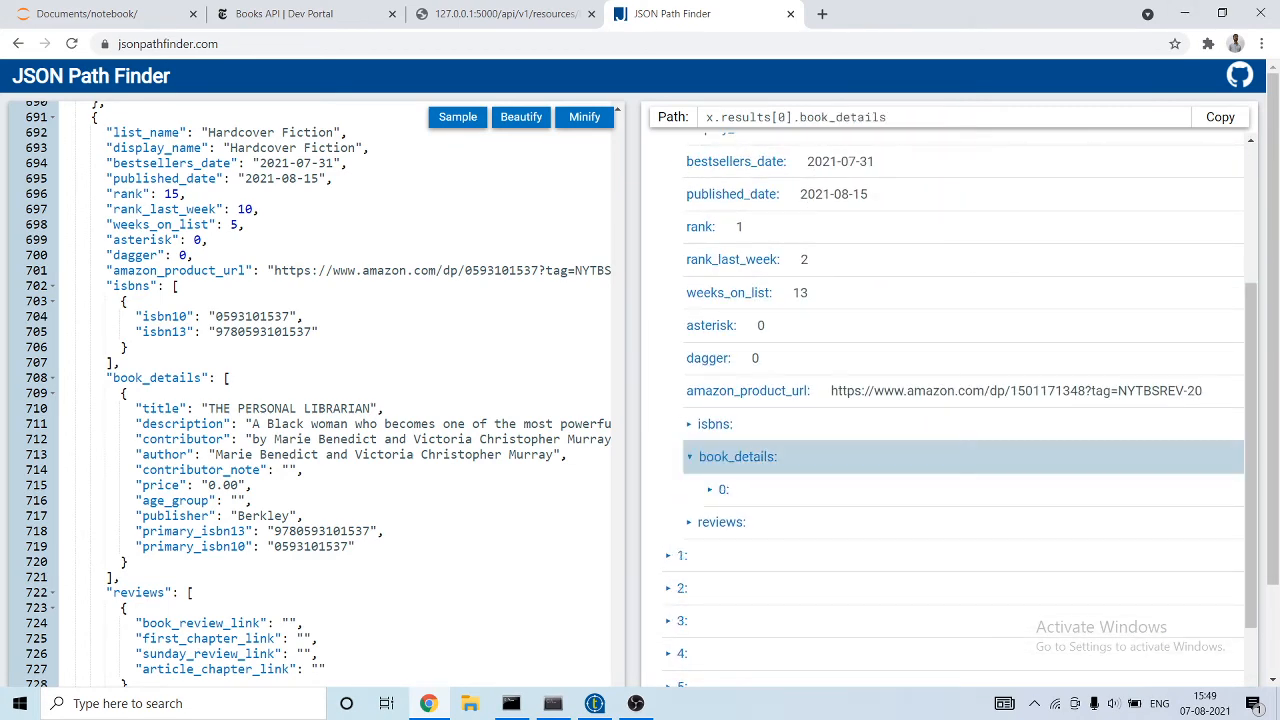
pyautogui.doubleClick(736, 456)
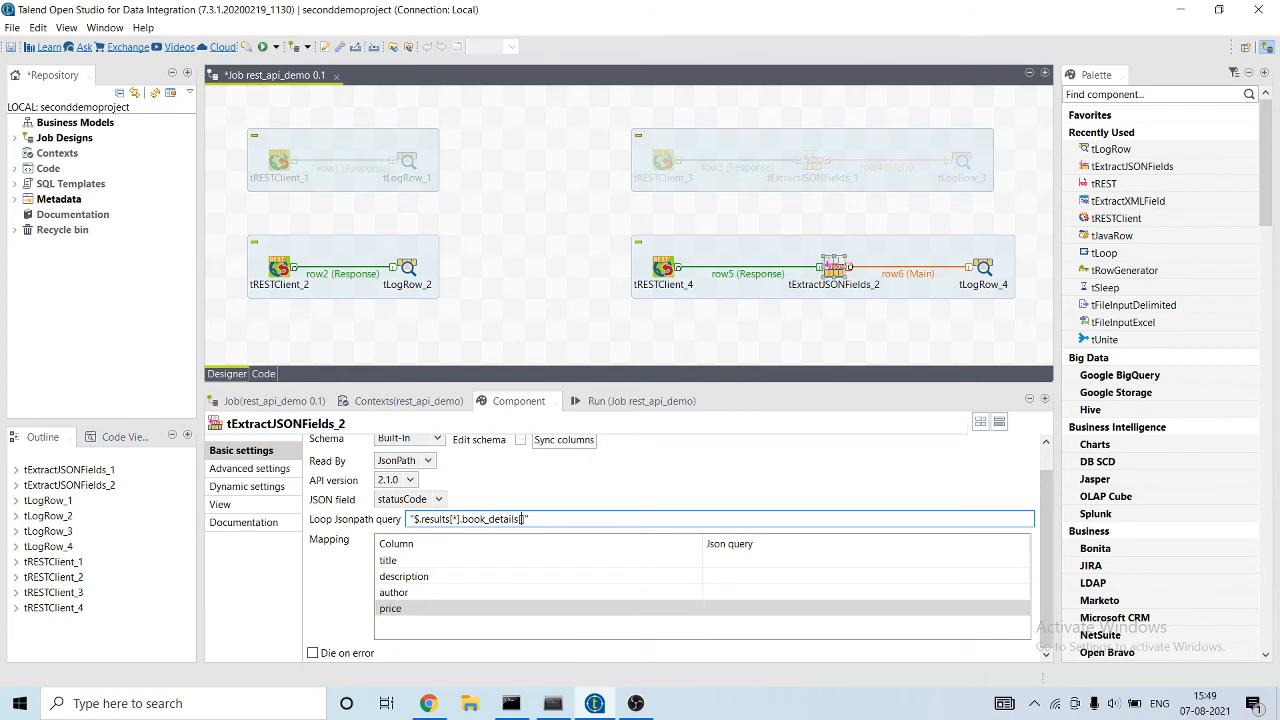
# - Map the title and description columns to their "title" and "description" JSON queries
pyautogui.write('[0]')
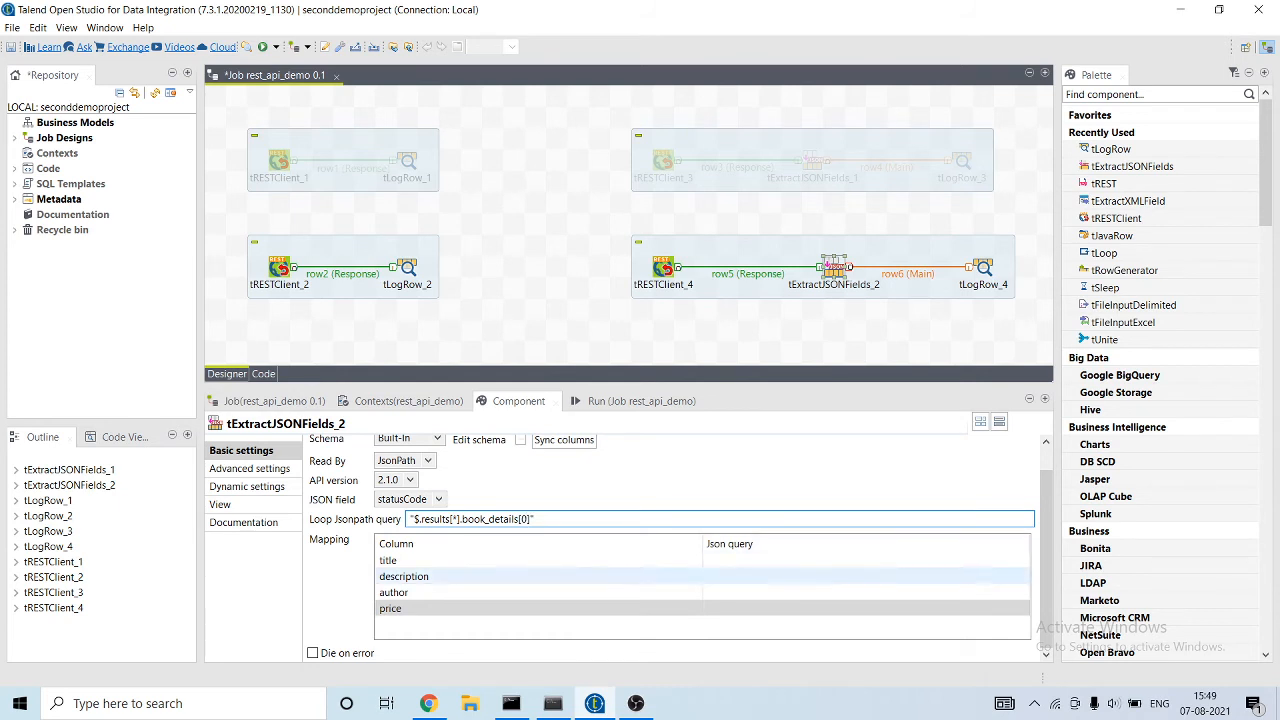
pyautogui.click(860, 560)
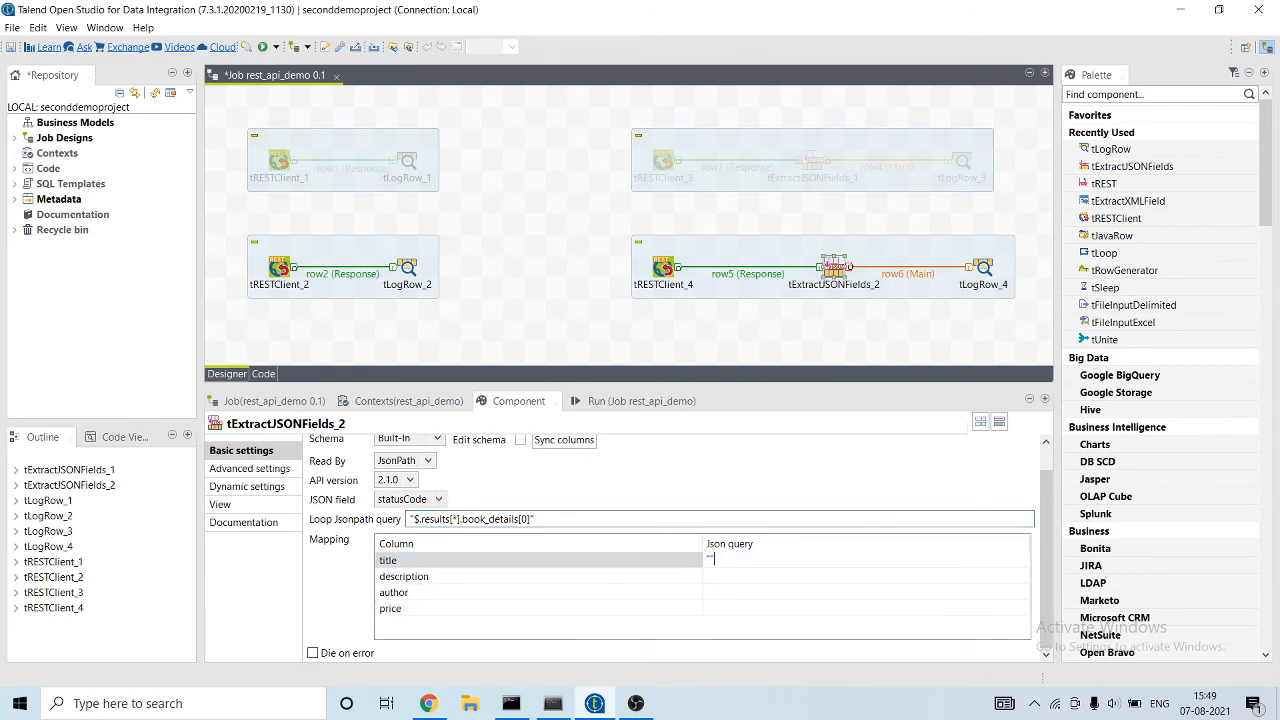
pyautogui.write('"title')
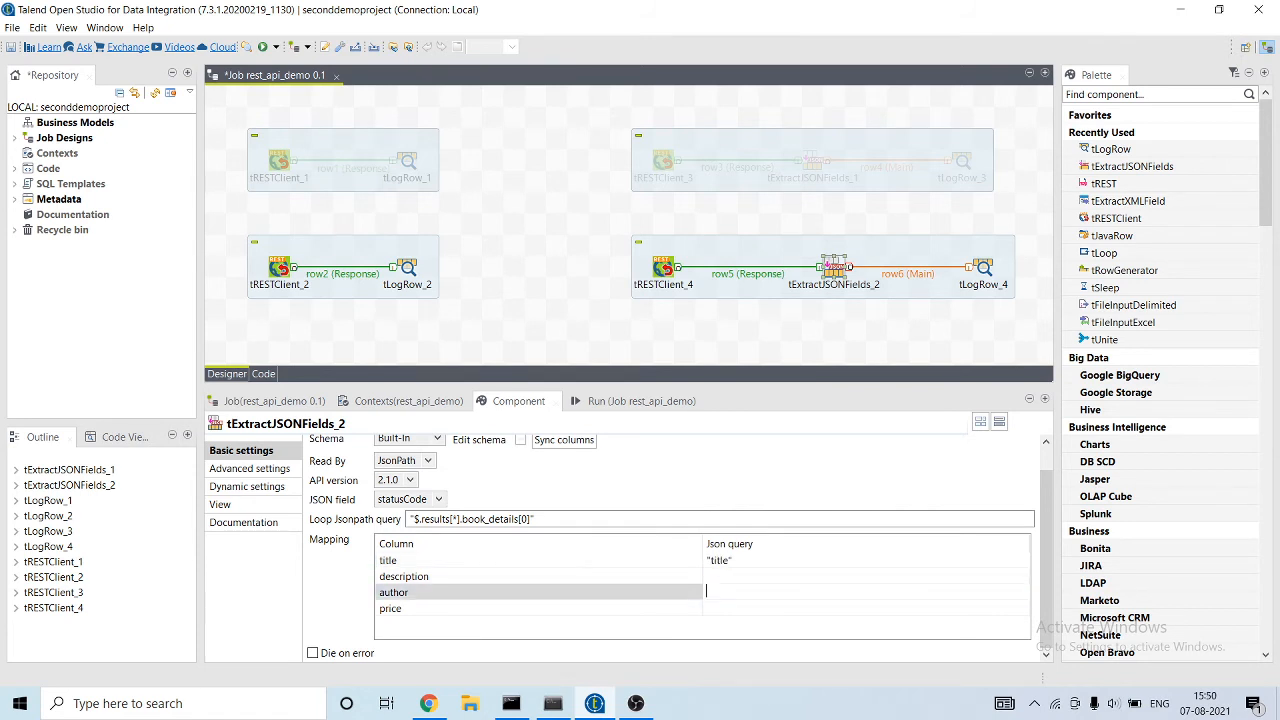
pyautogui.write('"book_details')
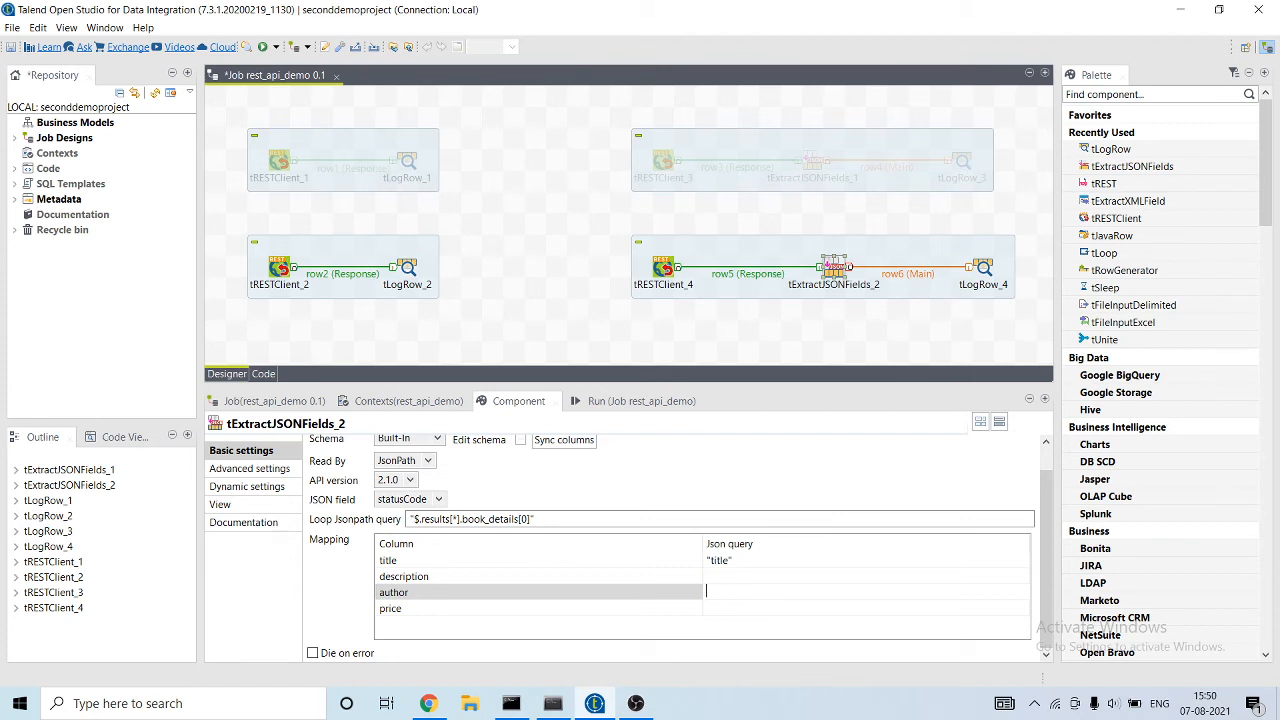
pyautogui.click(404, 576)
pyautogui.write('"description"')
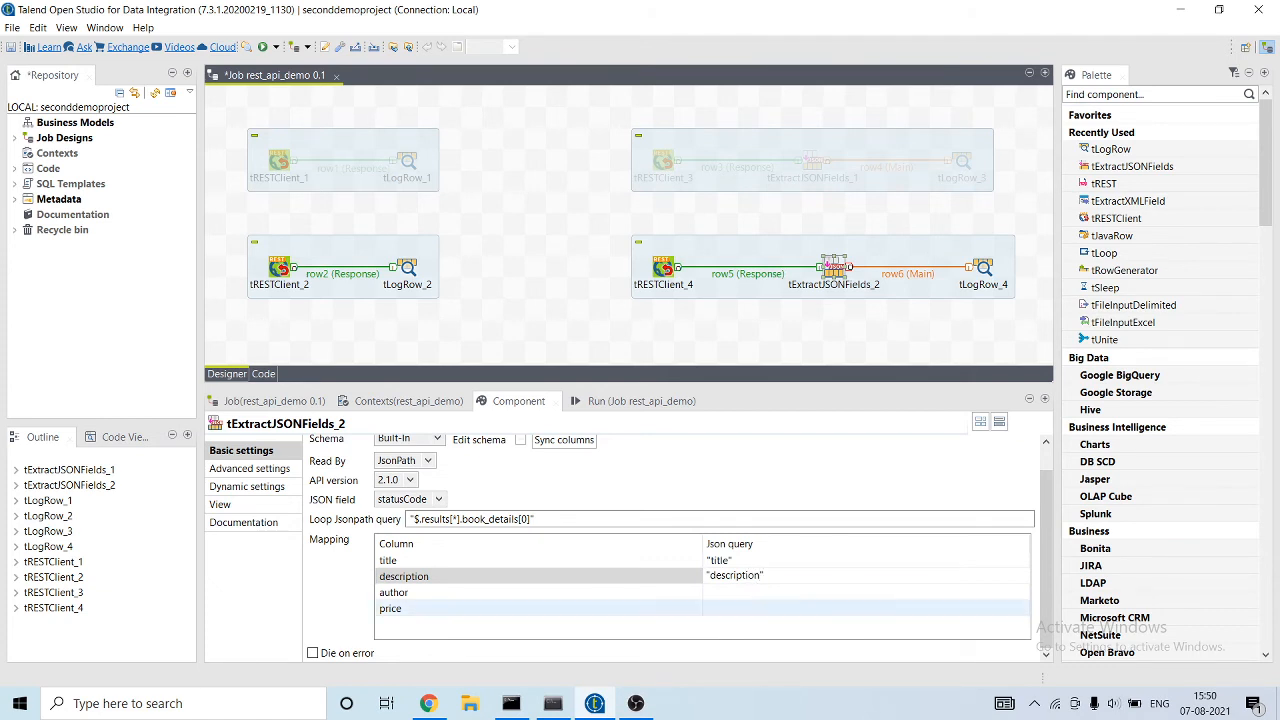
# - Map author and price to "author" and "price" JSON queries, leaving the job ready to run
pyautogui.click(860, 592)
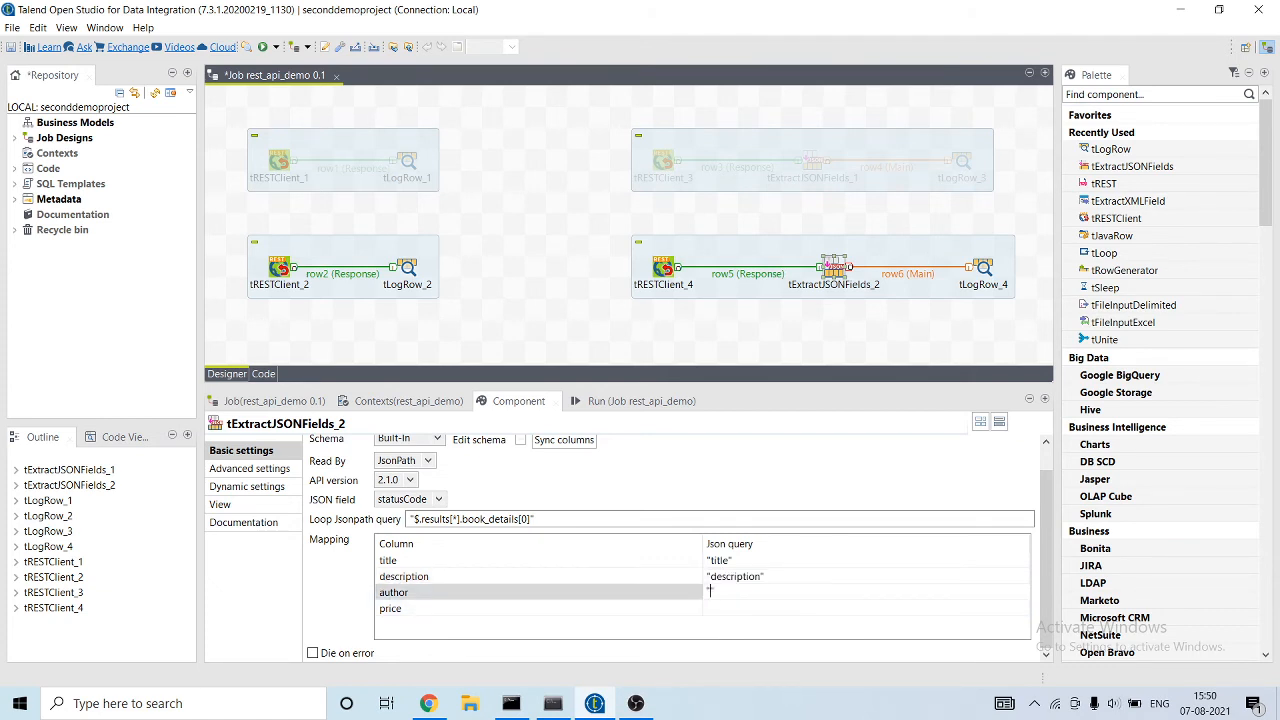
pyautogui.write('"author"')
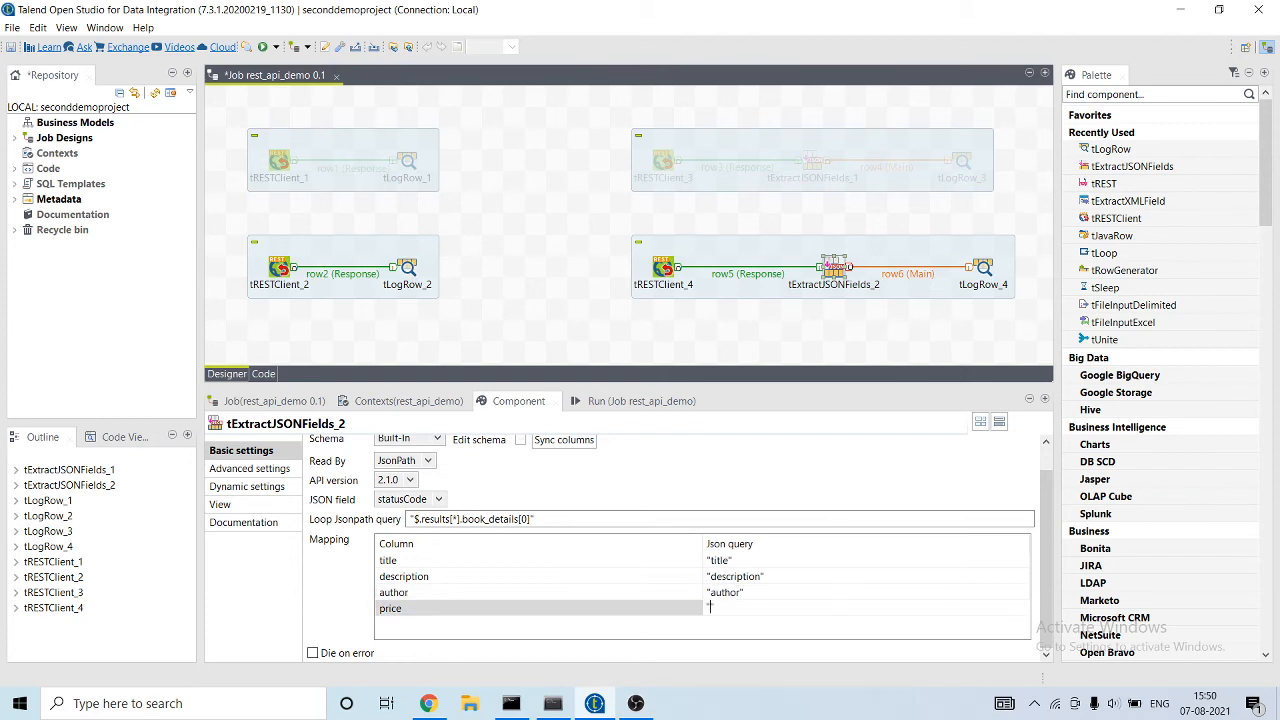
pyautogui.write('"price"')
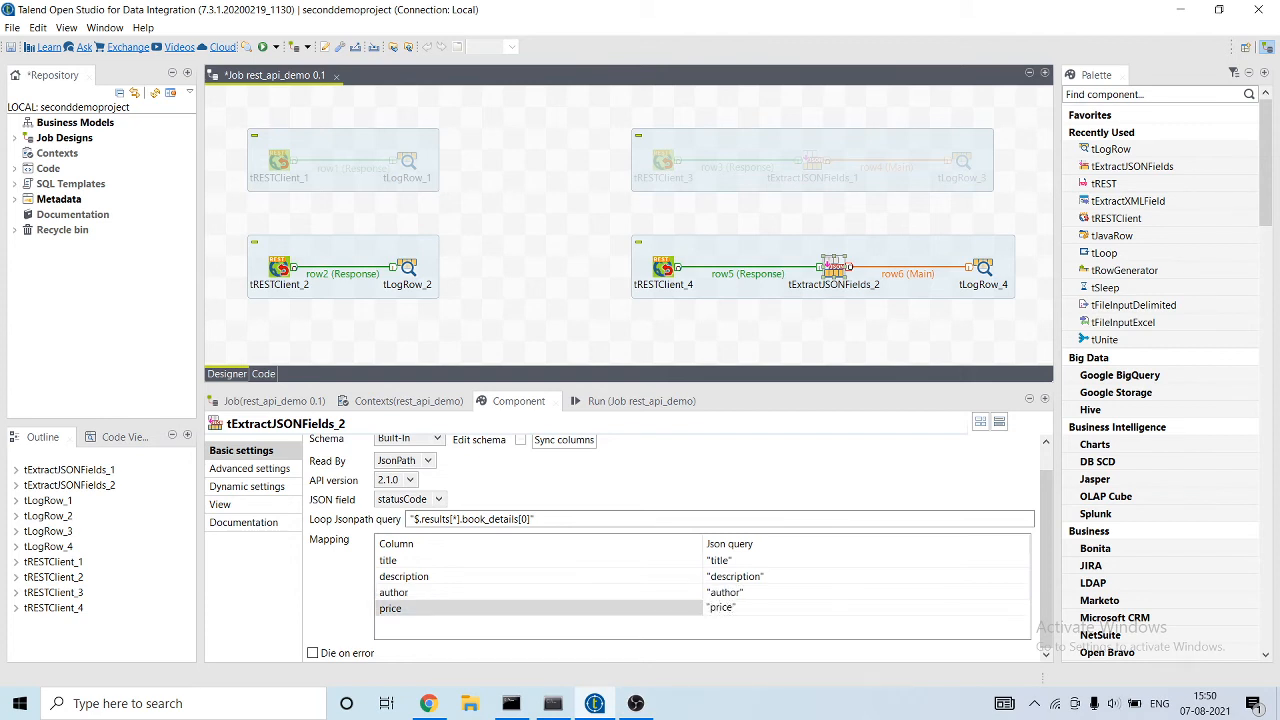
pyautogui.moveTo(564, 440)
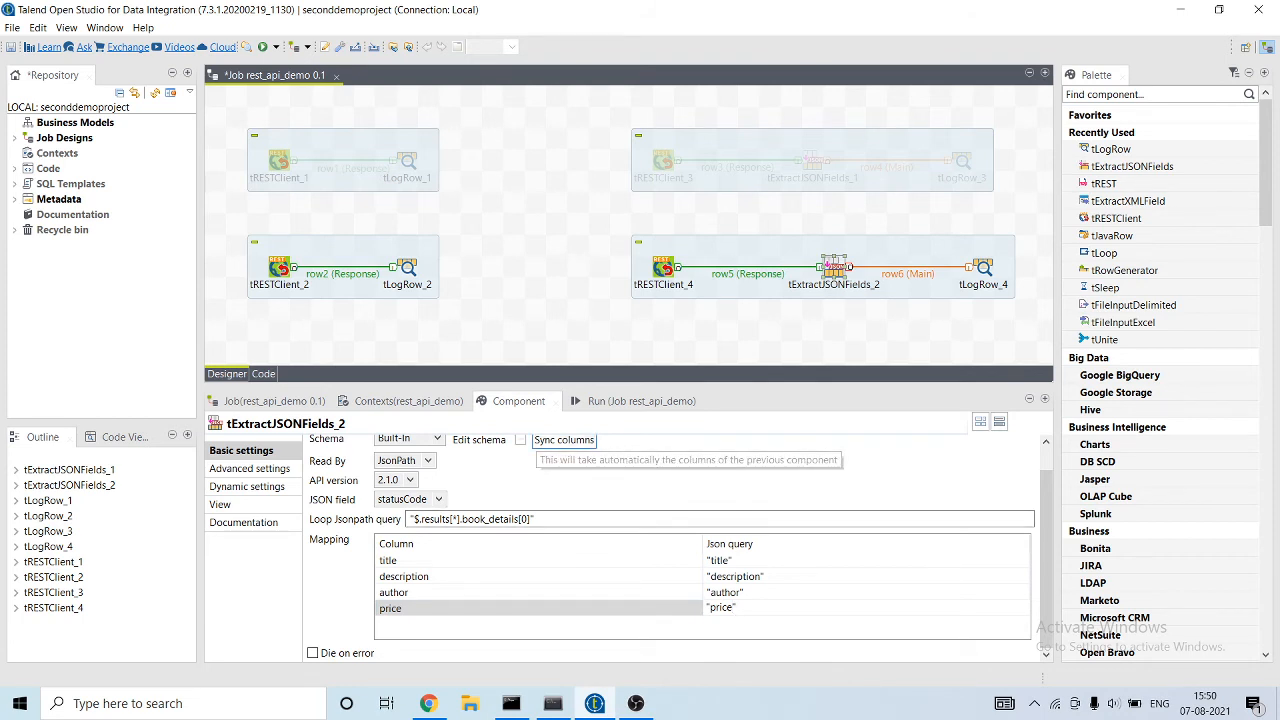
pyautogui.click(628, 400)
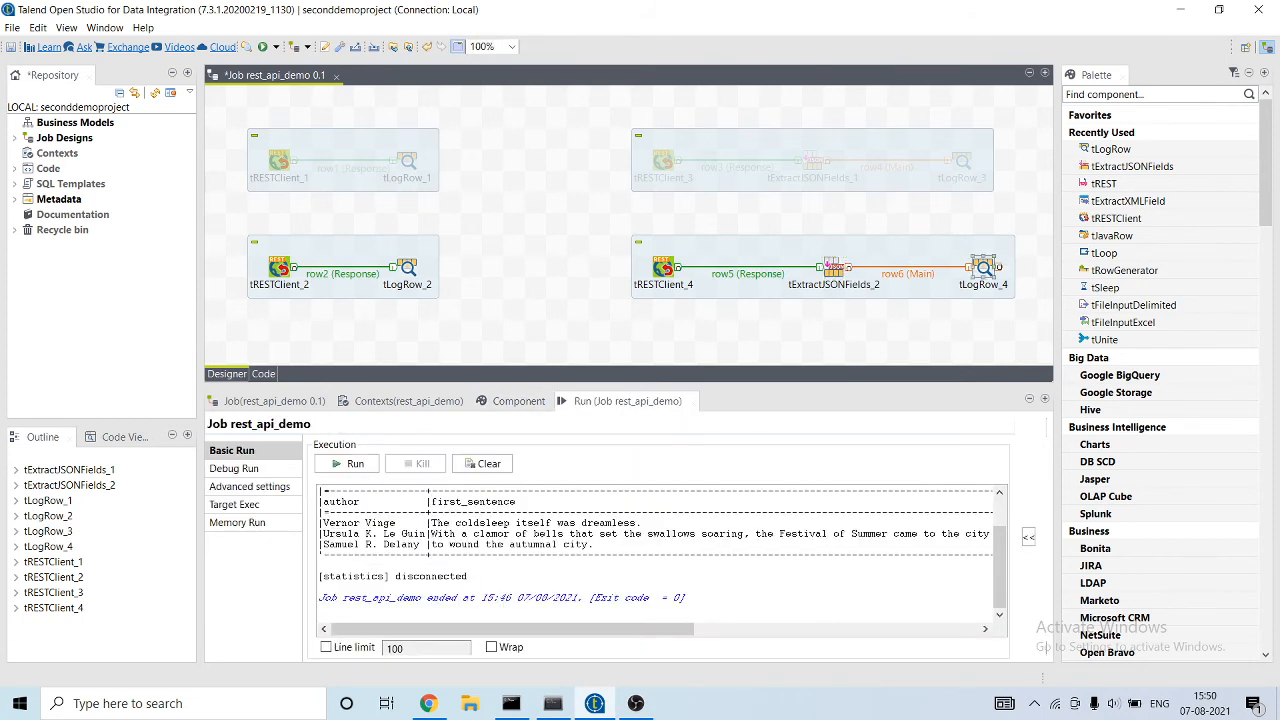
# - Run the job from the Run tab, which logs an empty book table with a 'results' path error
pyautogui.click(984, 264)
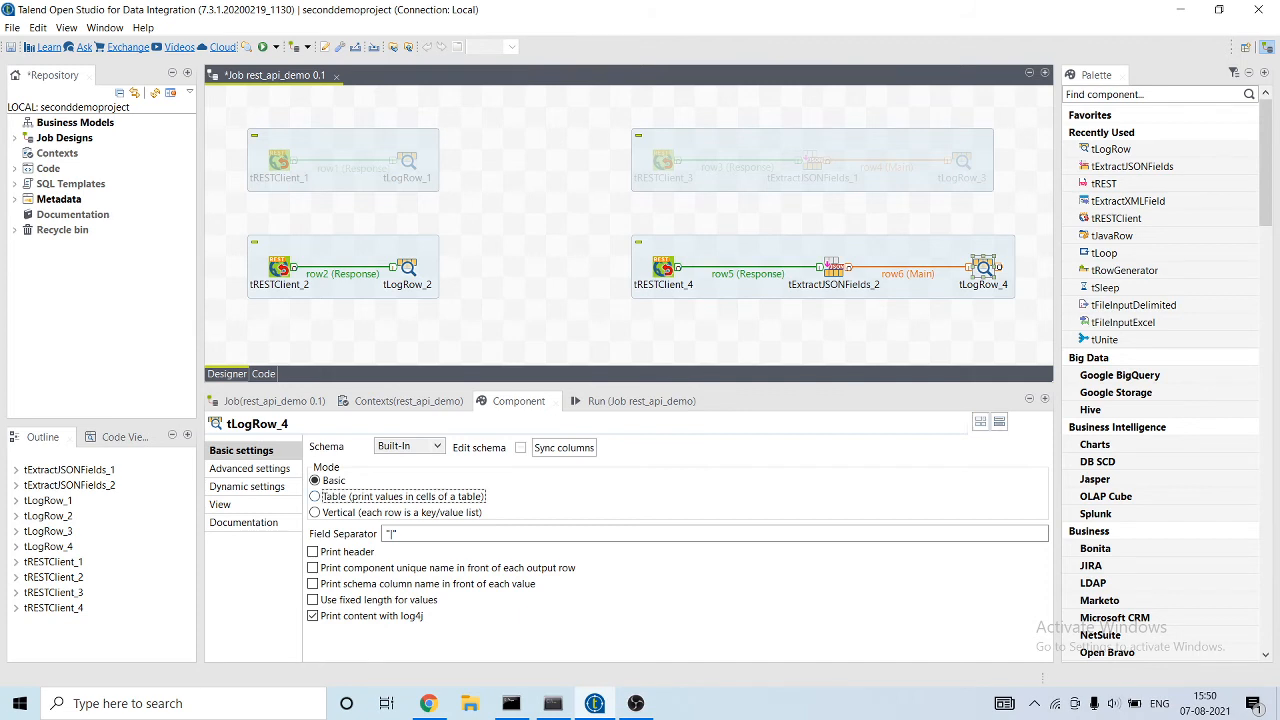
pyautogui.click(628, 400)
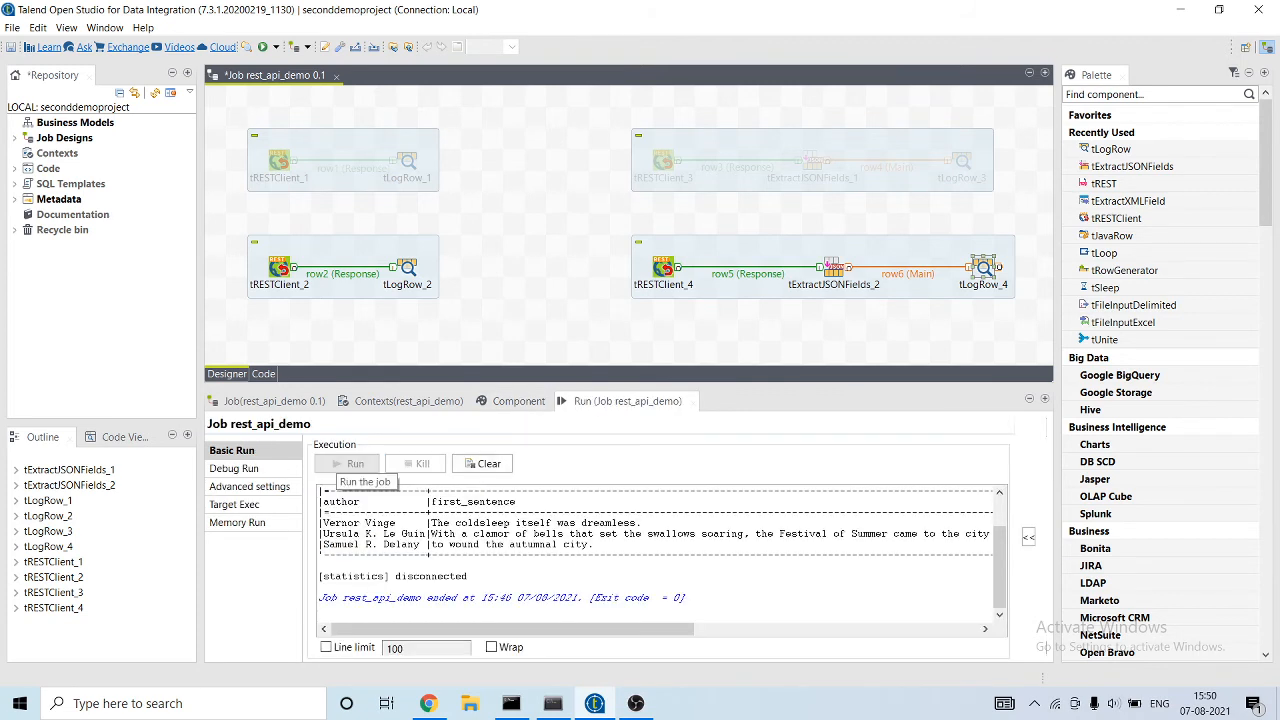
pyautogui.click(346, 464)
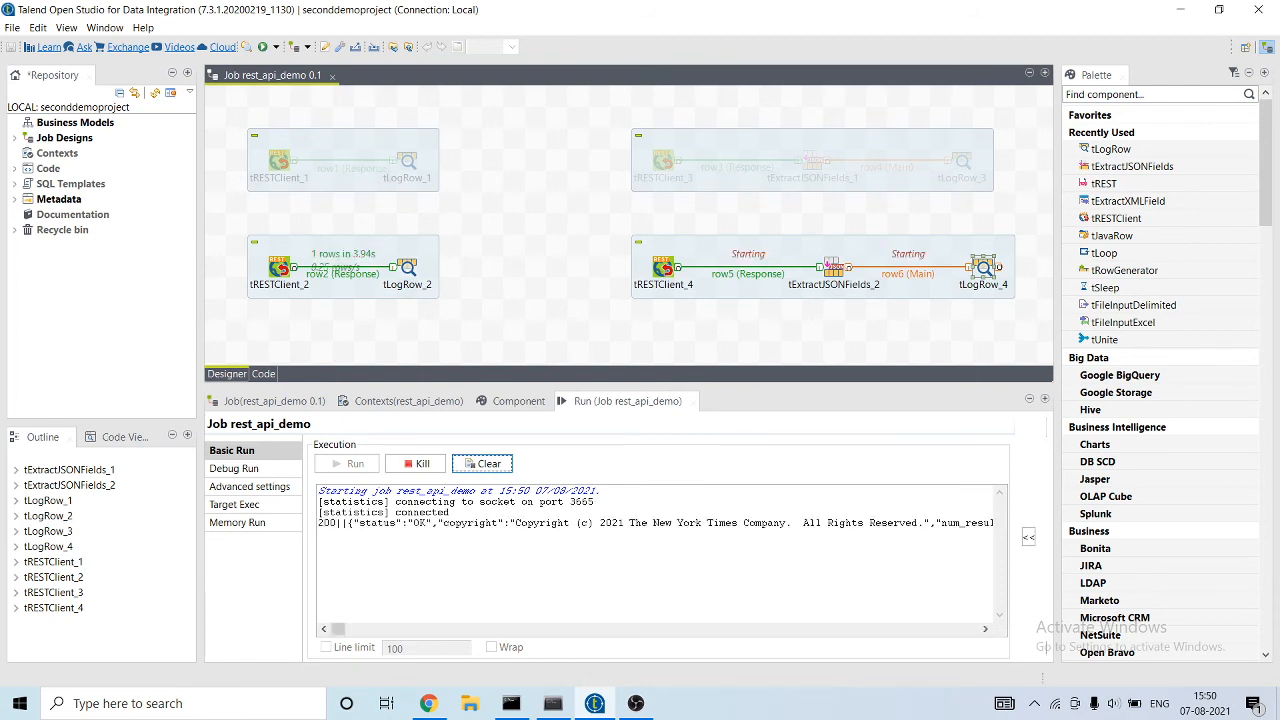
pyautogui.click(354, 464)
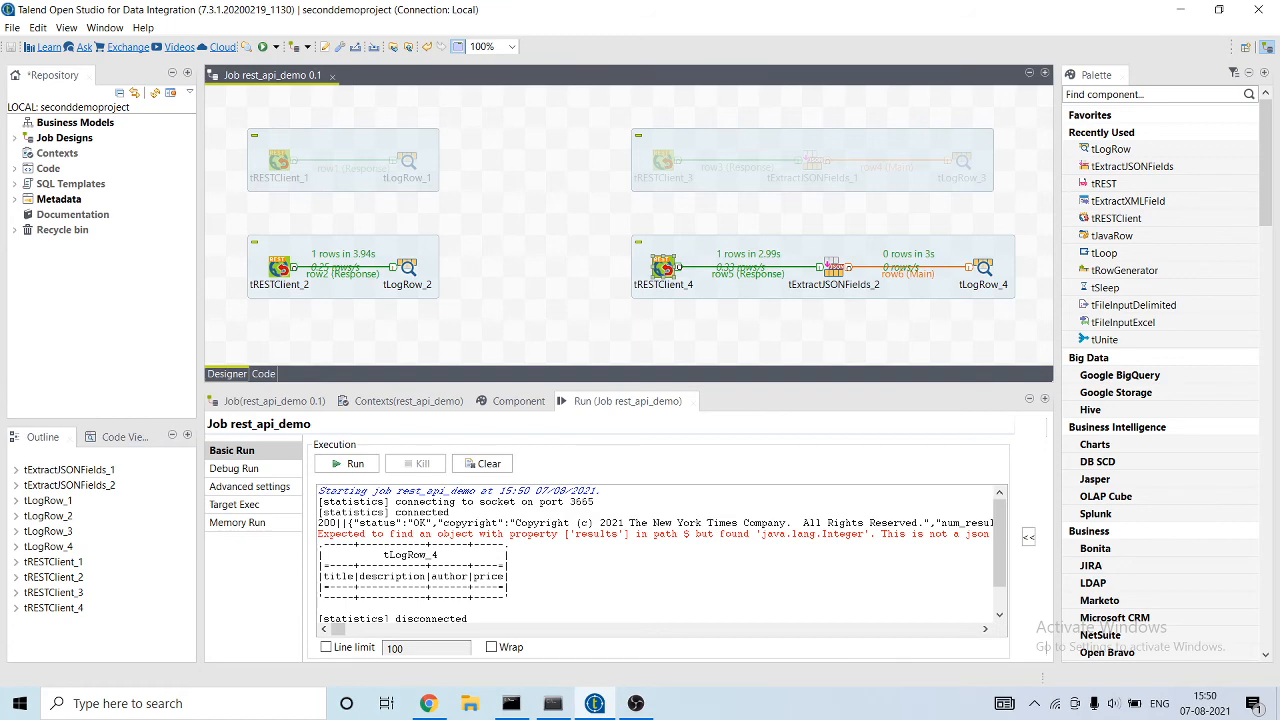
# - Check the response JSON structure in the browser and return to tExtractJSONFields_2's settings
pyautogui.click(428, 704)
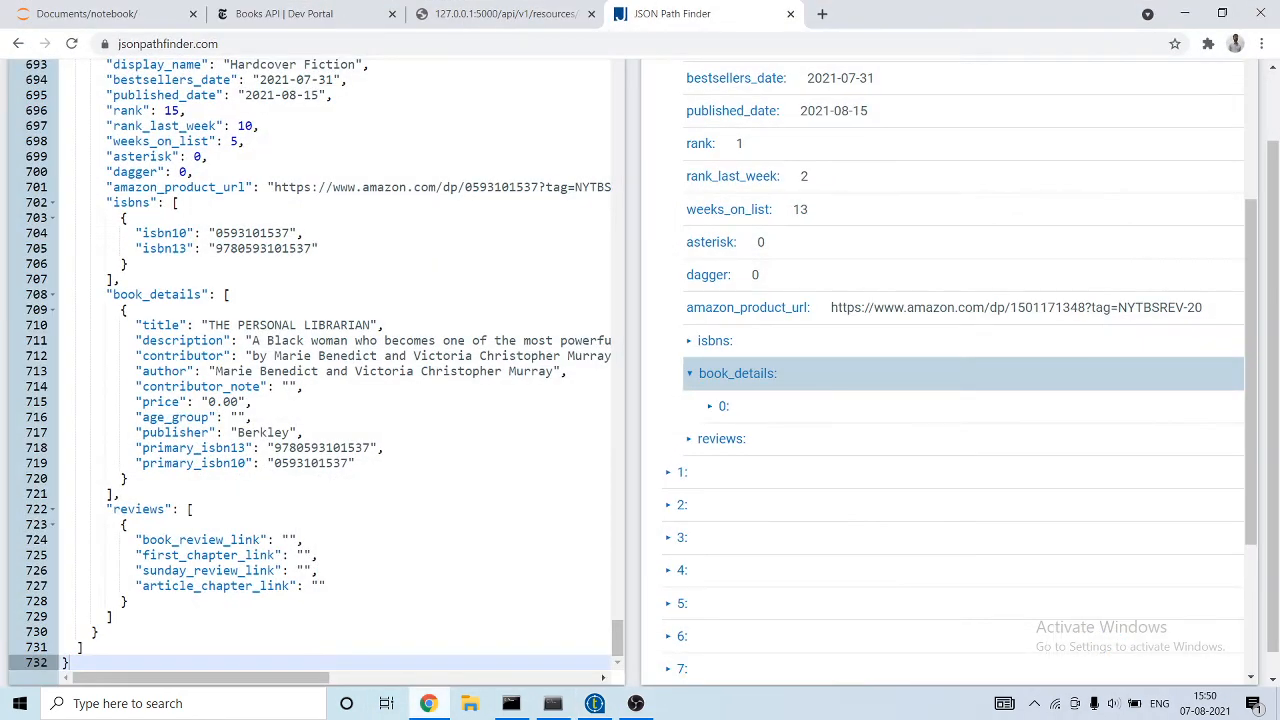
pyautogui.scroll(3)
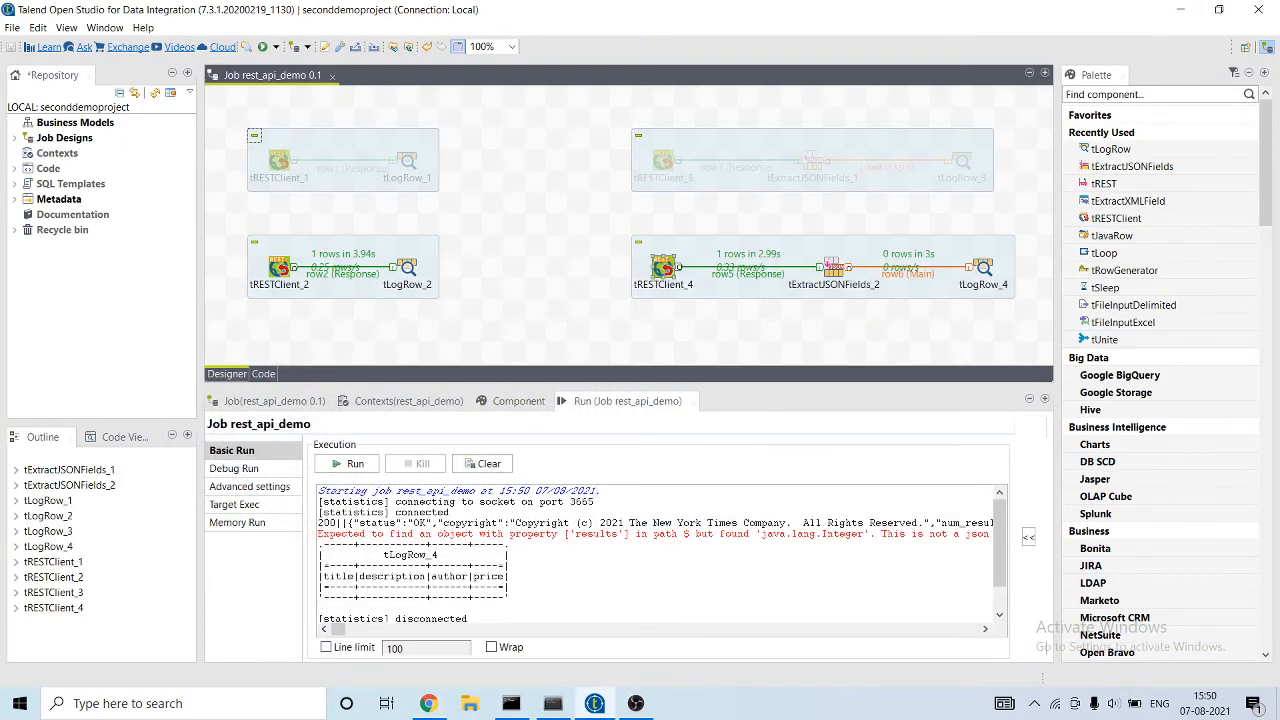
pyautogui.click(832, 268)
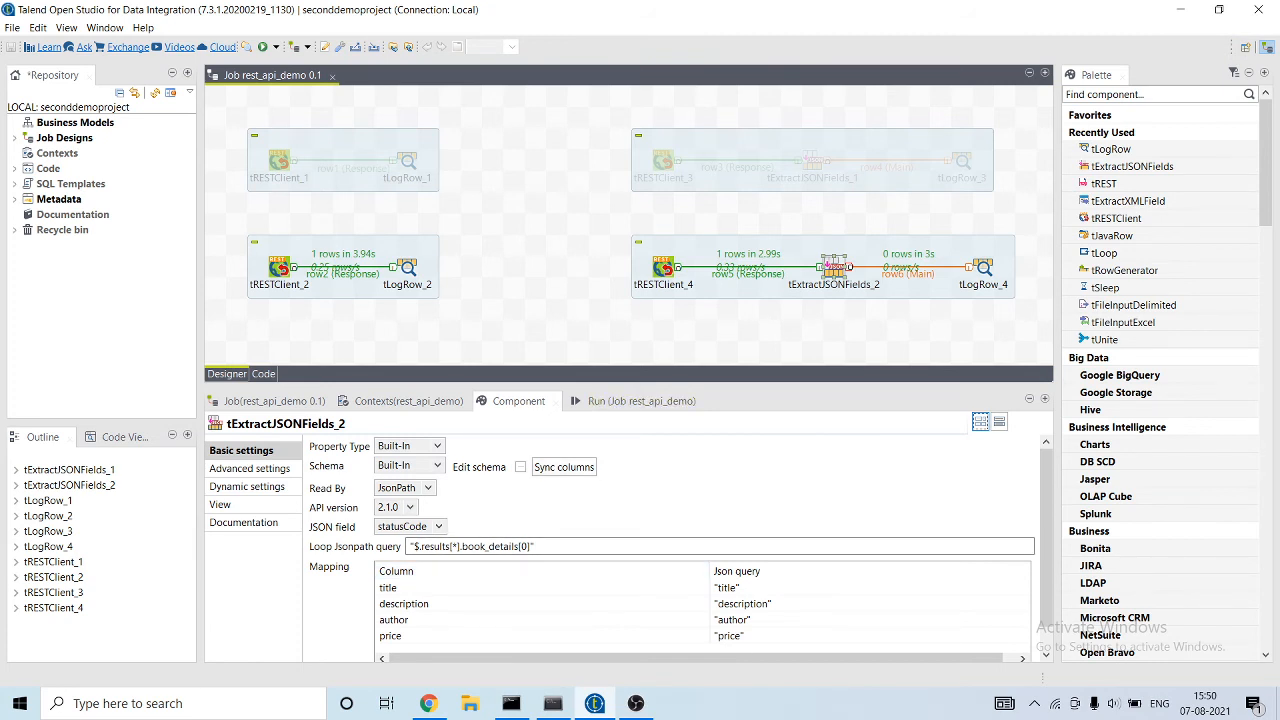
# - Review tRESTClient_4's URL and query parameters against the extractor's settings
pyautogui.click(662, 268)
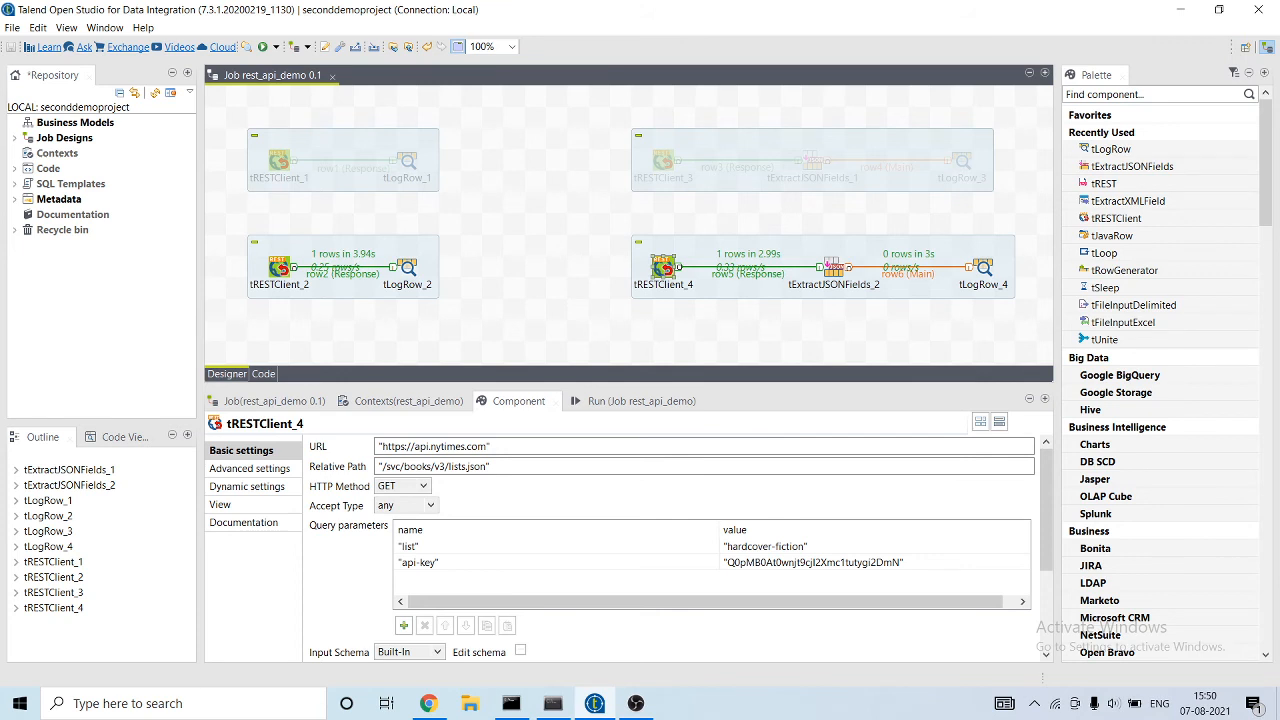
pyautogui.click(832, 268)
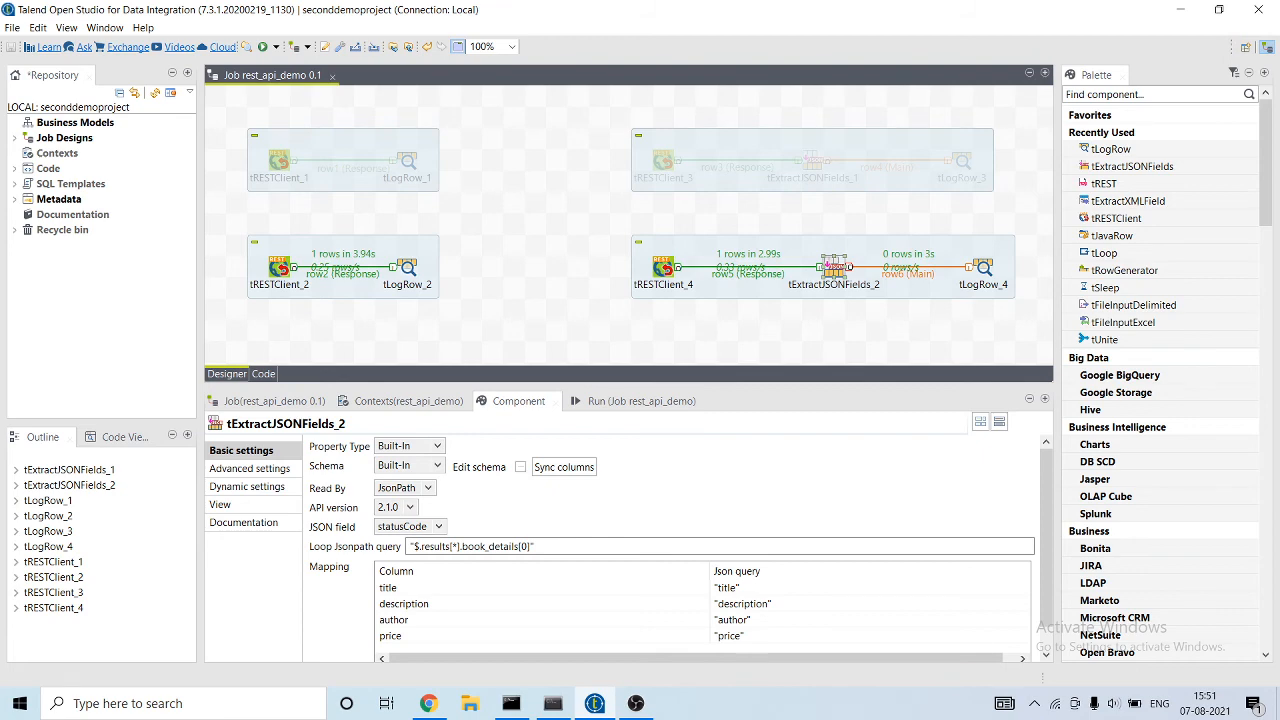
pyautogui.click(626, 400)
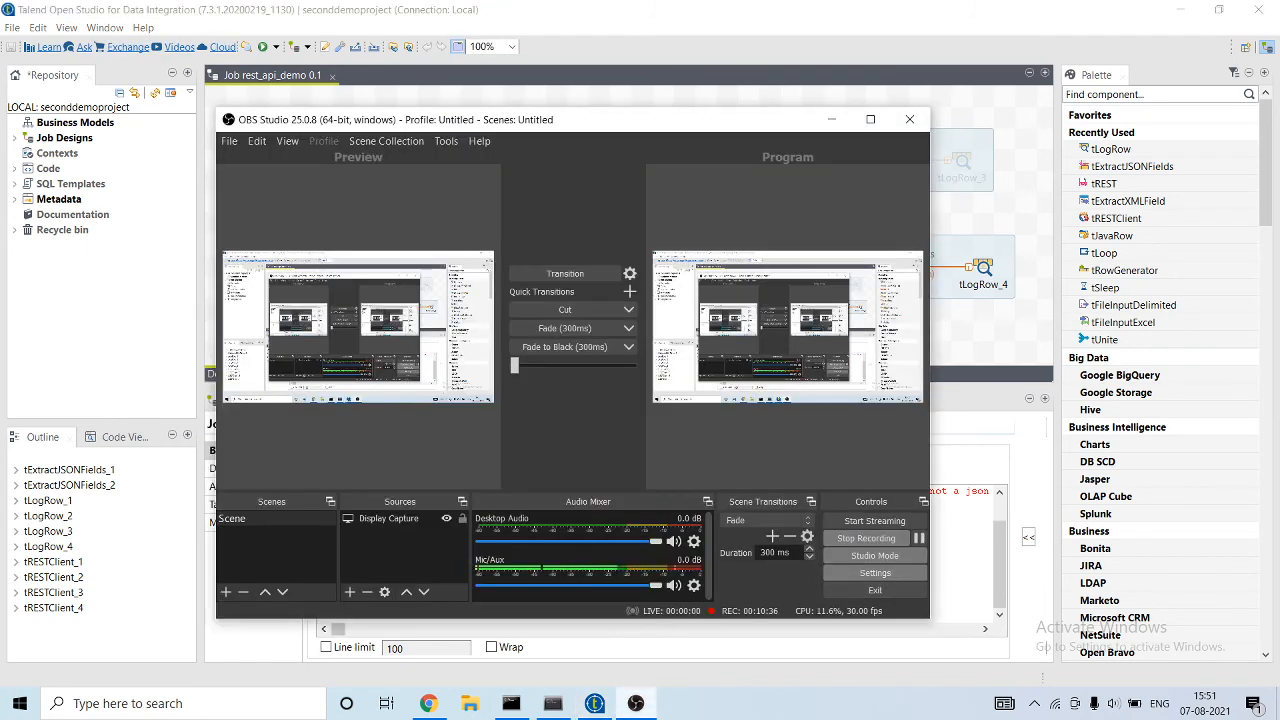
# - Rerun the job, still getting zero book rows, then inspect the extractor's JSON field choices
pyautogui.click(908, 120)
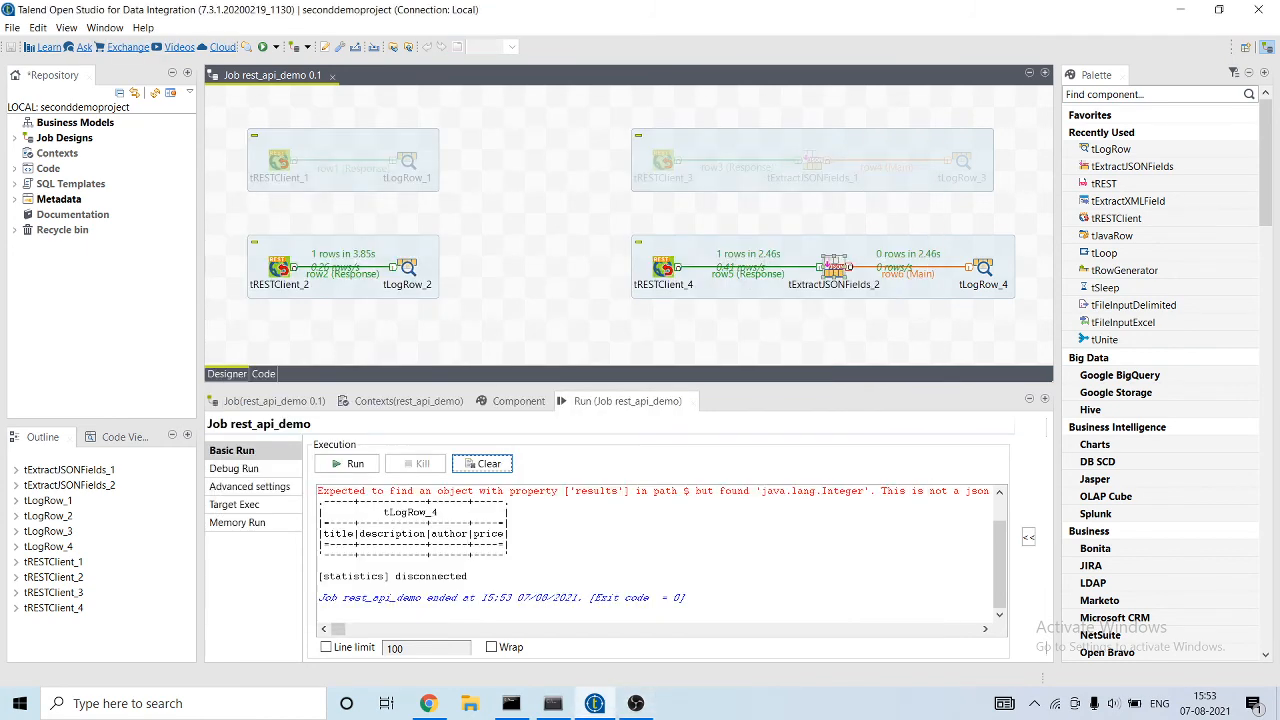
pyautogui.click(636, 704)
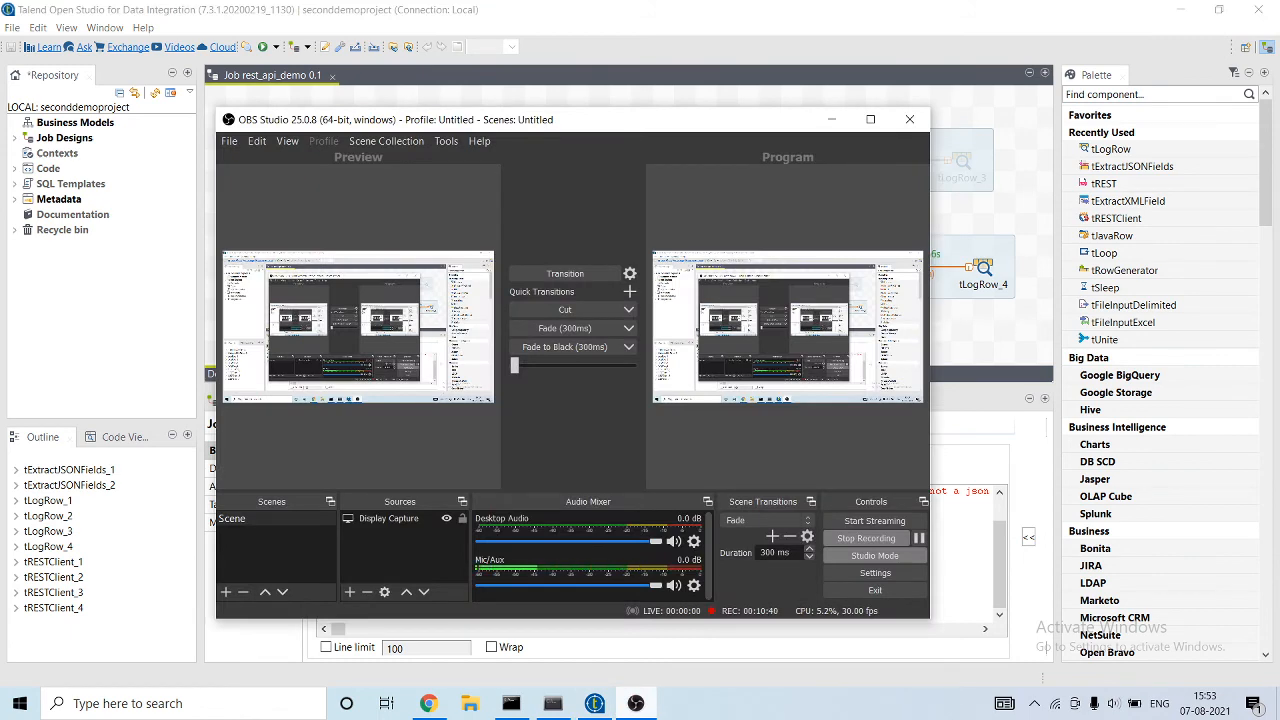
pyautogui.click(908, 120)
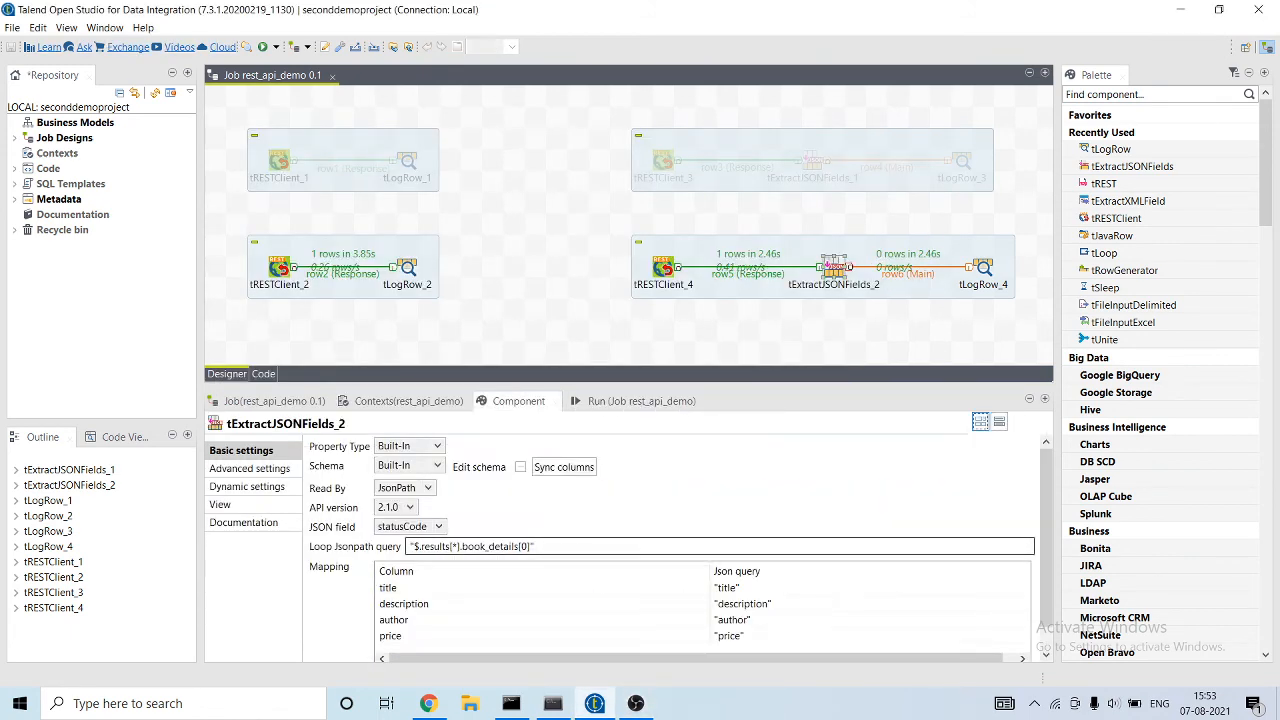
pyautogui.click(436, 526)
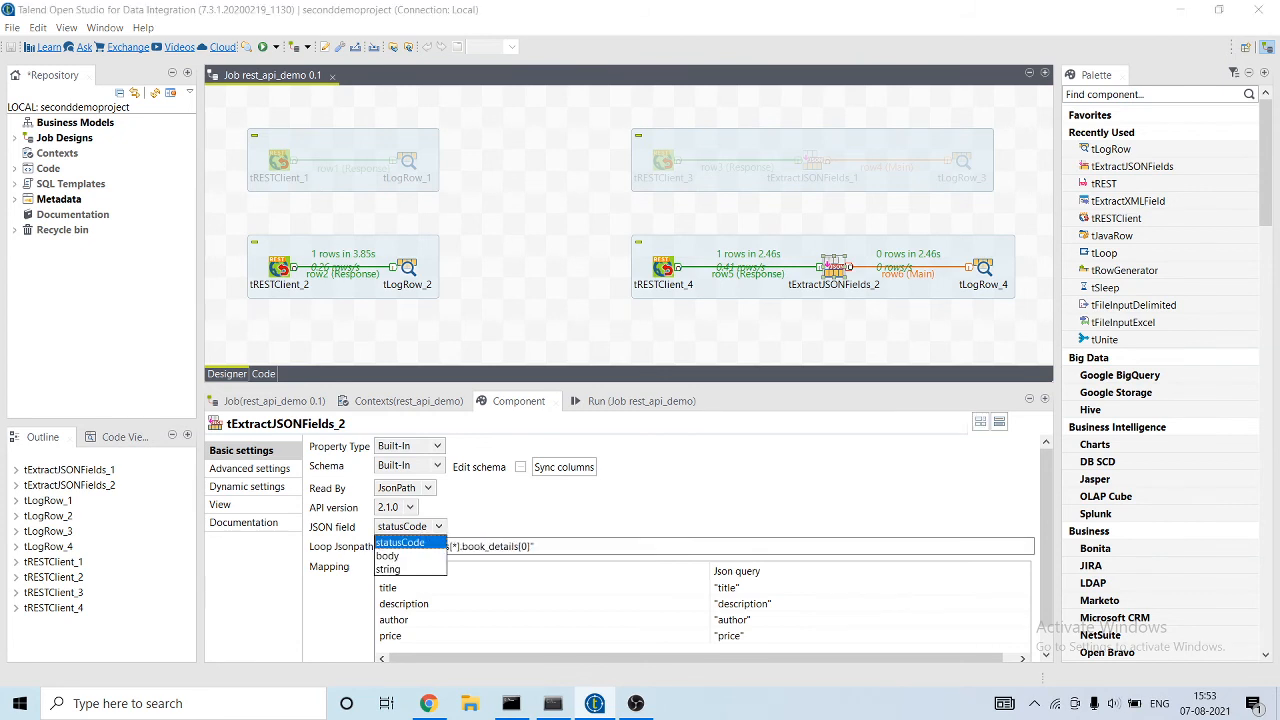
# - Set tExtractJSONFields_2's JSON field to string and rerun, printing 15 book rows with authors and prices
pyautogui.click(388, 568)
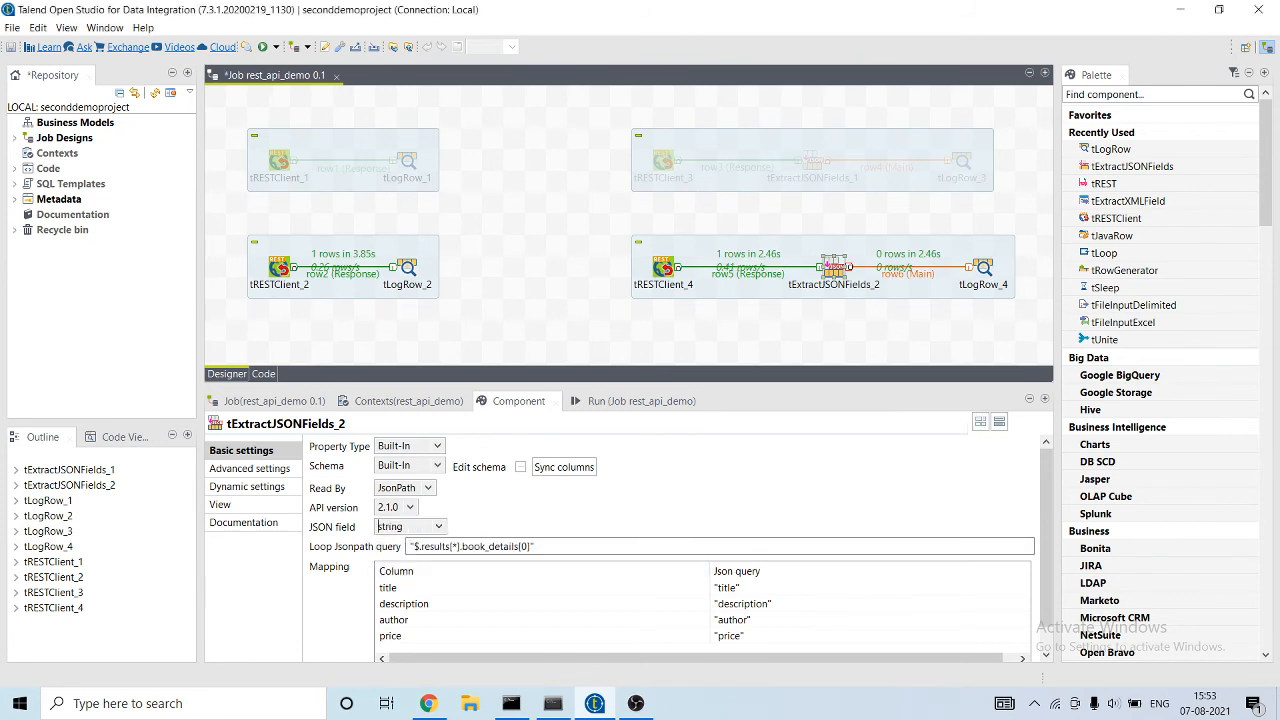
pyautogui.click(628, 400)
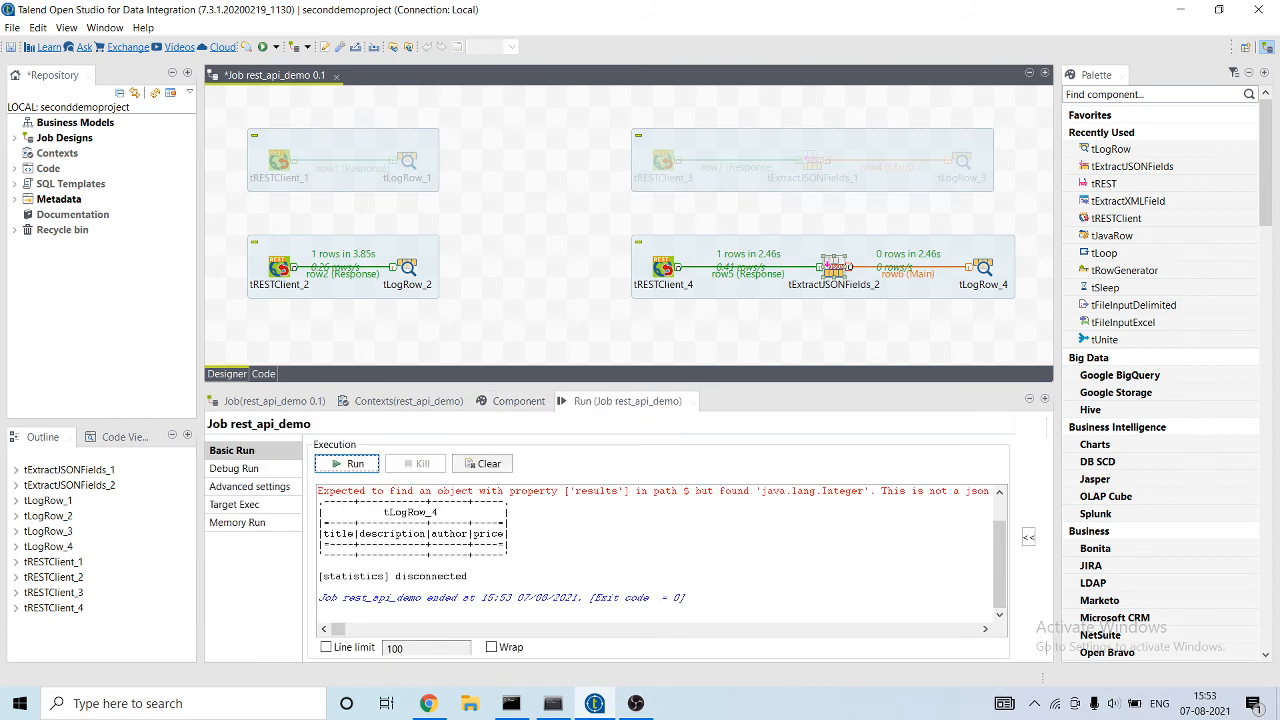
pyautogui.click(346, 464)
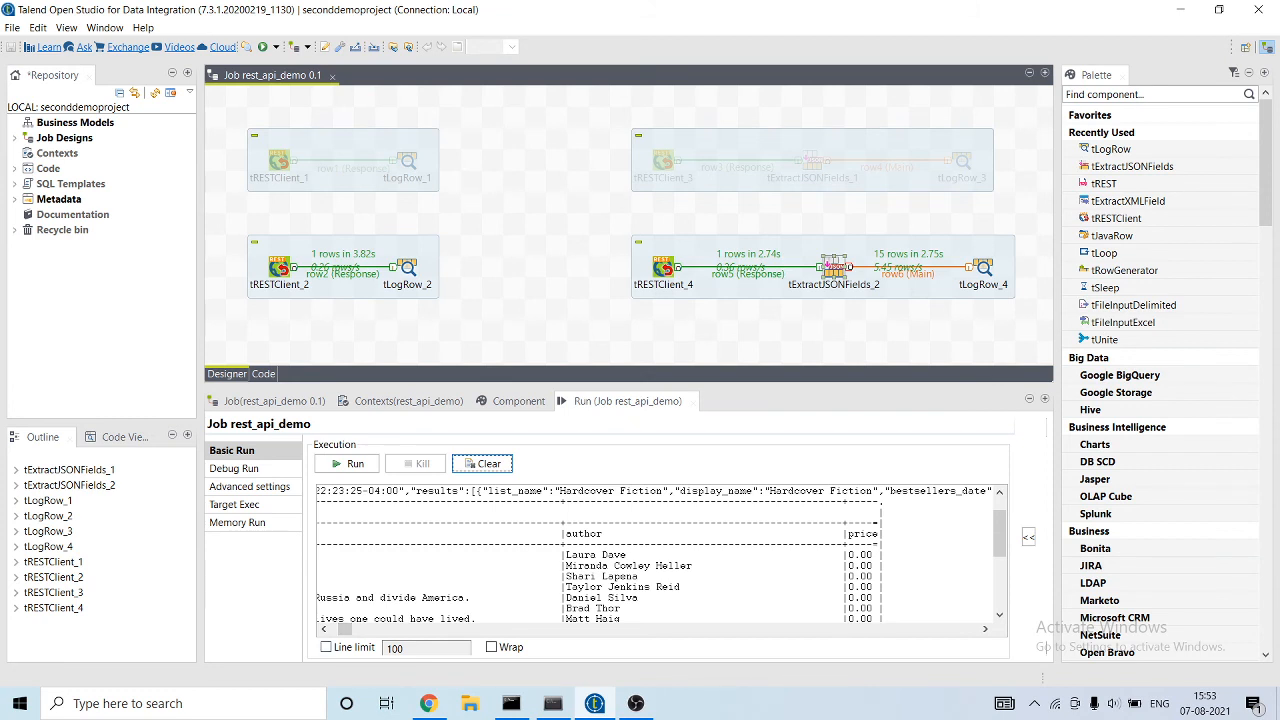
pyautogui.scroll(-3)
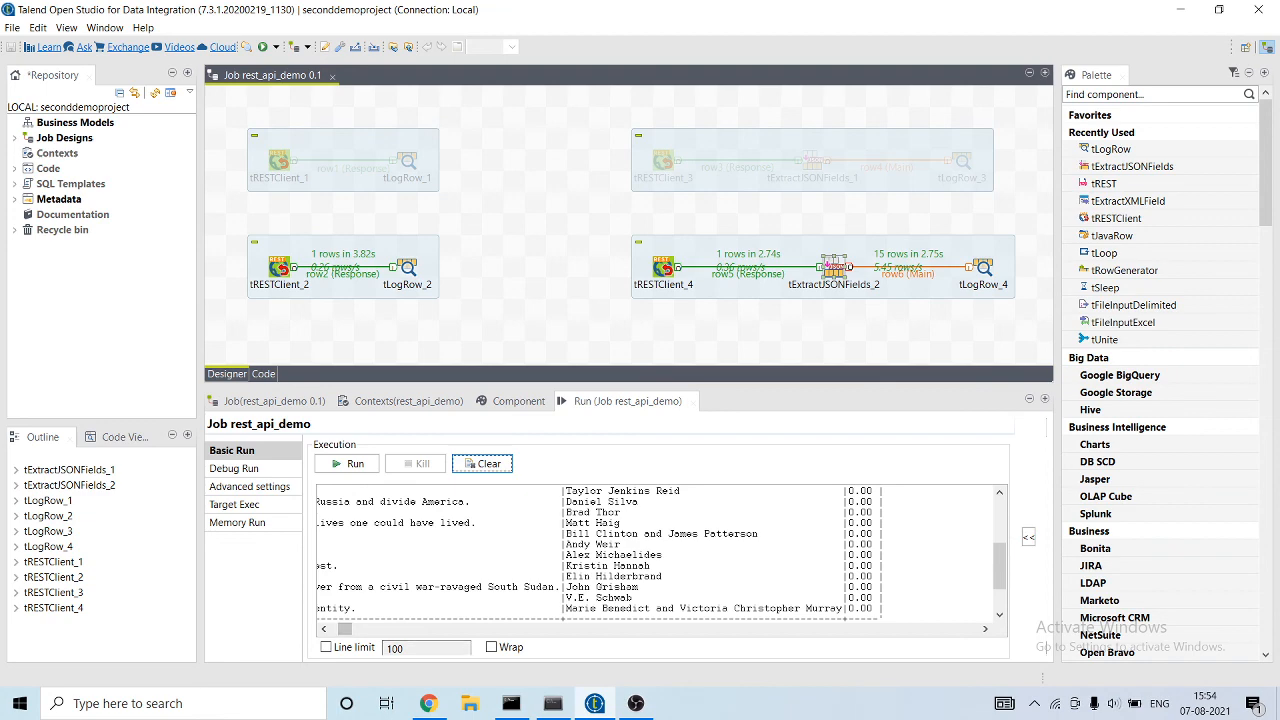
pyautogui.moveTo(636, 704)
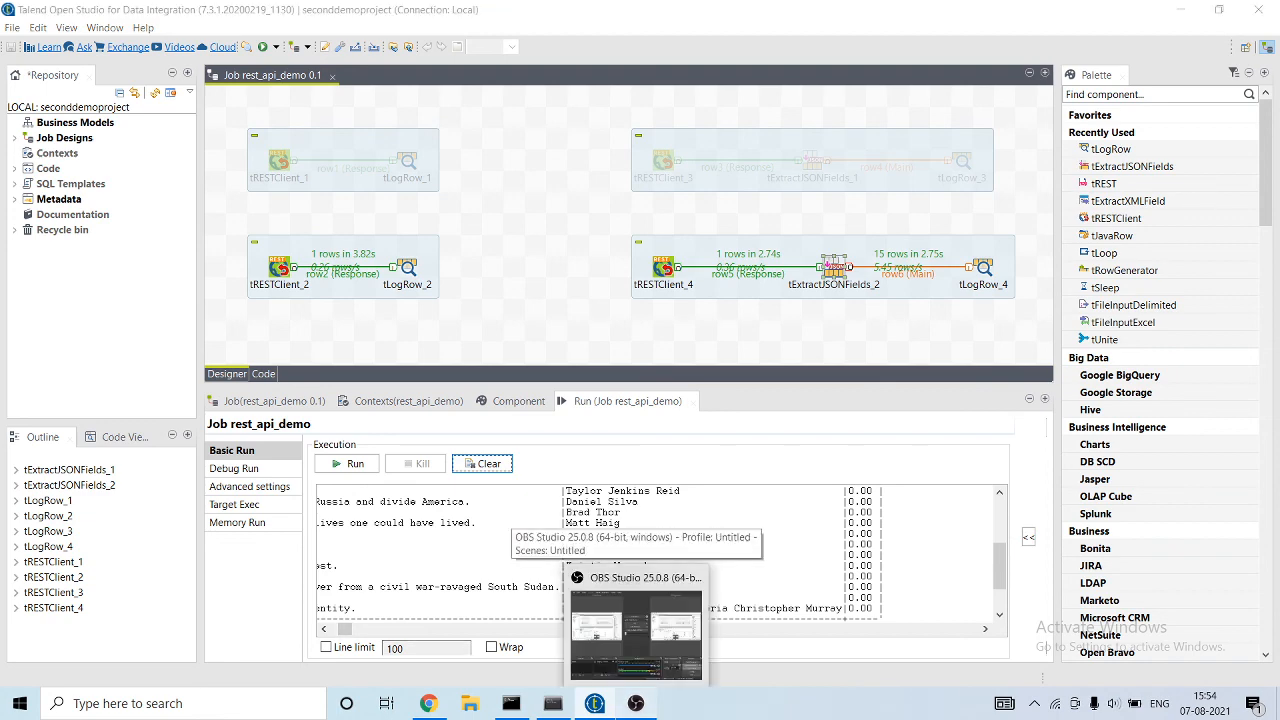